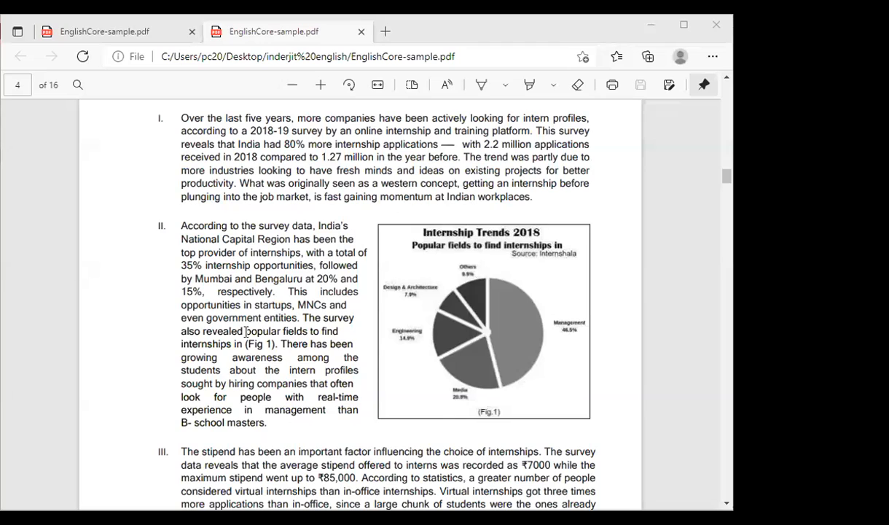
pyautogui.moveTo(459, 365)
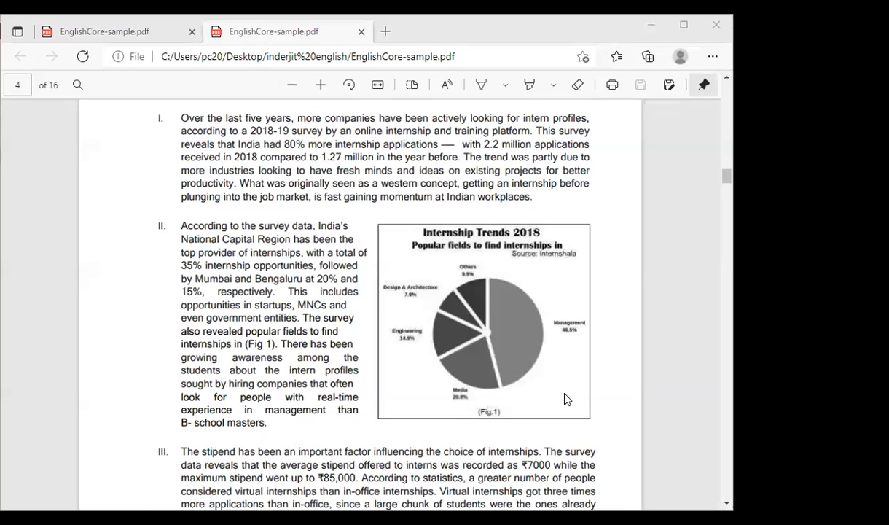
pyautogui.scroll(-3)
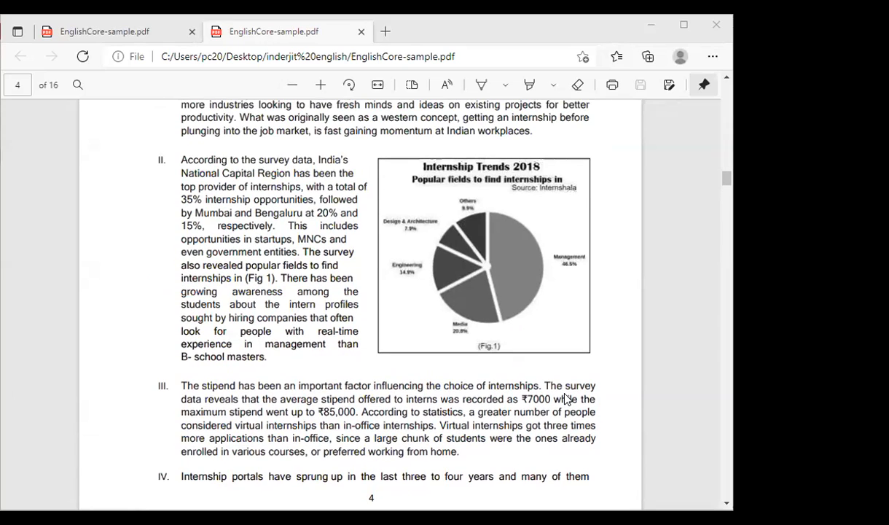
pyautogui.moveTo(509, 201)
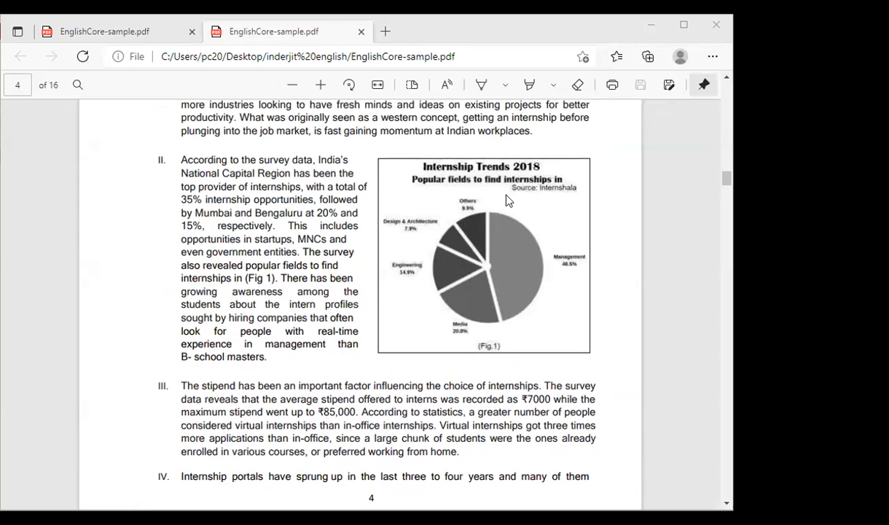
pyautogui.moveTo(455, 285)
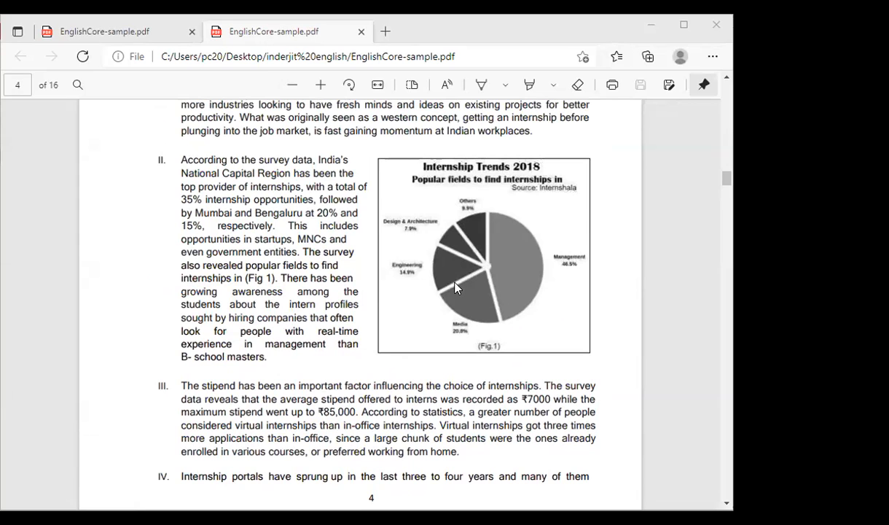
pyautogui.scroll(-3)
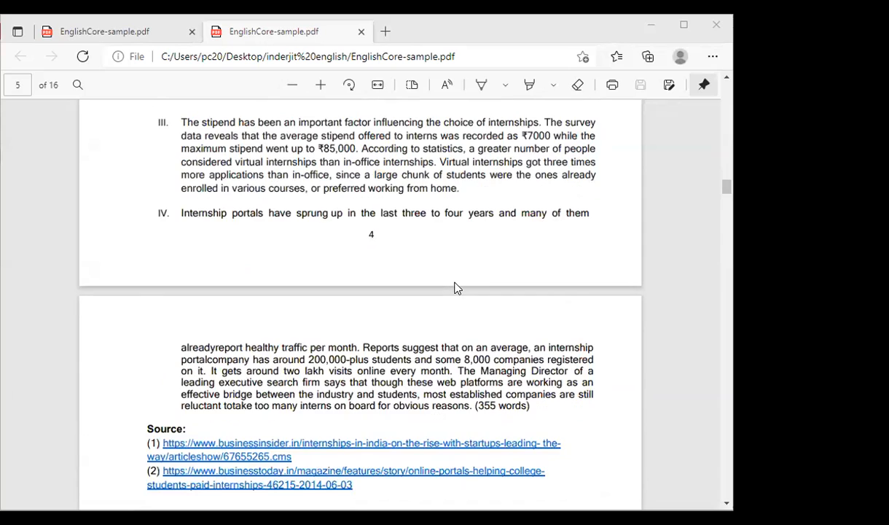
pyautogui.scroll(-3)
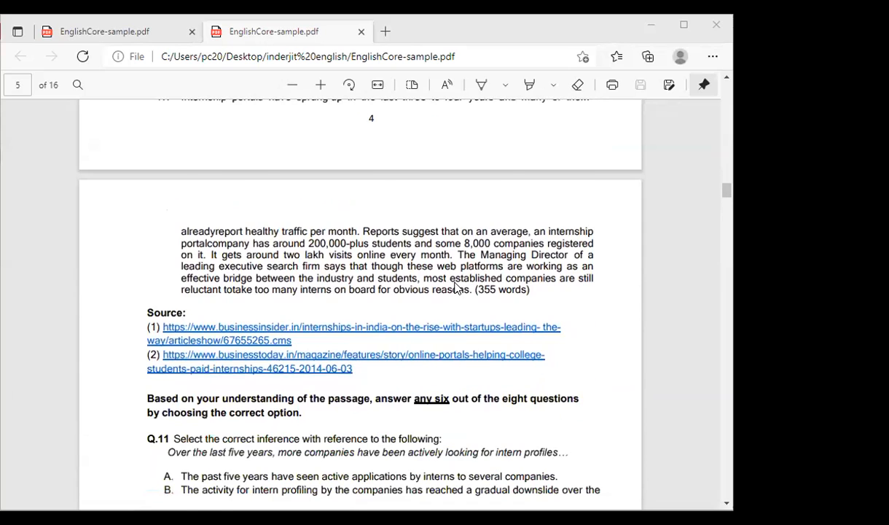
pyautogui.scroll(-3)
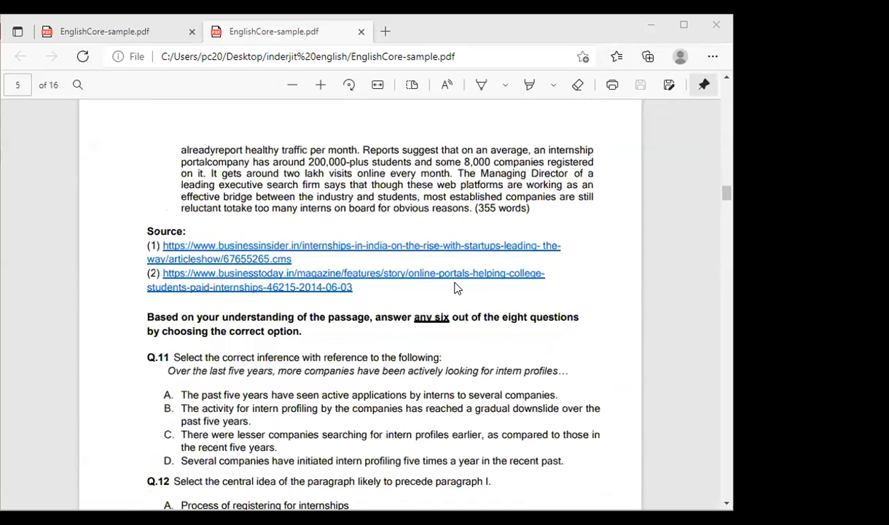
pyautogui.scroll(-3)
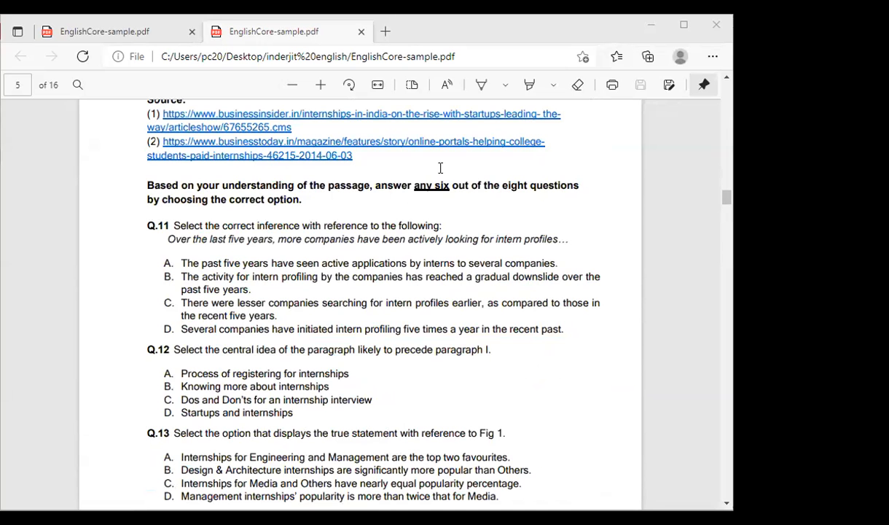
pyautogui.moveTo(420, 186)
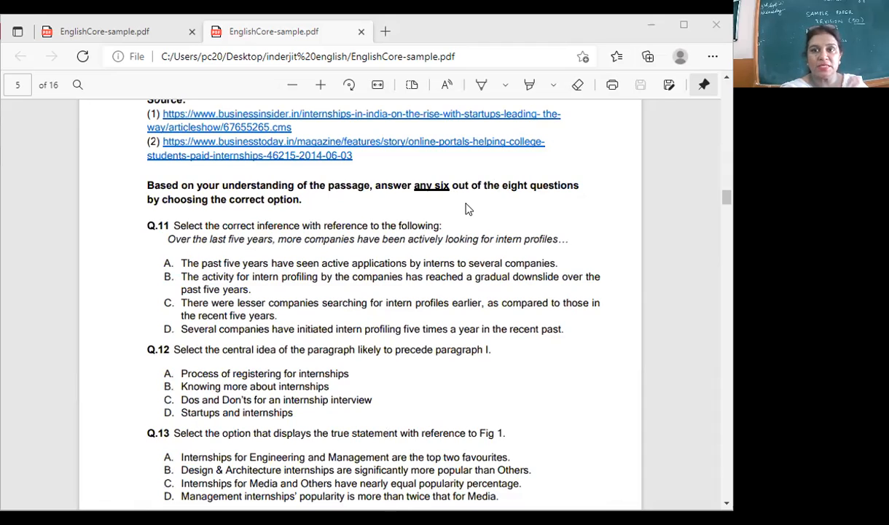
pyautogui.moveTo(624, 222)
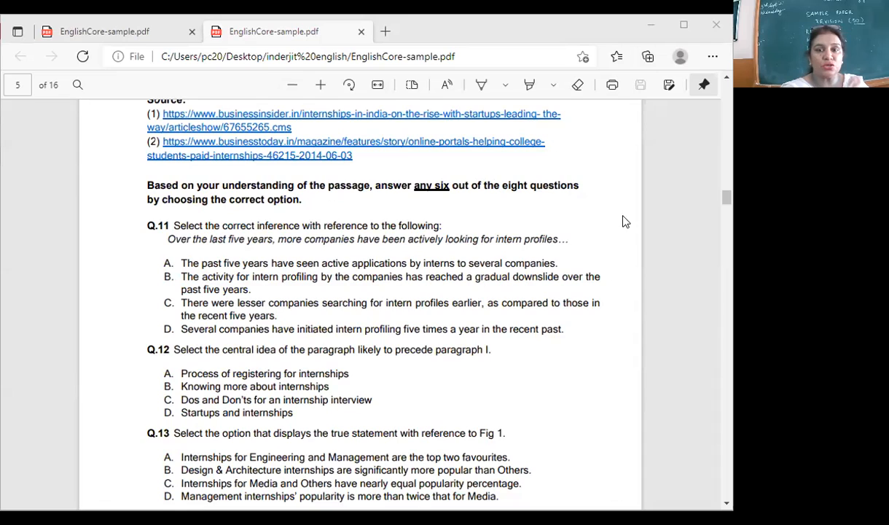
pyautogui.moveTo(543, 218)
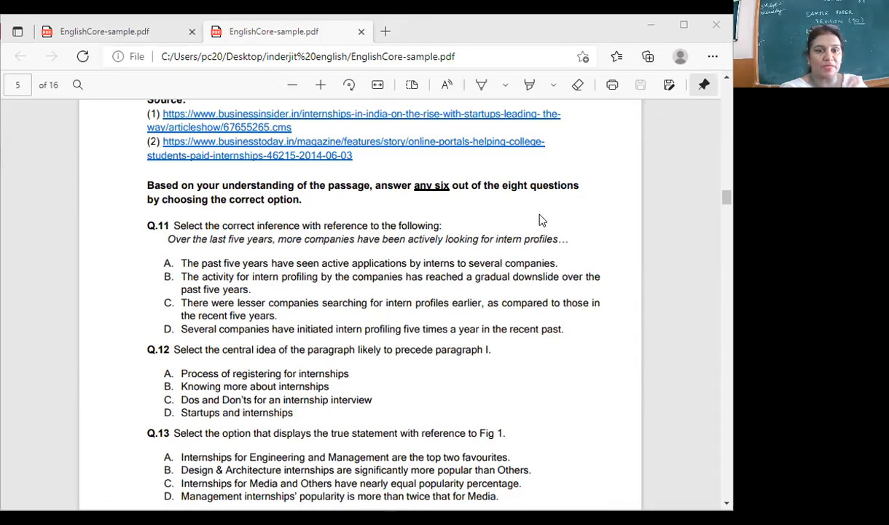
pyautogui.moveTo(364, 210)
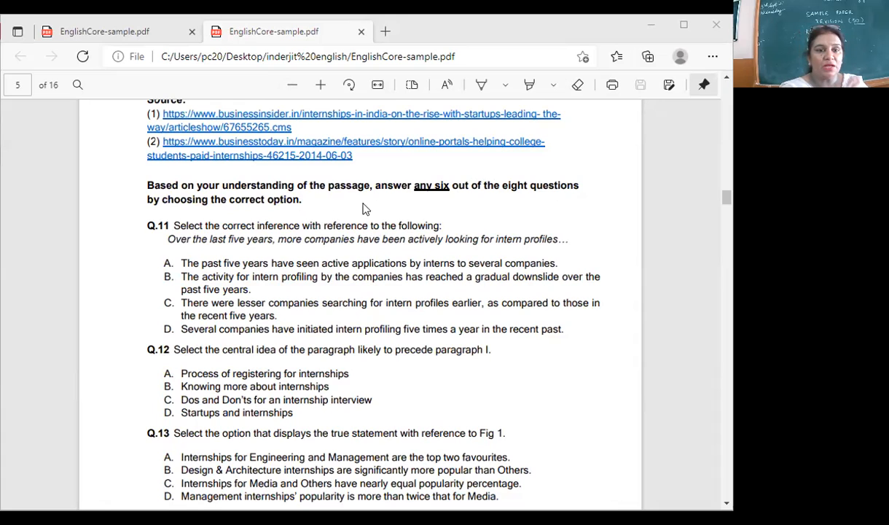
pyautogui.moveTo(464, 255)
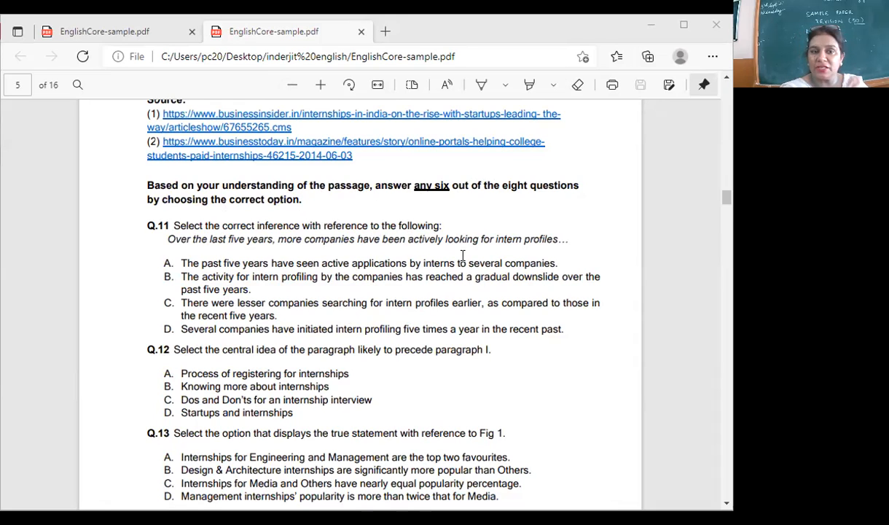
pyautogui.scroll(-3)
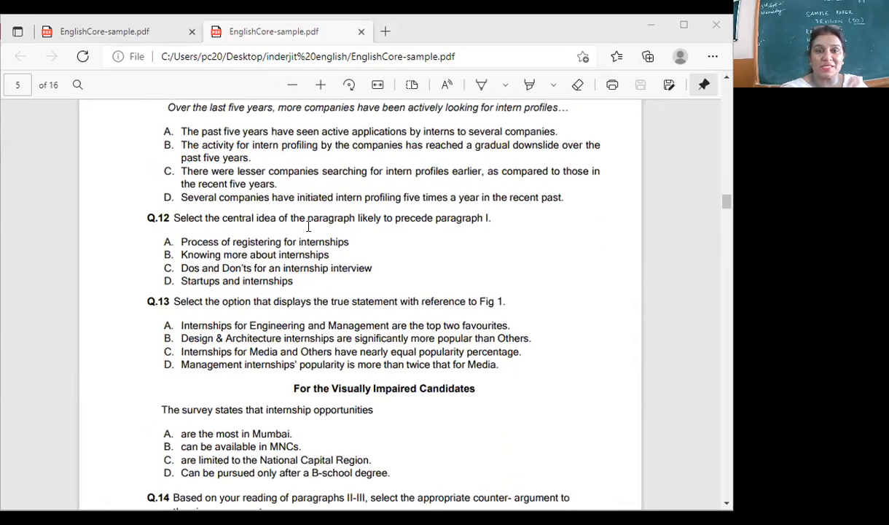
pyautogui.scroll(-3)
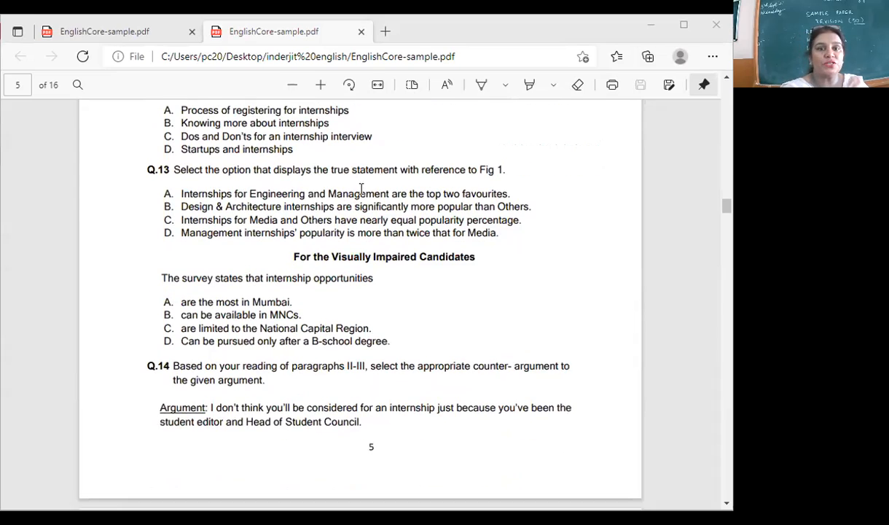
pyautogui.scroll(3)
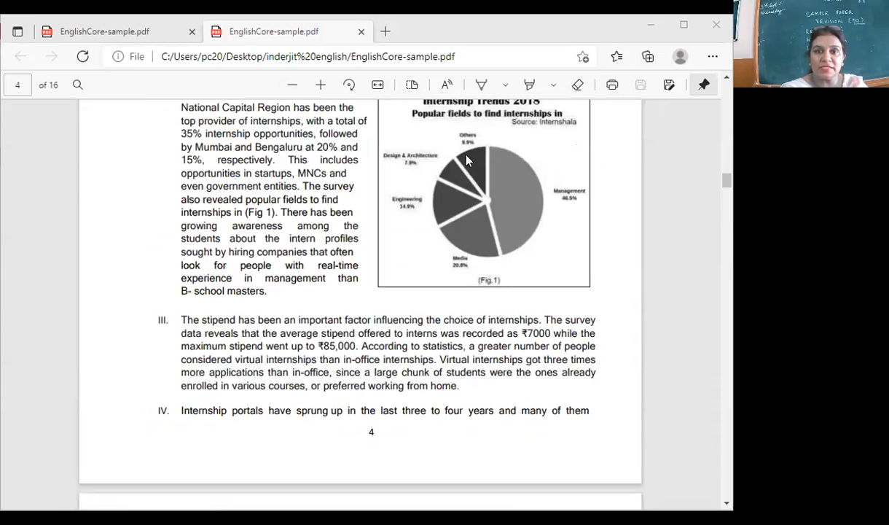
pyautogui.scroll(-3)
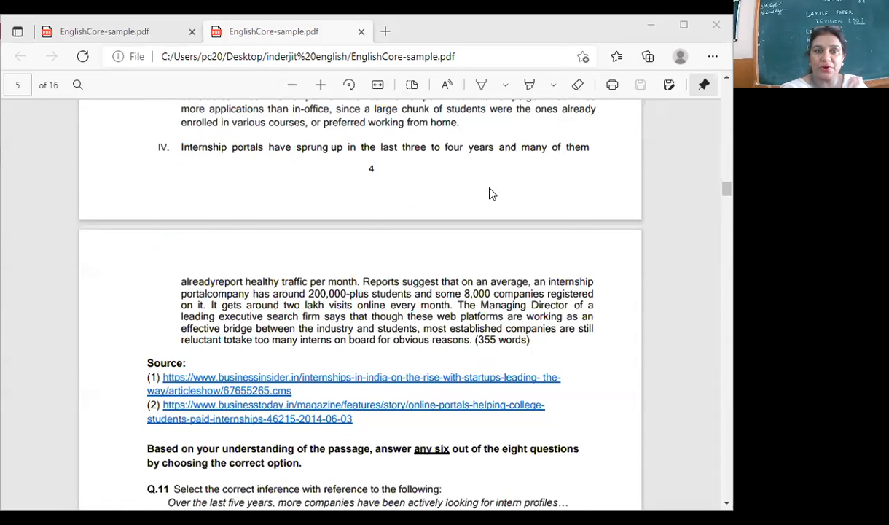
pyautogui.scroll(-3)
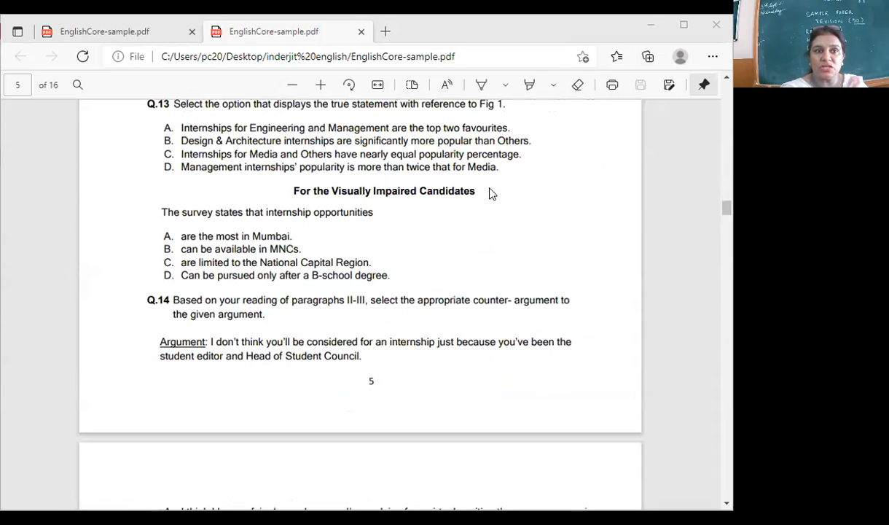
pyautogui.scroll(-3)
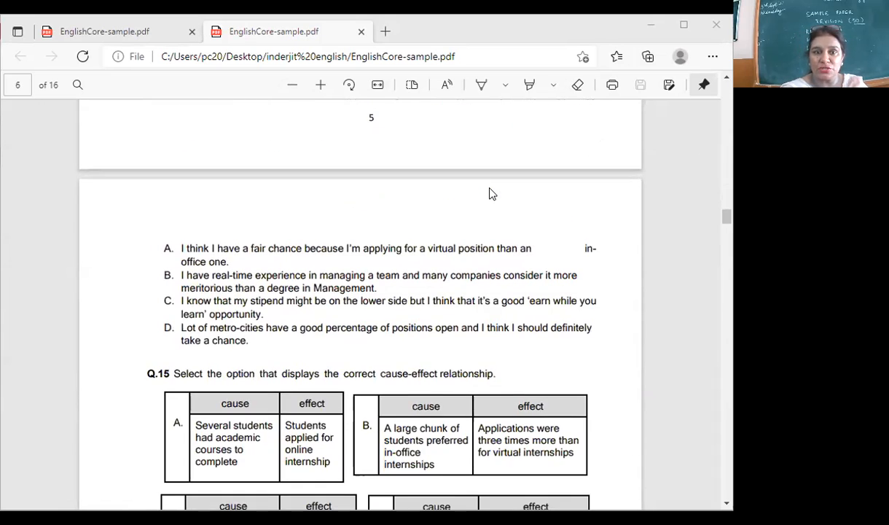
pyautogui.scroll(-3)
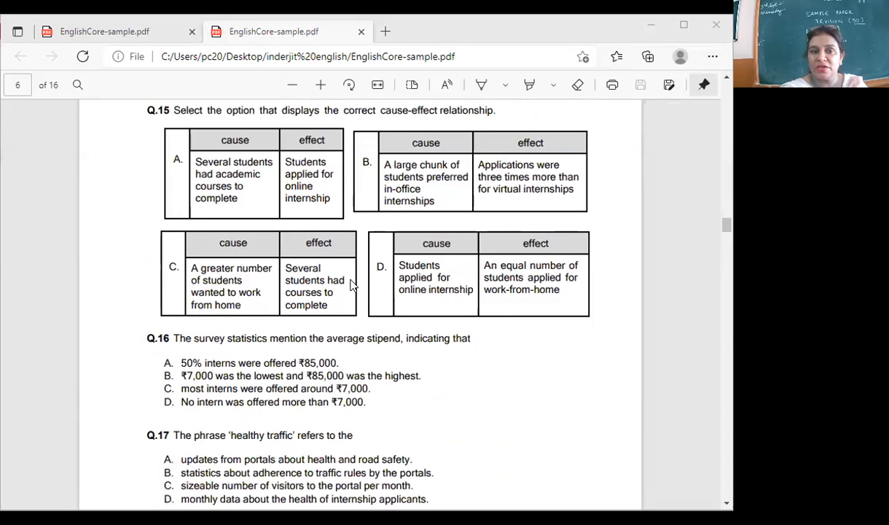
pyautogui.scroll(-3)
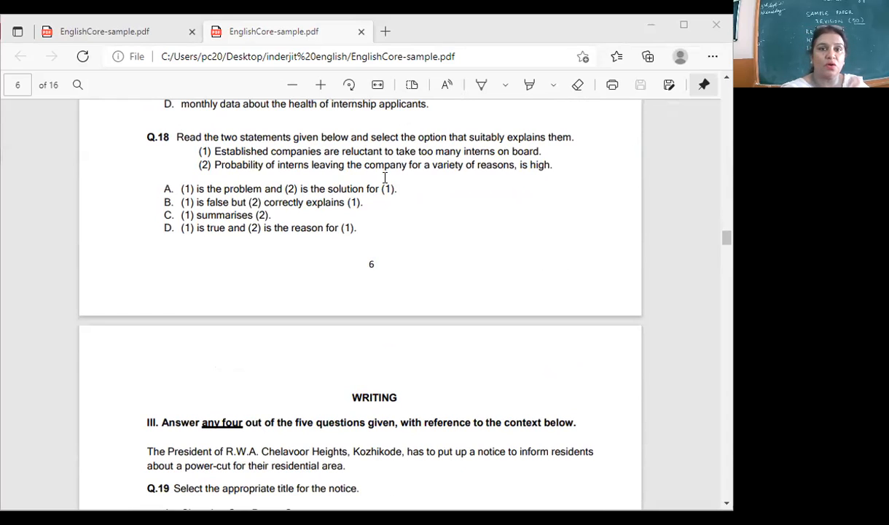
pyautogui.moveTo(513, 154)
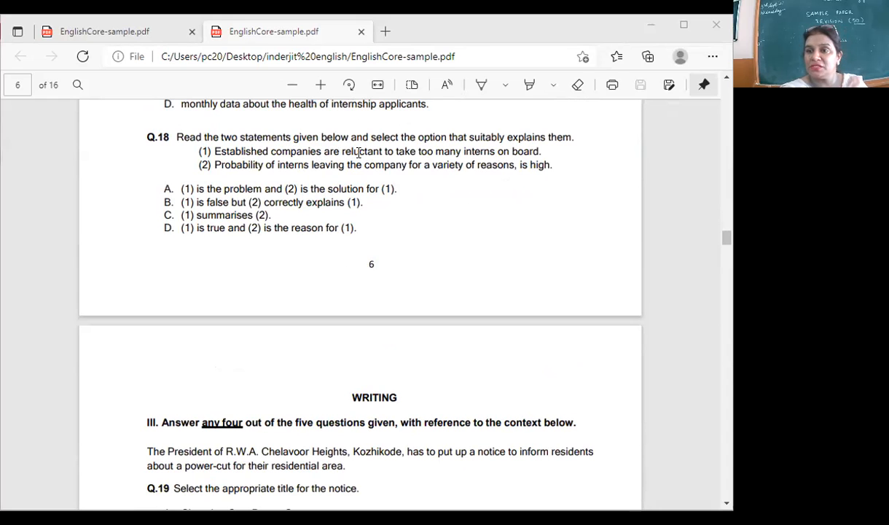
pyautogui.scroll(-3)
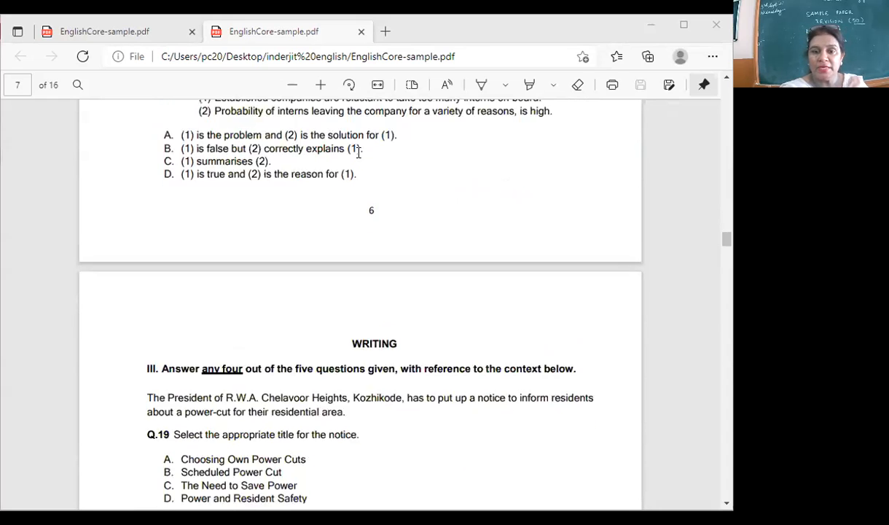
pyautogui.scroll(-3)
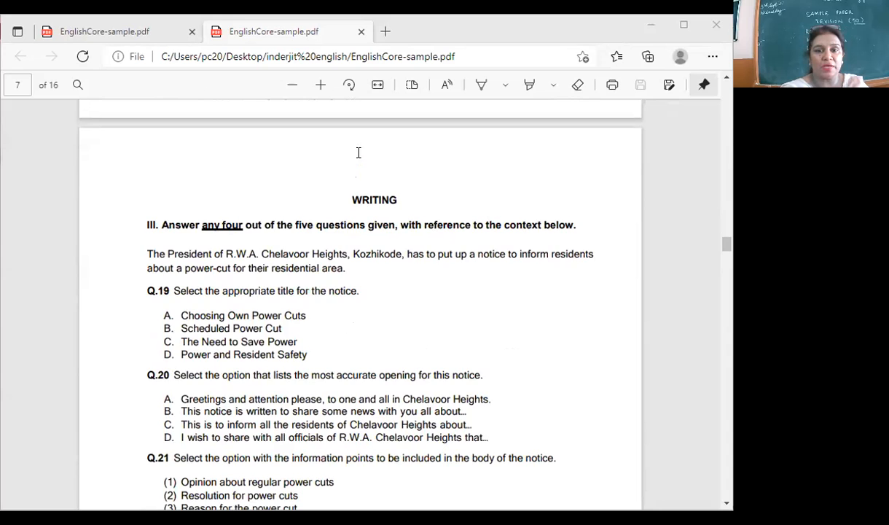
pyautogui.scroll(-3)
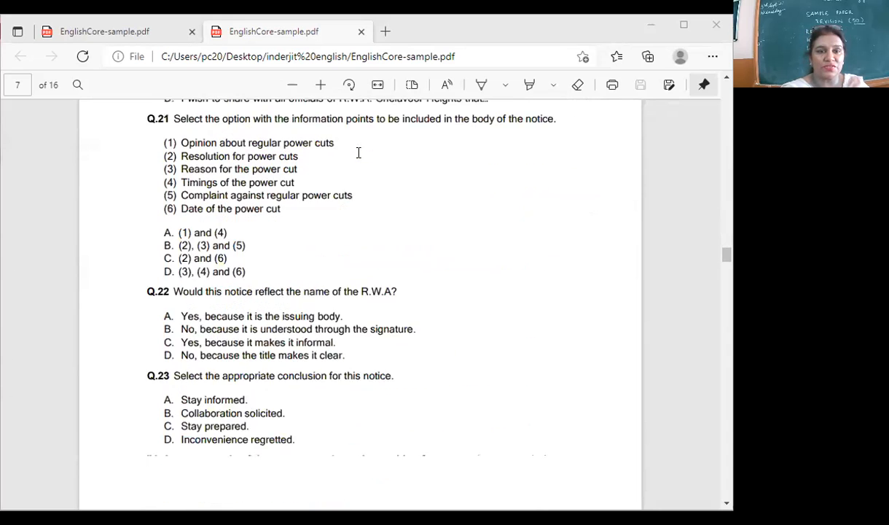
pyautogui.scroll(-3)
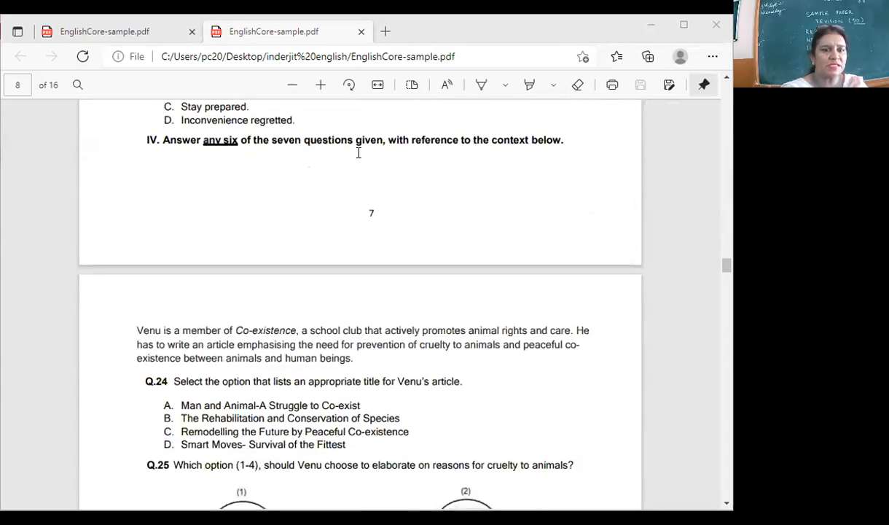
pyautogui.scroll(-3)
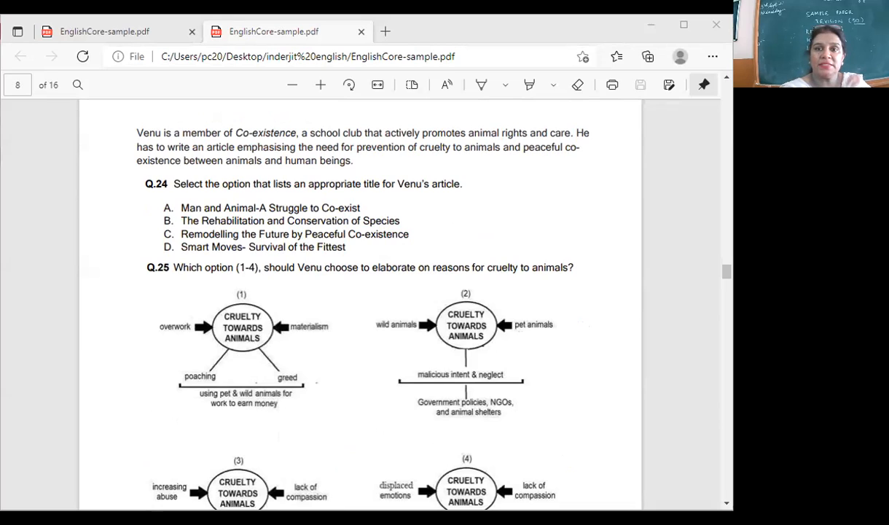
pyautogui.moveTo(309, 210)
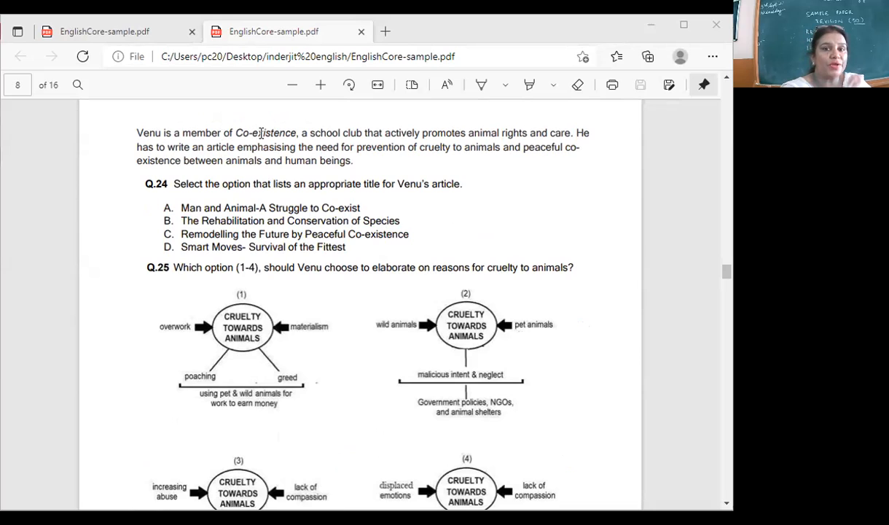
pyautogui.moveTo(449, 128)
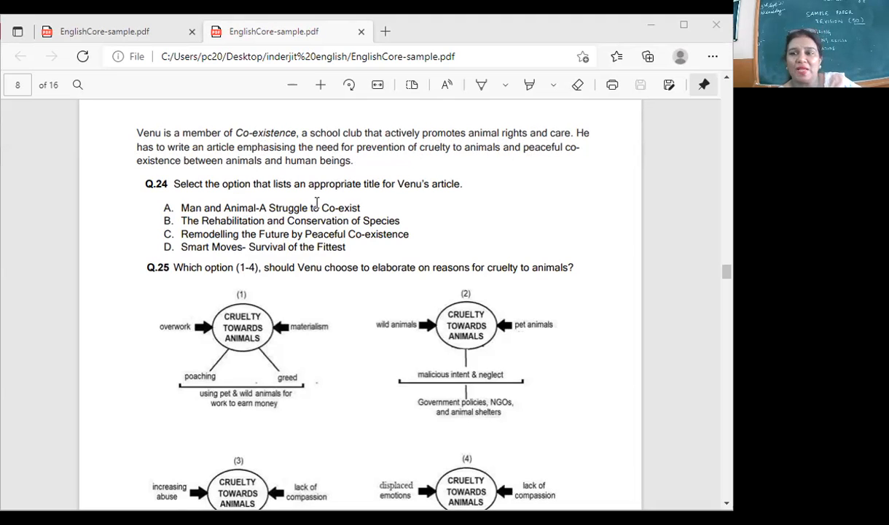
pyautogui.moveTo(323, 224)
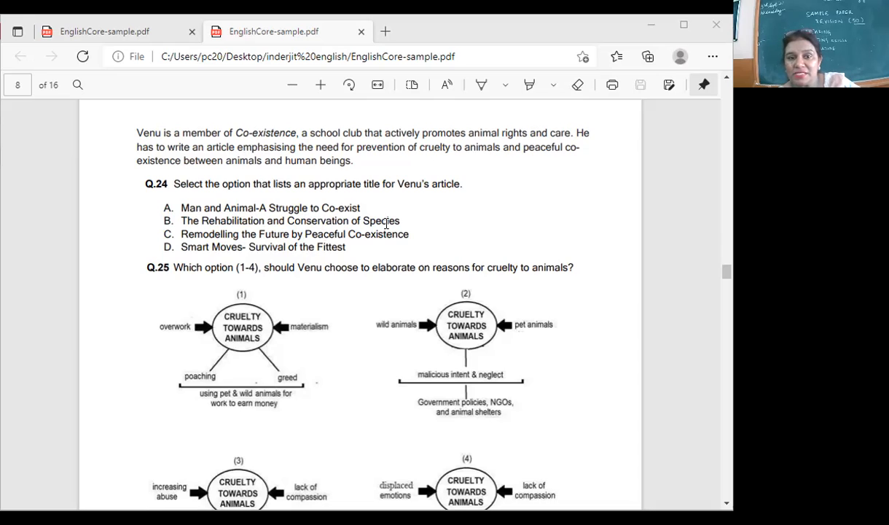
pyautogui.moveTo(382, 227)
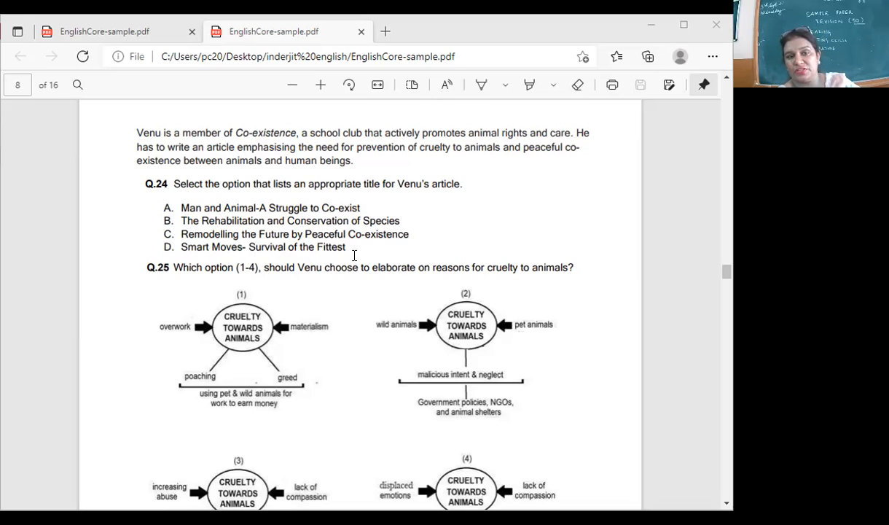
pyautogui.moveTo(297, 205)
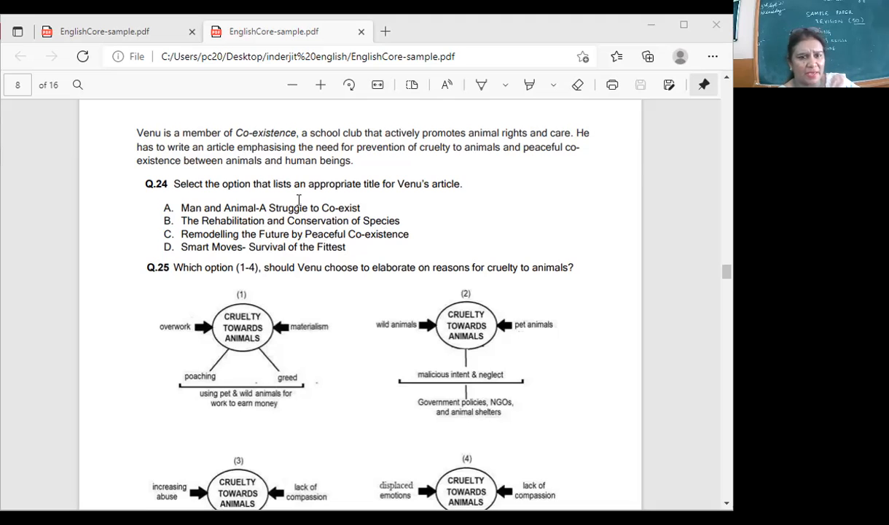
pyautogui.scroll(-3)
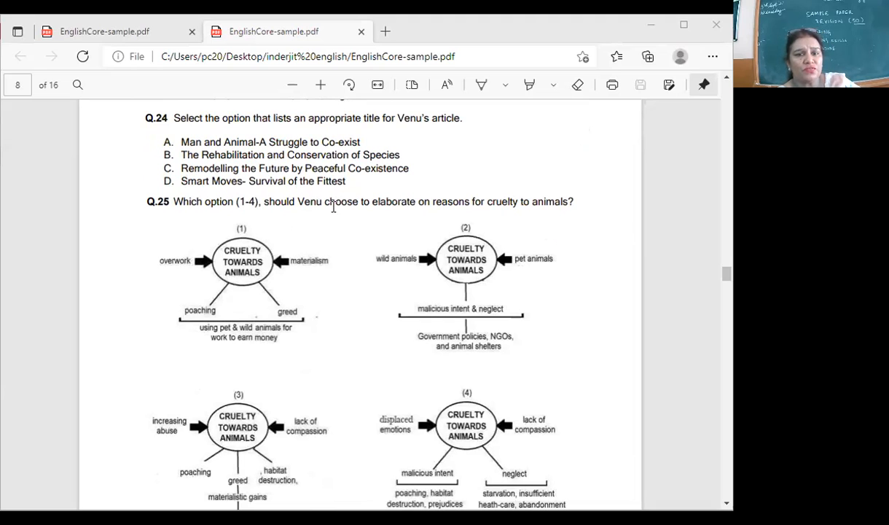
pyautogui.moveTo(552, 207)
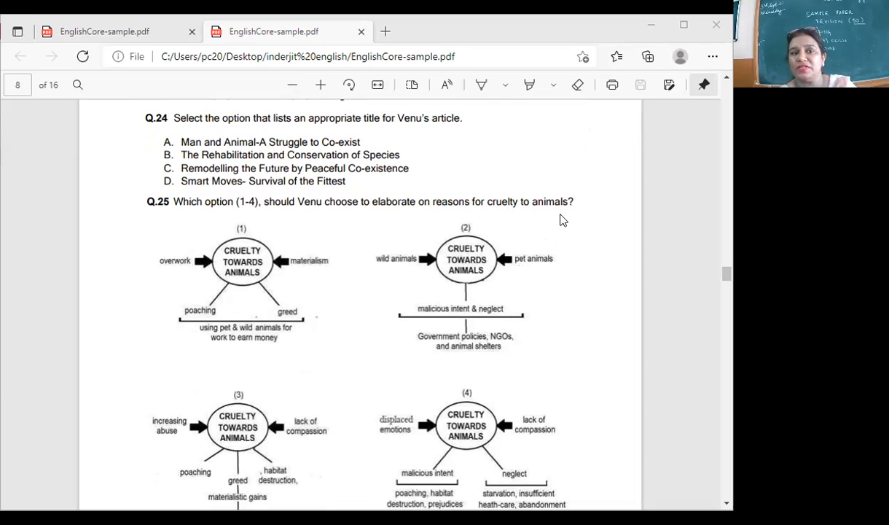
pyautogui.scroll(-3)
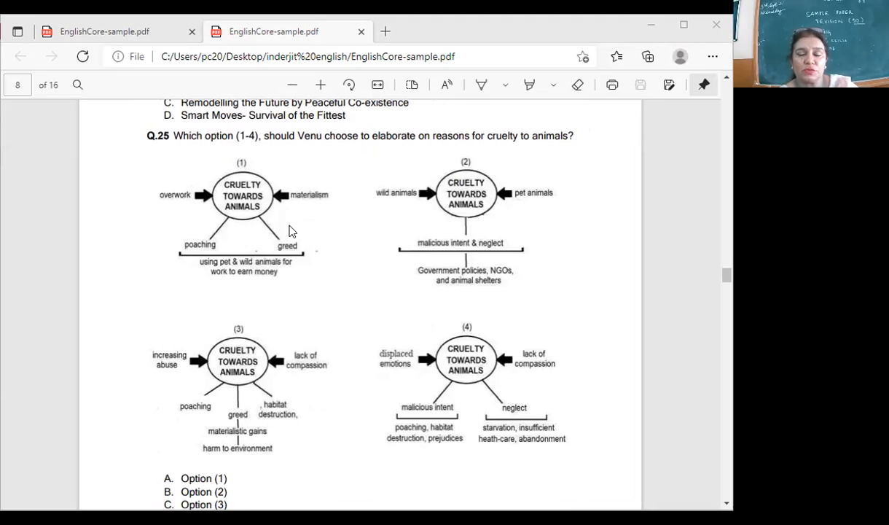
pyautogui.moveTo(357, 277)
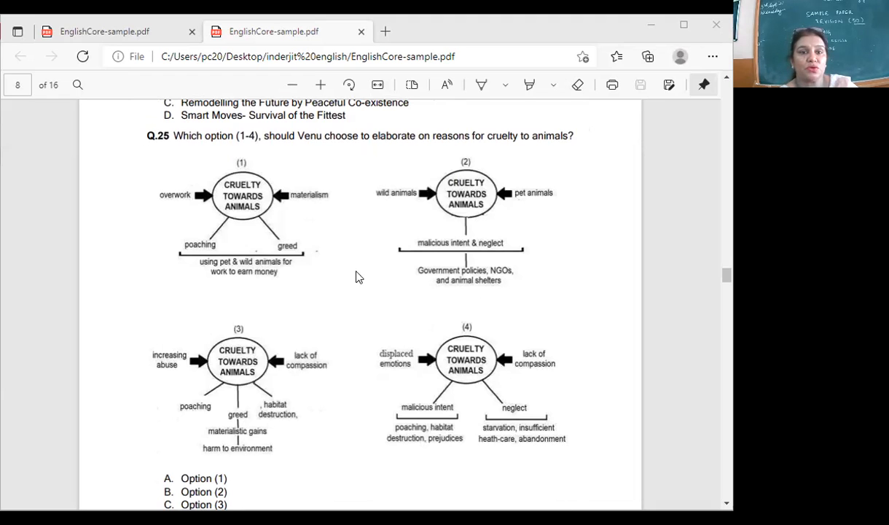
pyautogui.moveTo(350, 271)
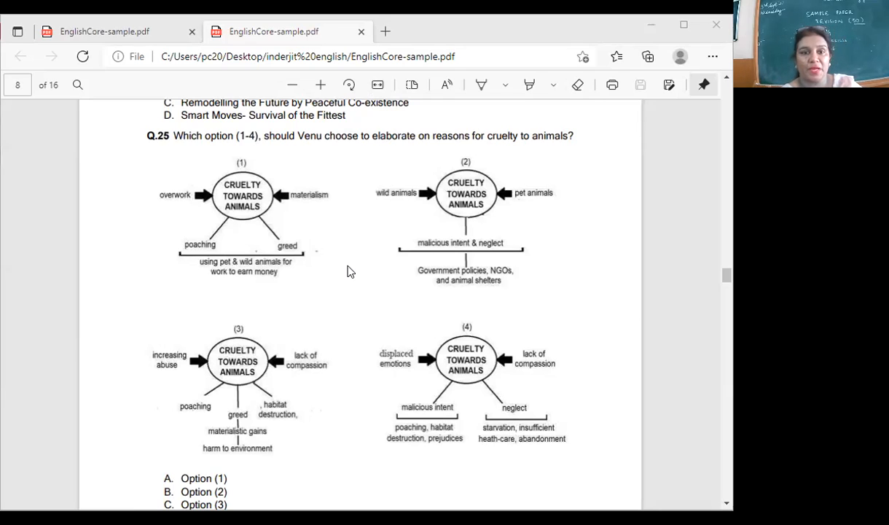
pyautogui.moveTo(202, 207)
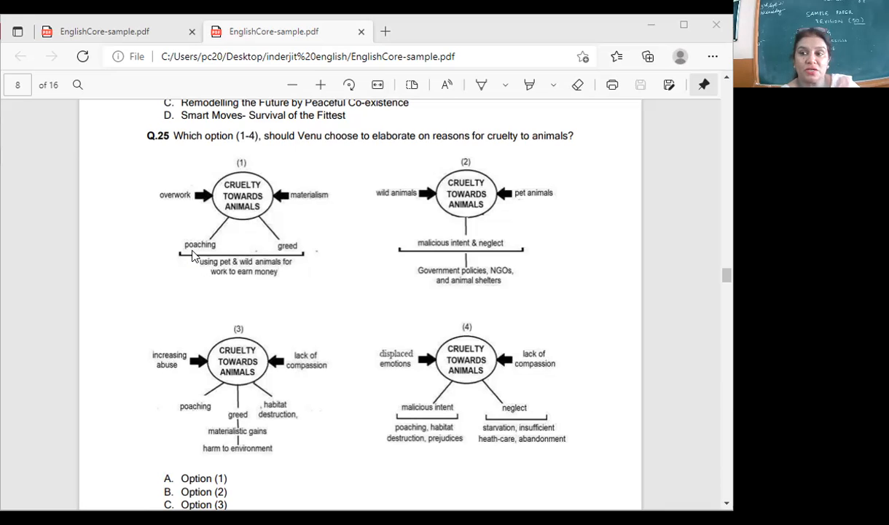
pyautogui.moveTo(347, 269)
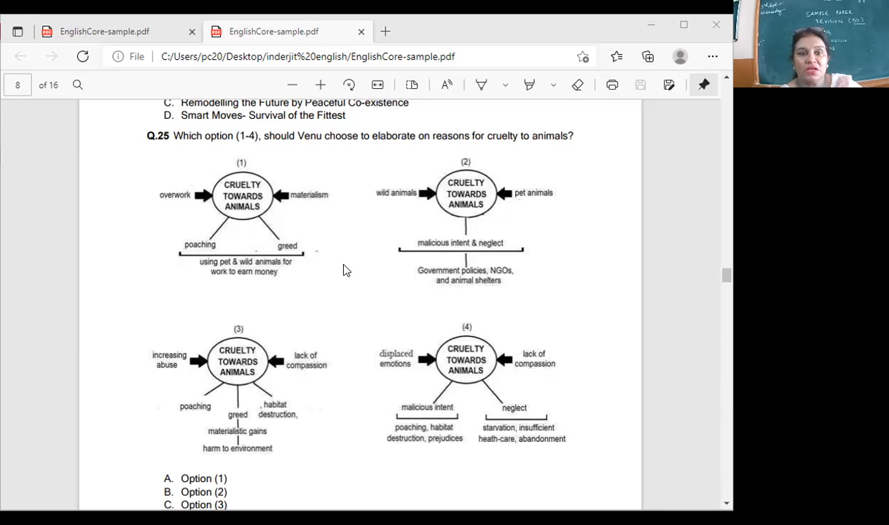
pyautogui.moveTo(265, 274)
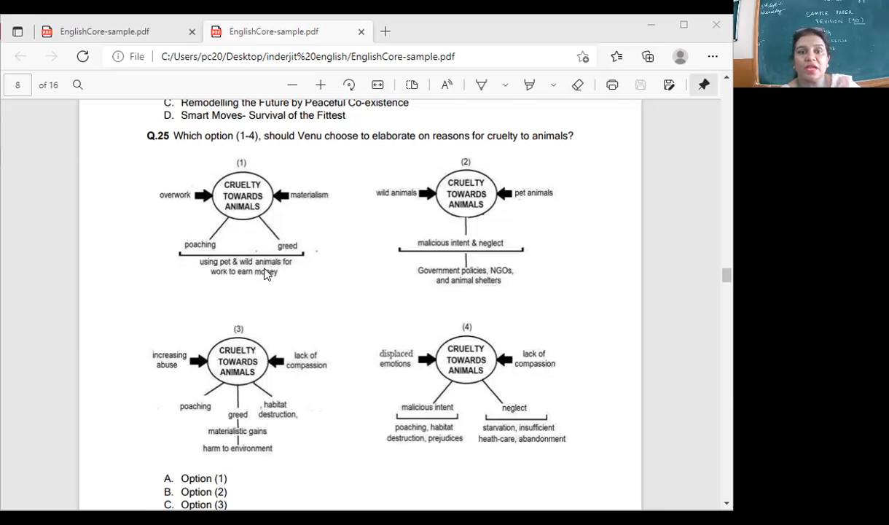
pyautogui.moveTo(271, 285)
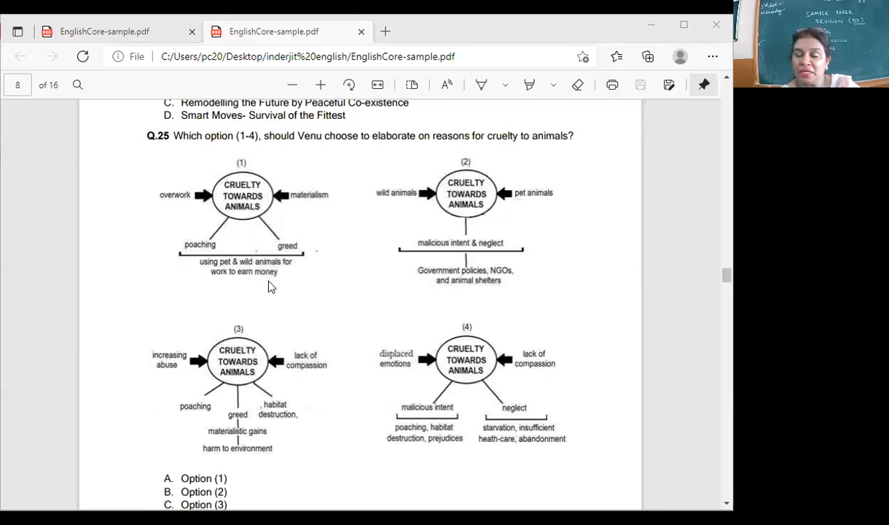
pyautogui.moveTo(294, 277)
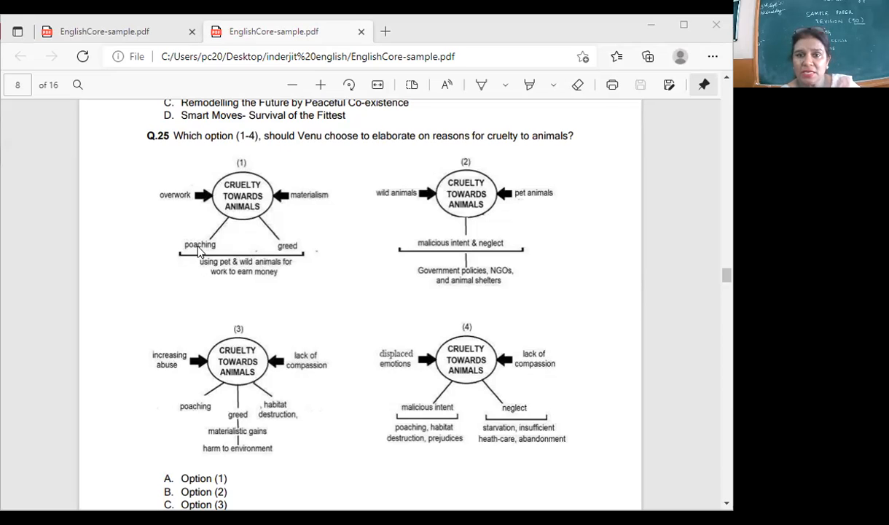
pyautogui.moveTo(530, 201)
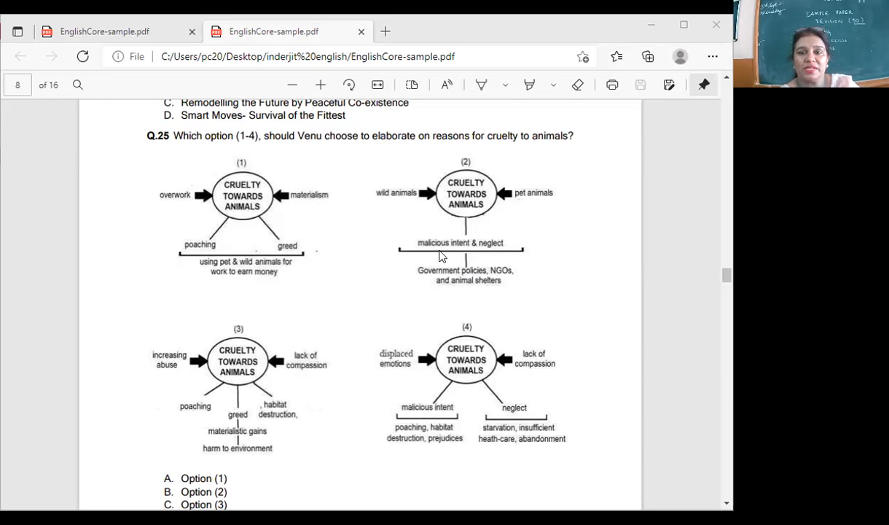
pyautogui.moveTo(499, 284)
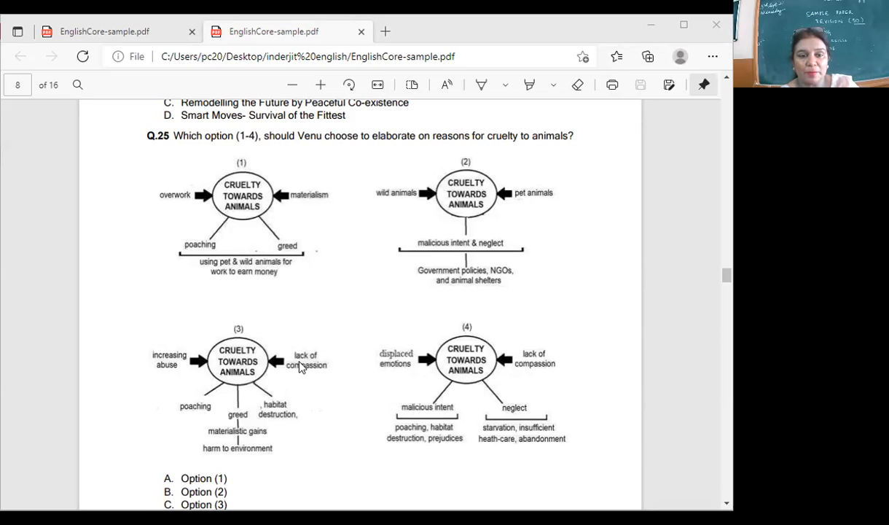
pyautogui.moveTo(298, 420)
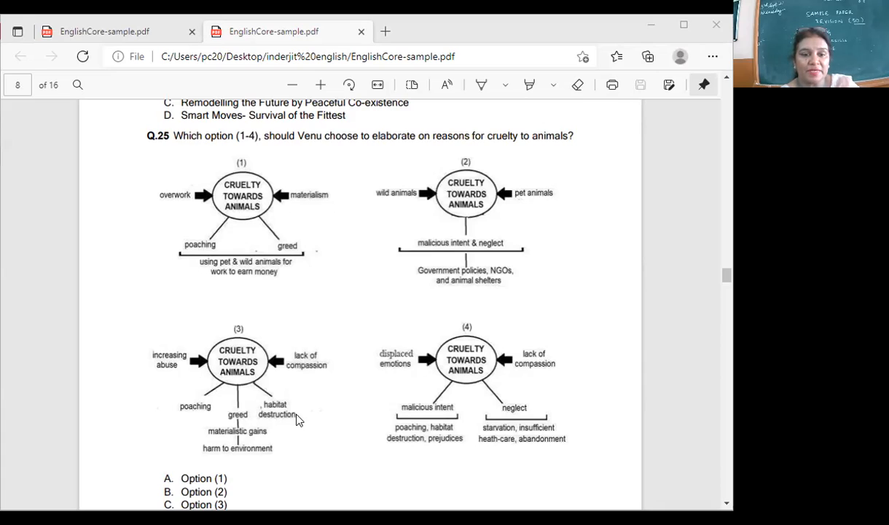
pyautogui.moveTo(271, 464)
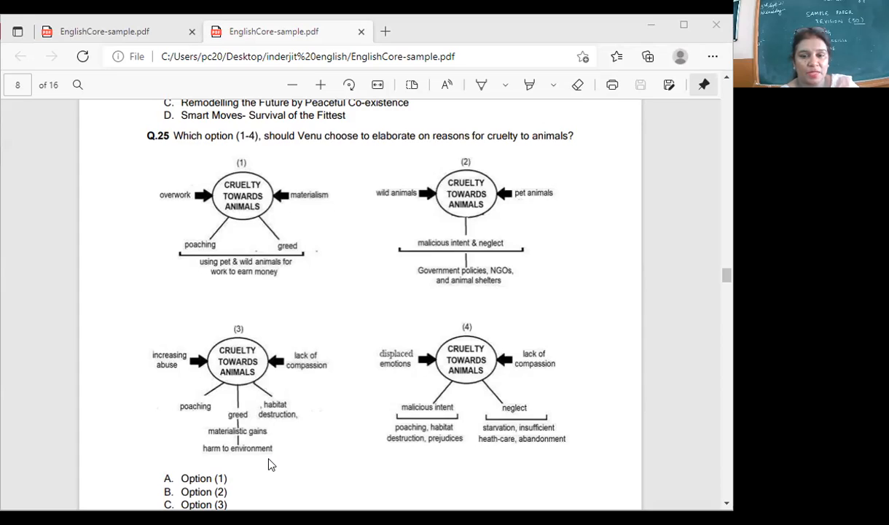
pyautogui.moveTo(417, 367)
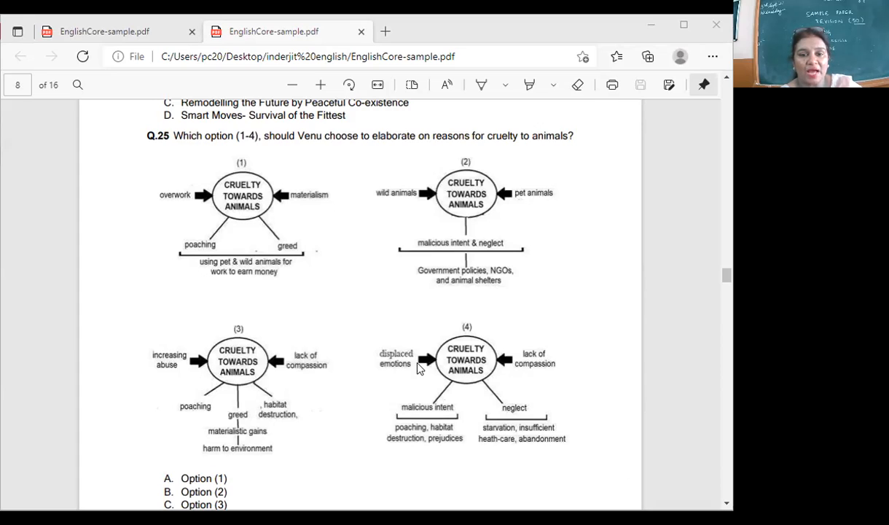
pyautogui.moveTo(525, 370)
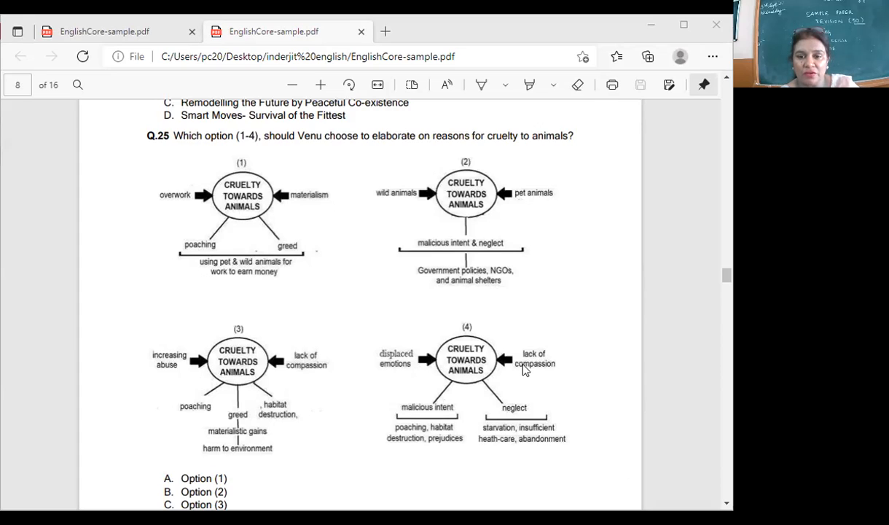
pyautogui.moveTo(451, 421)
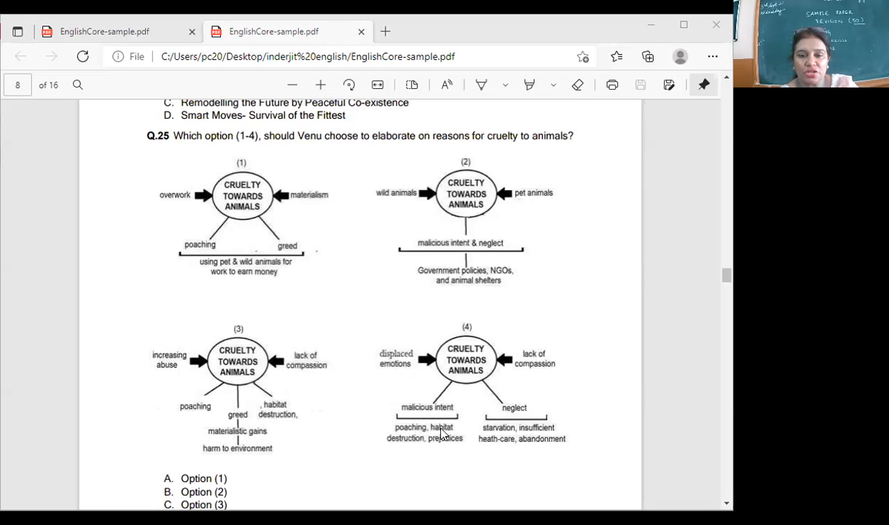
pyautogui.moveTo(478, 440)
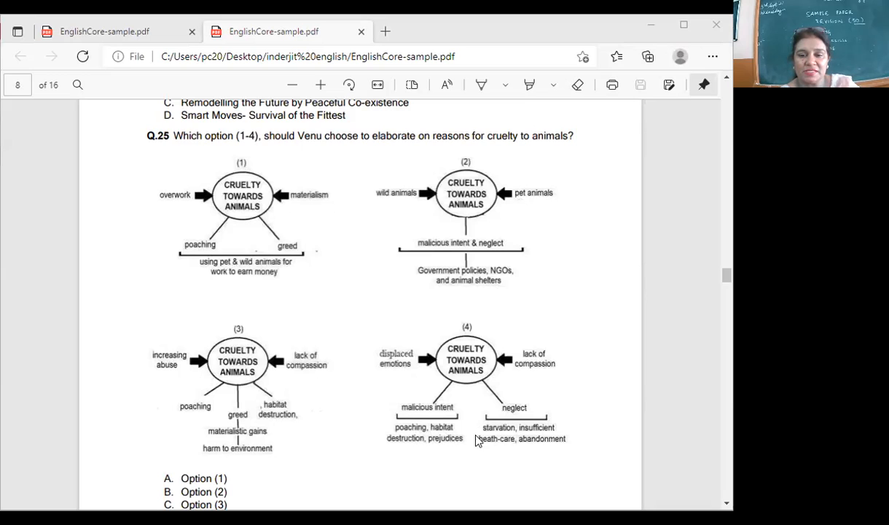
pyautogui.moveTo(493, 449)
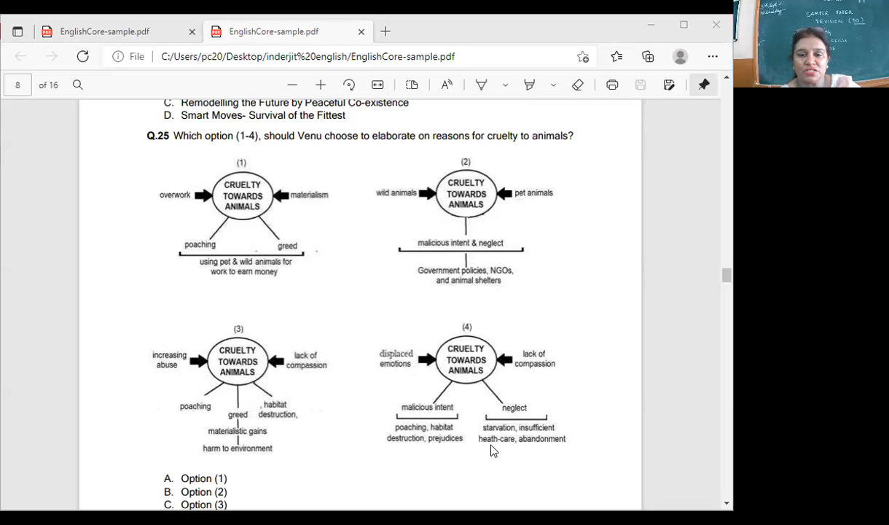
pyautogui.scroll(-3)
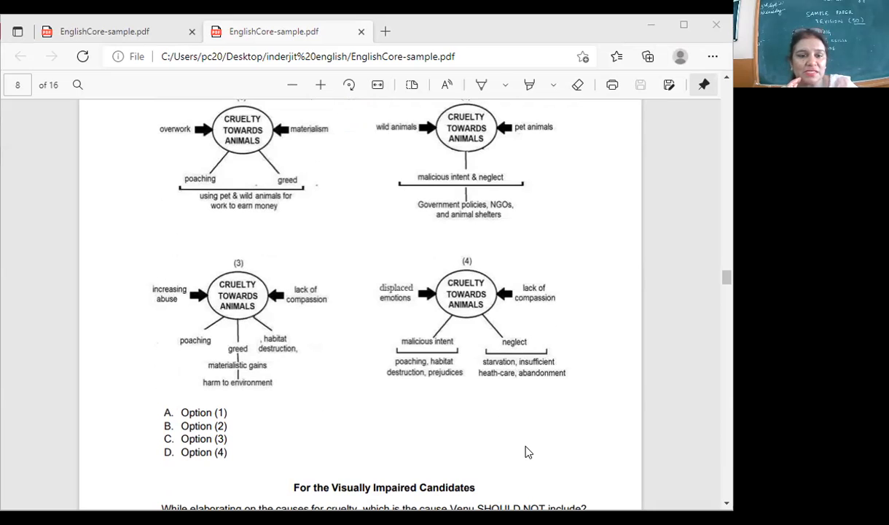
pyautogui.moveTo(574, 242)
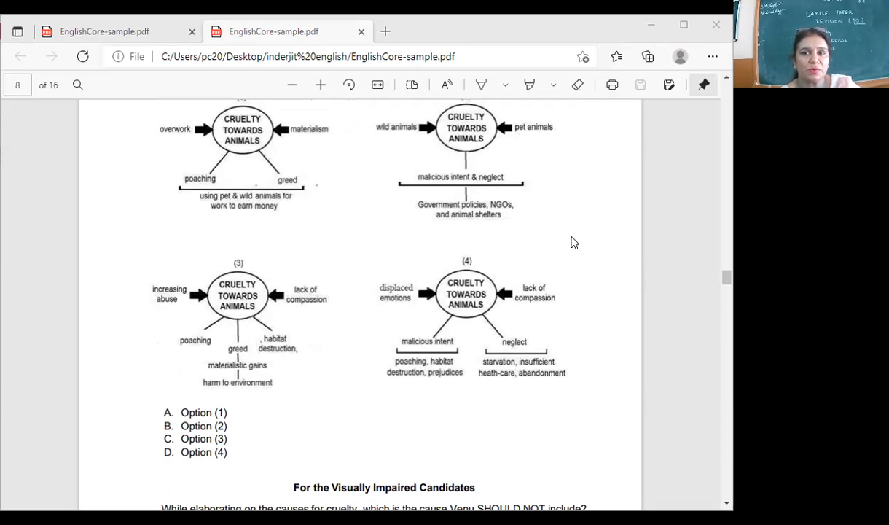
pyautogui.moveTo(669, 55)
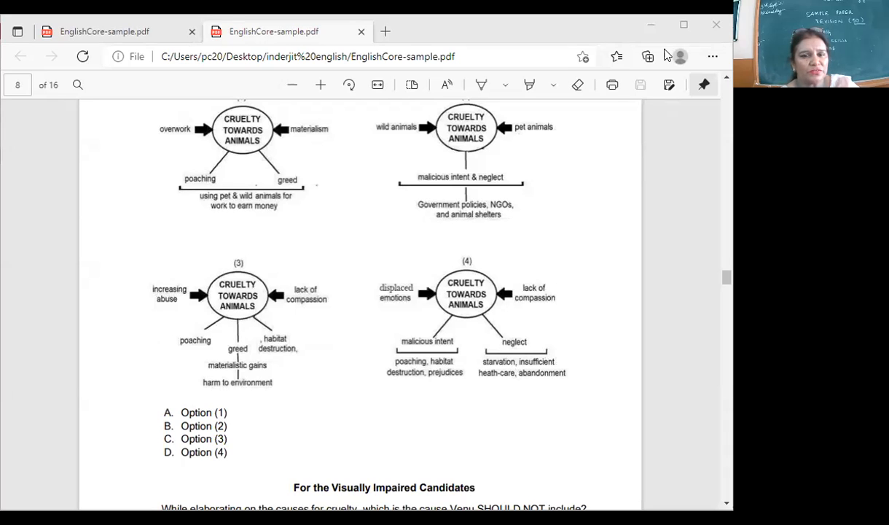
pyautogui.moveTo(231, 338)
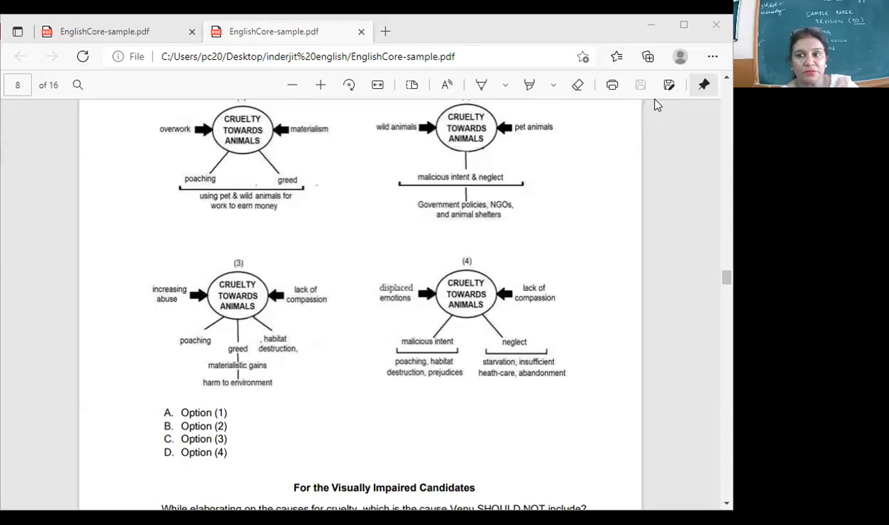
pyautogui.moveTo(290, 301)
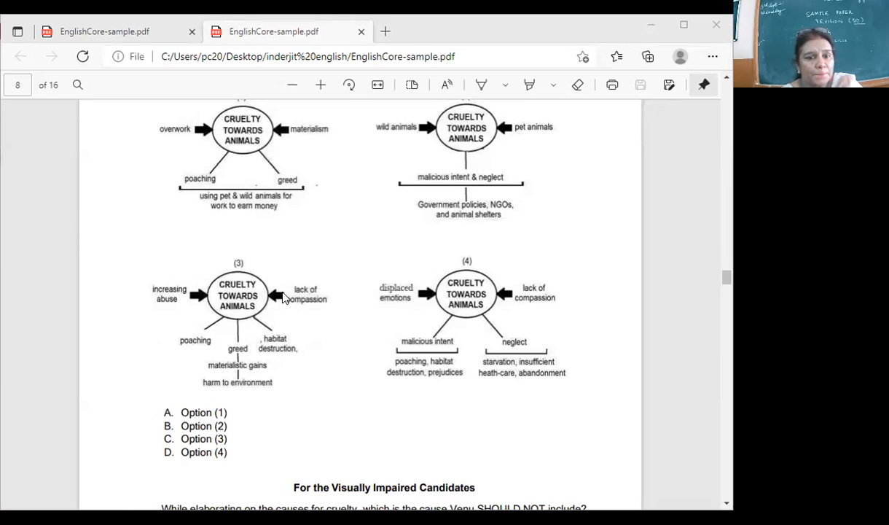
pyautogui.moveTo(542, 301)
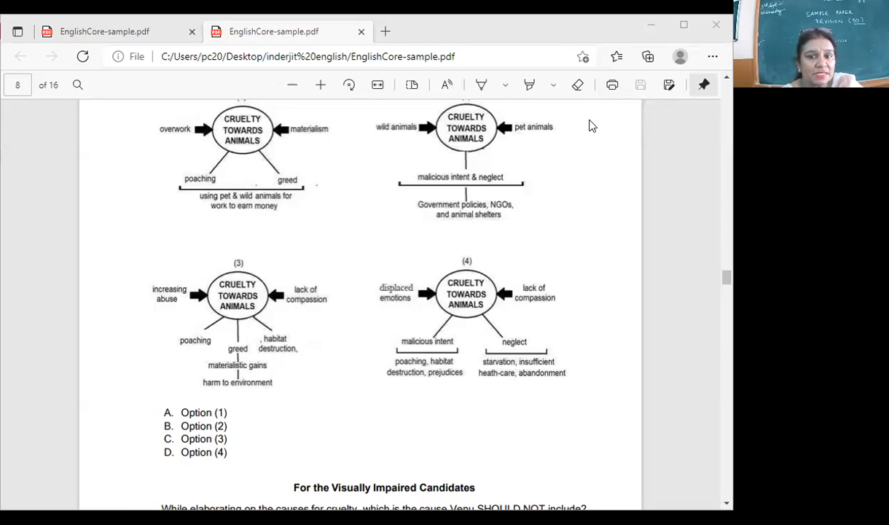
pyautogui.moveTo(472, 342)
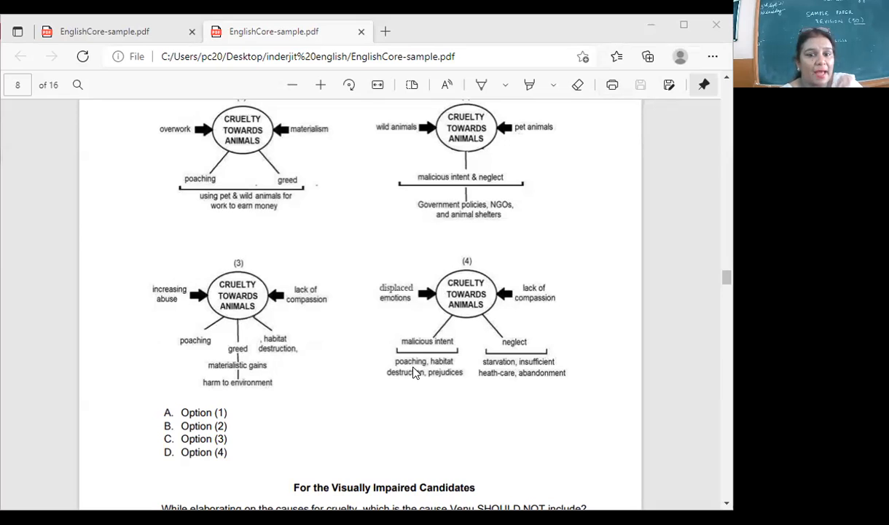
pyautogui.moveTo(535, 366)
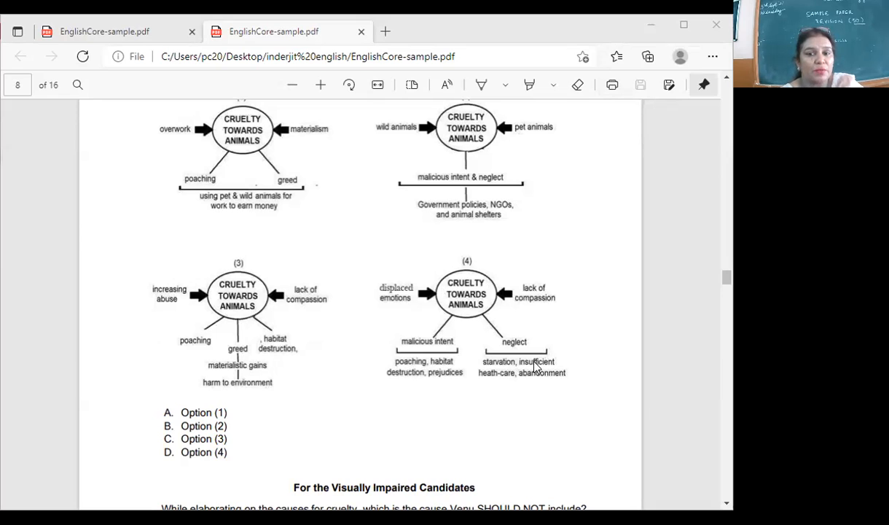
pyautogui.moveTo(414, 344)
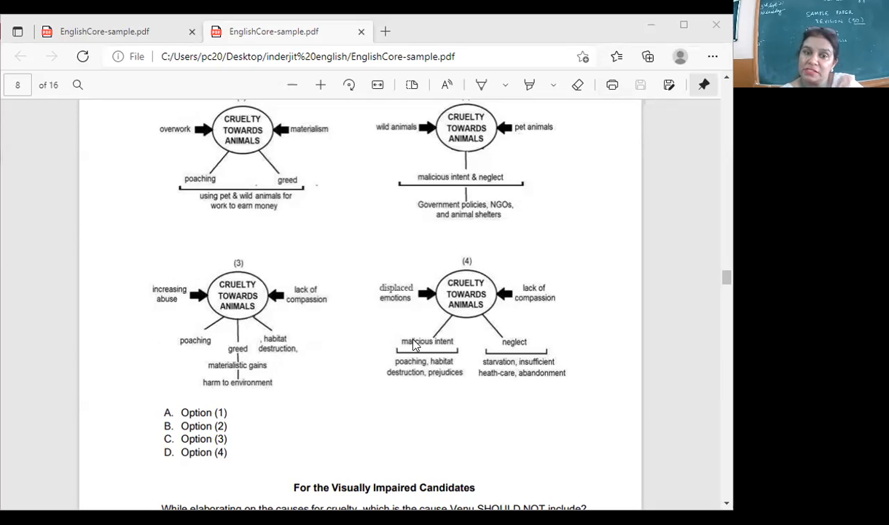
pyautogui.moveTo(417, 350)
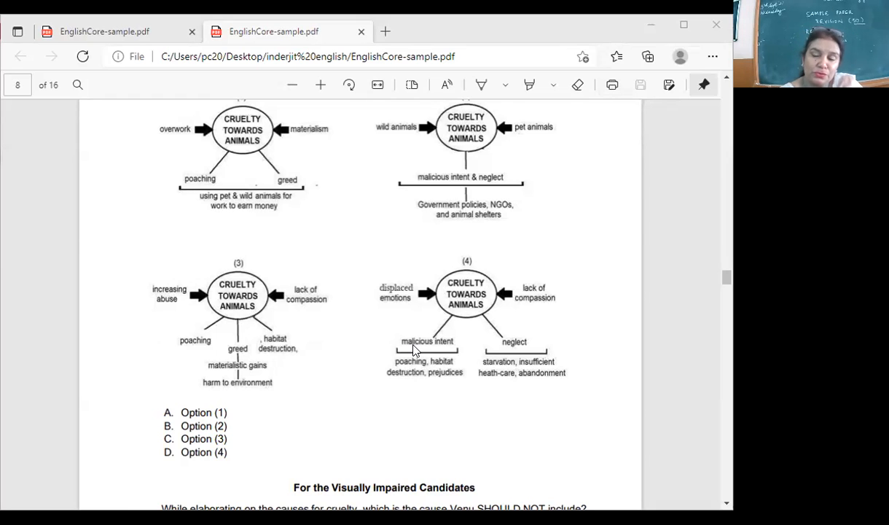
pyautogui.moveTo(575, 350)
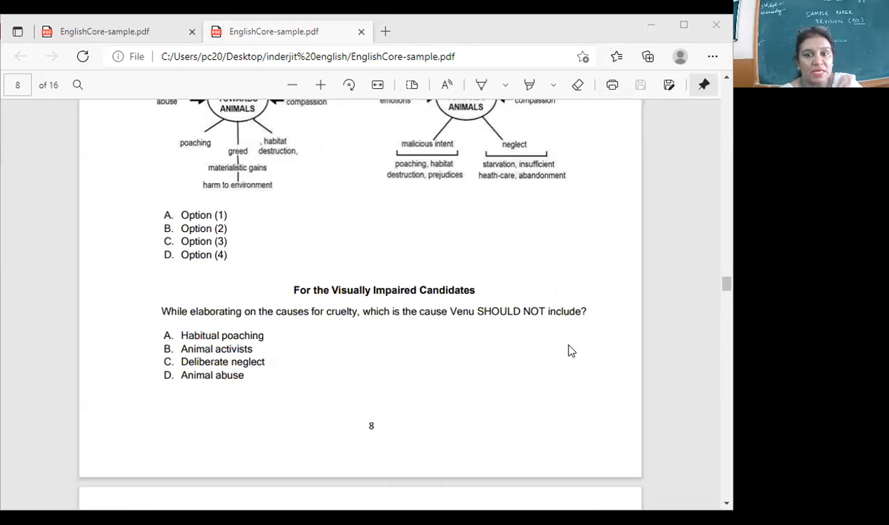
pyautogui.scroll(-3)
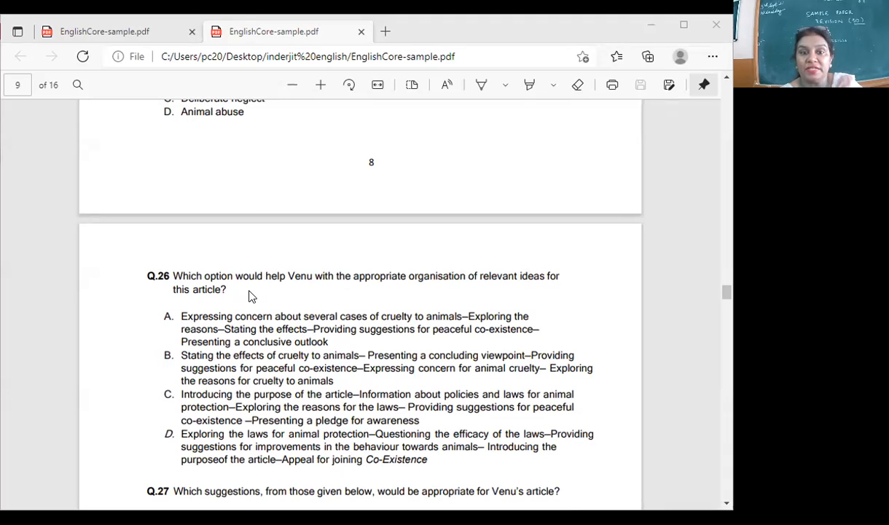
pyautogui.moveTo(192, 385)
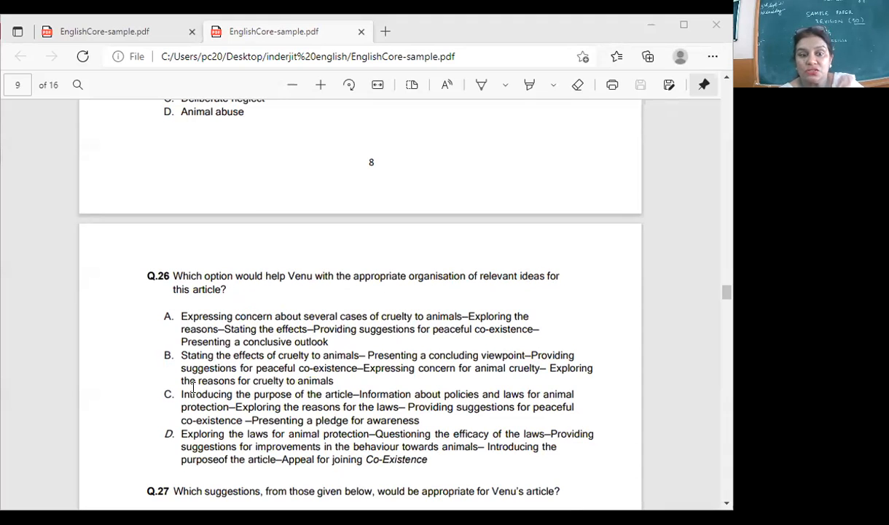
pyautogui.moveTo(388, 400)
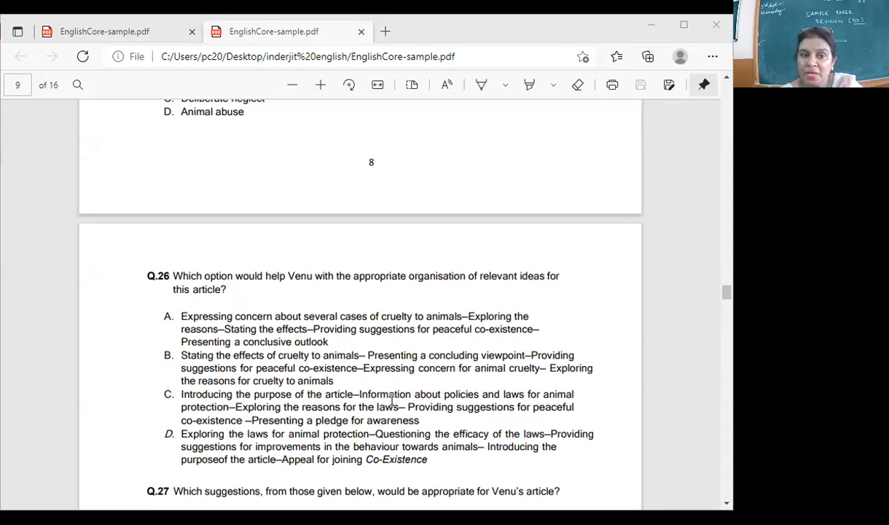
pyautogui.scroll(-3)
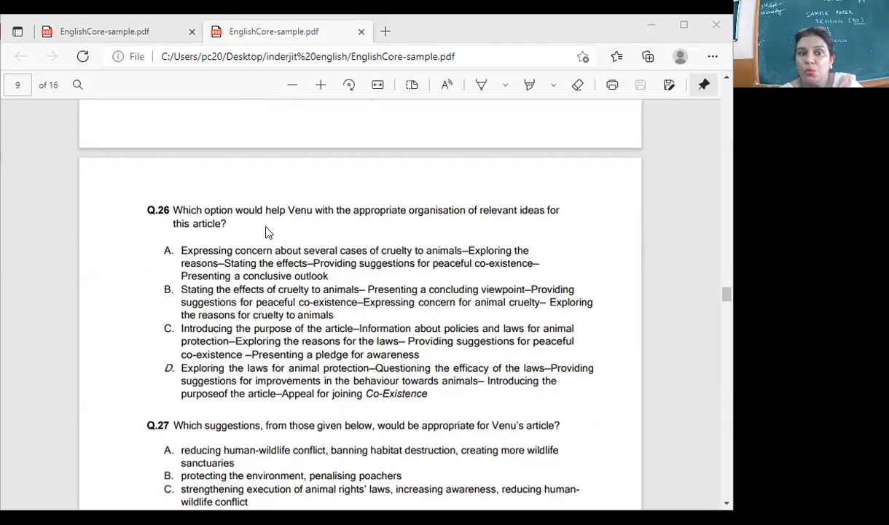
pyautogui.moveTo(582, 220)
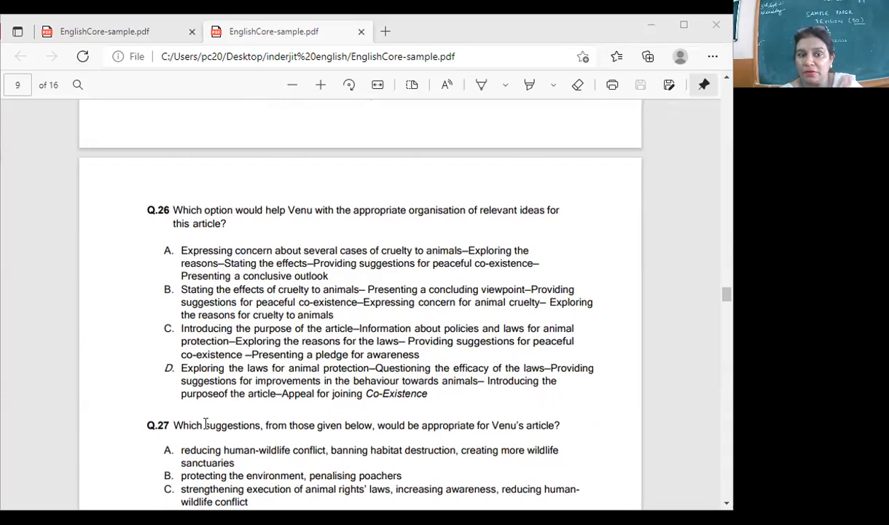
pyautogui.moveTo(318, 250)
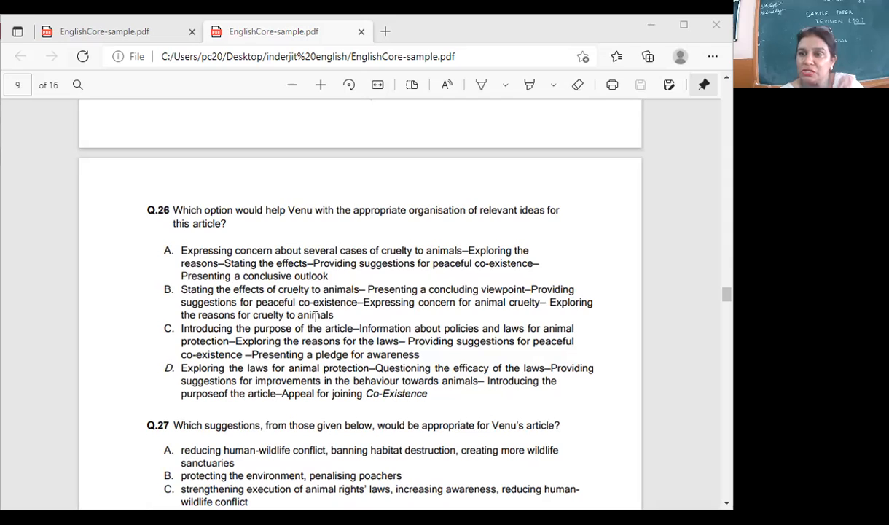
pyautogui.moveTo(162, 257)
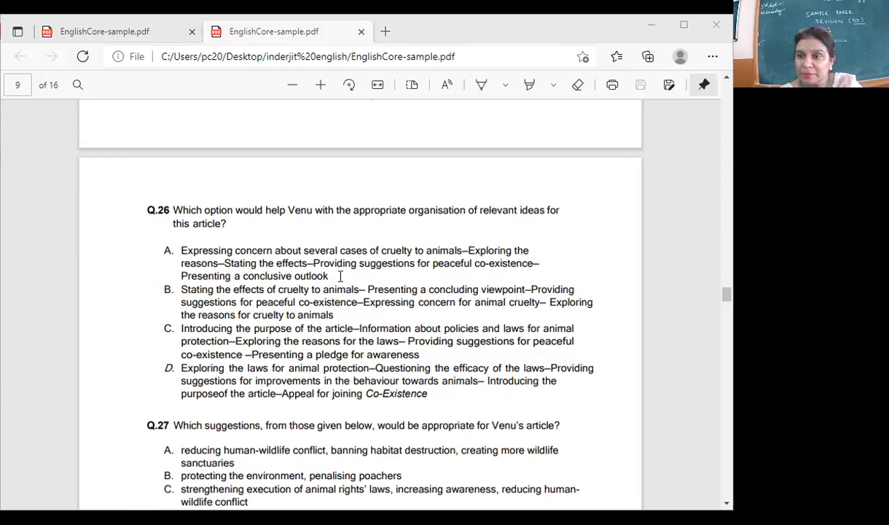
pyautogui.moveTo(542, 310)
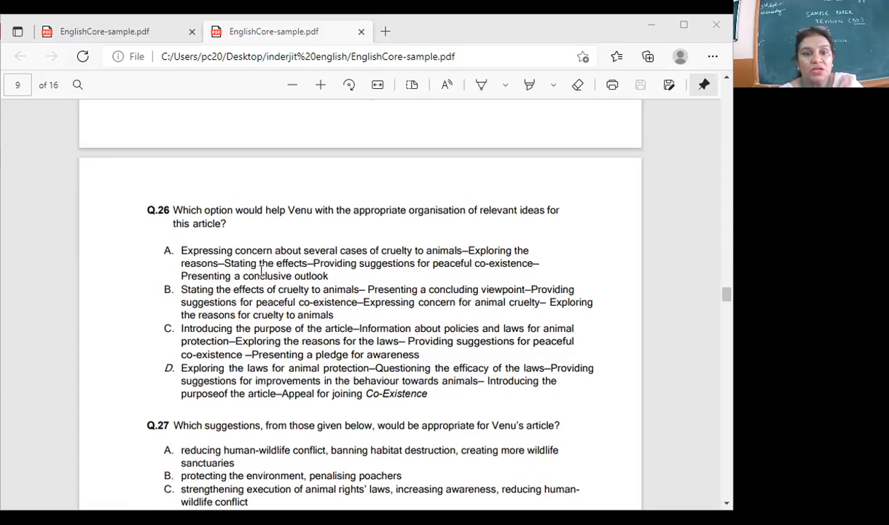
pyautogui.moveTo(348, 251)
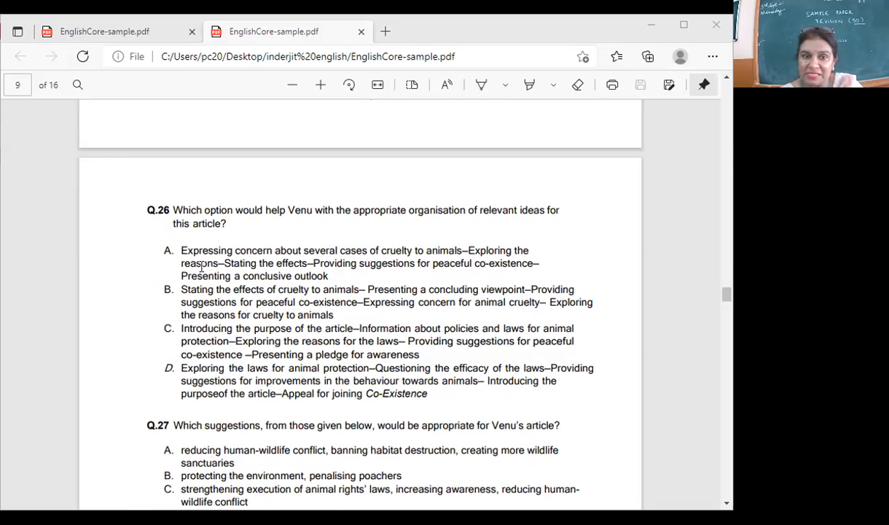
pyautogui.moveTo(396, 260)
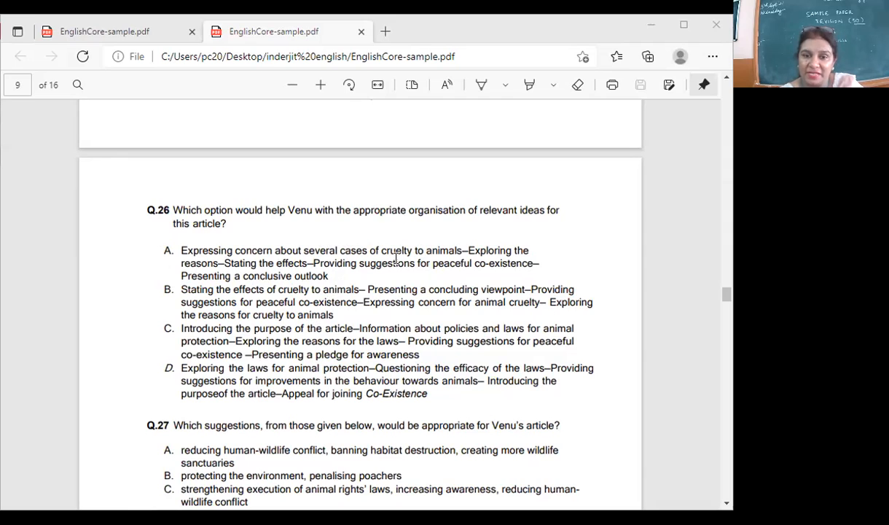
pyautogui.moveTo(318, 273)
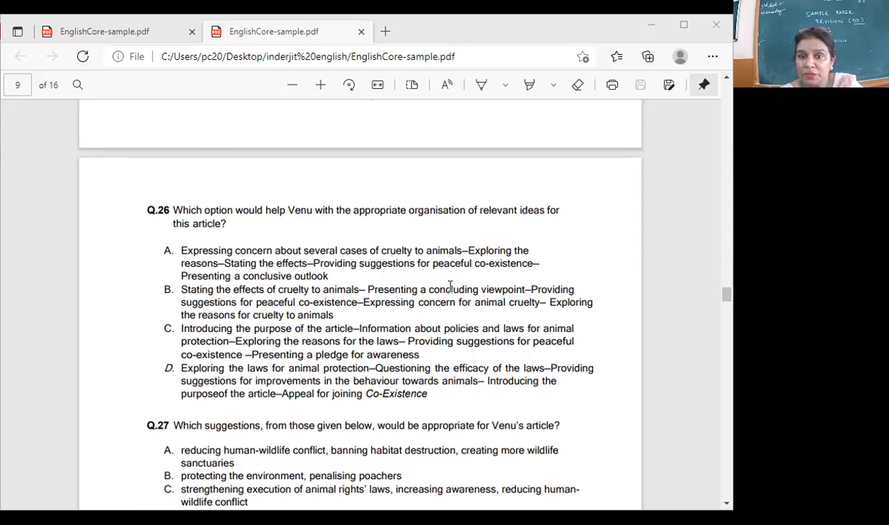
pyautogui.moveTo(250, 328)
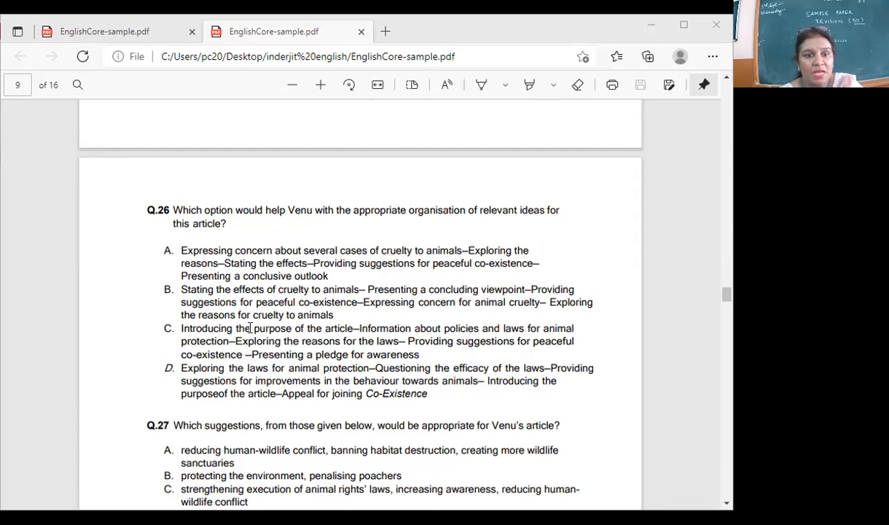
pyautogui.moveTo(294, 333)
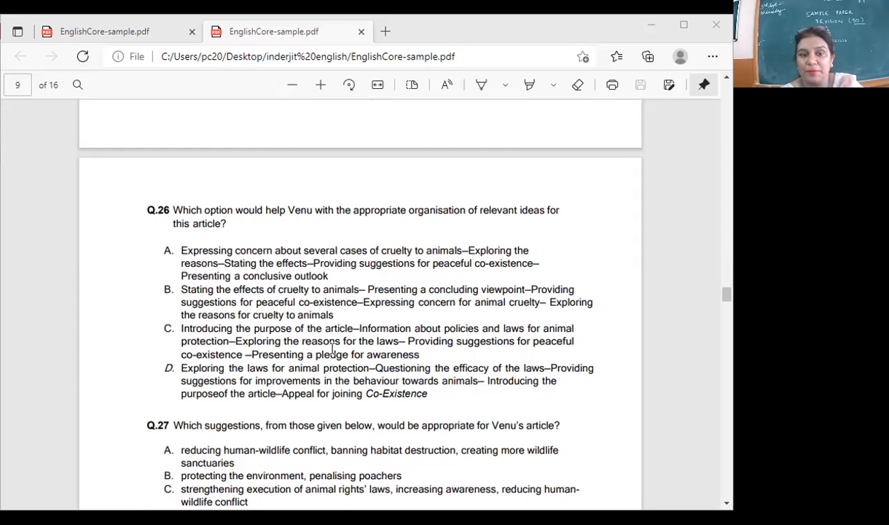
pyautogui.moveTo(349, 350)
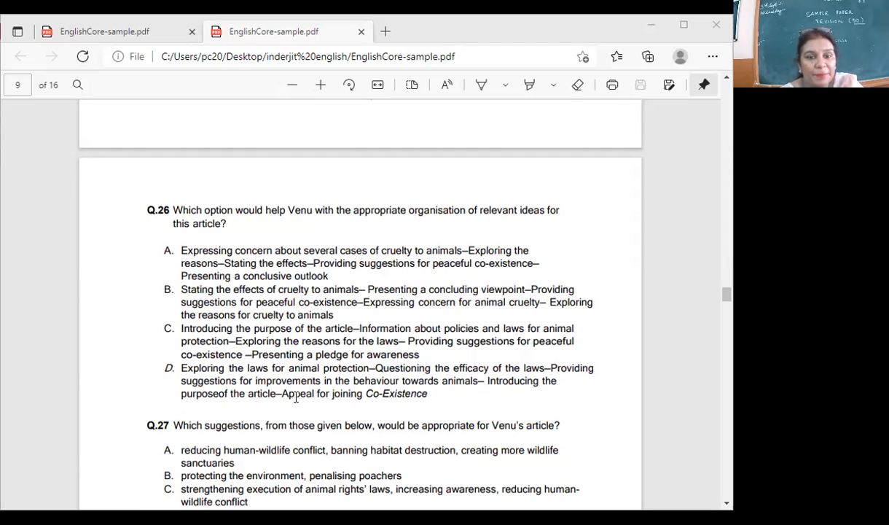
pyautogui.moveTo(425, 385)
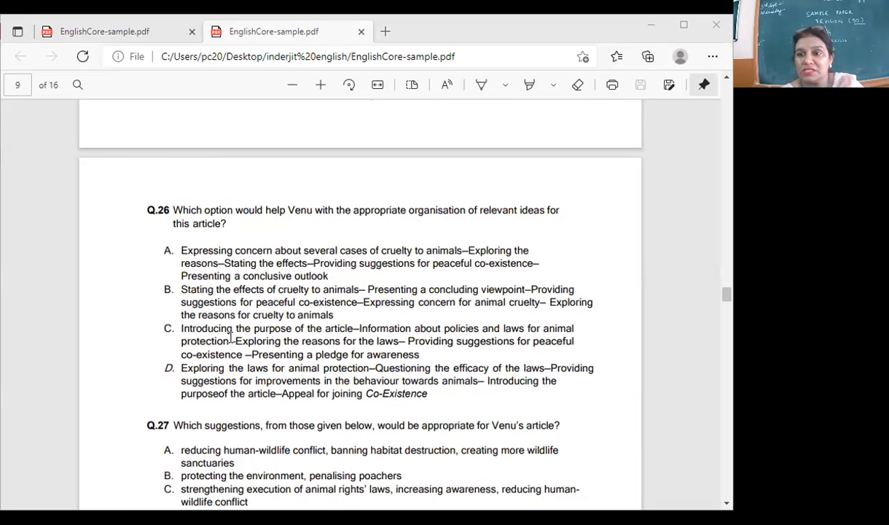
pyautogui.scroll(-3)
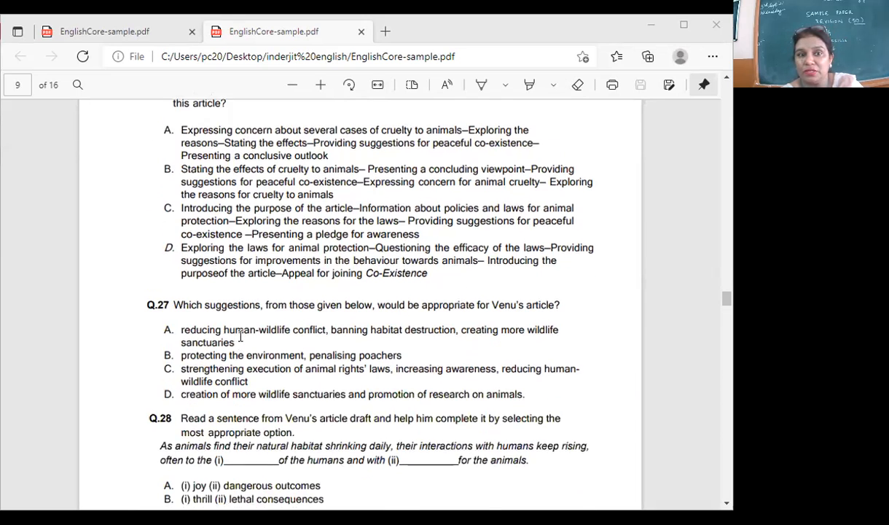
pyautogui.scroll(-3)
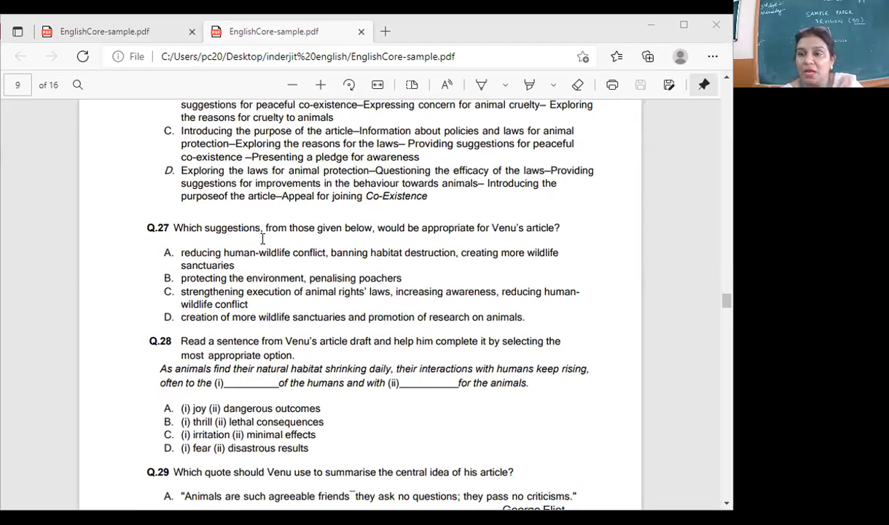
pyautogui.moveTo(129, 253)
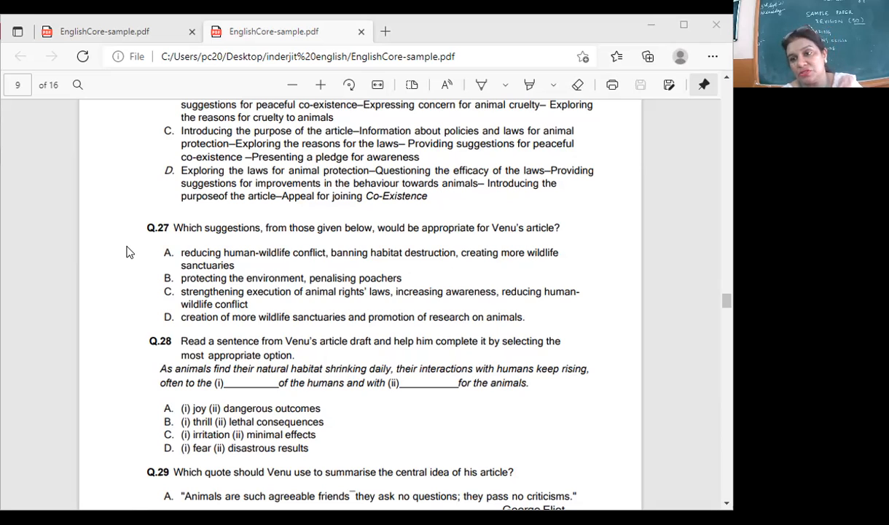
pyautogui.moveTo(416, 257)
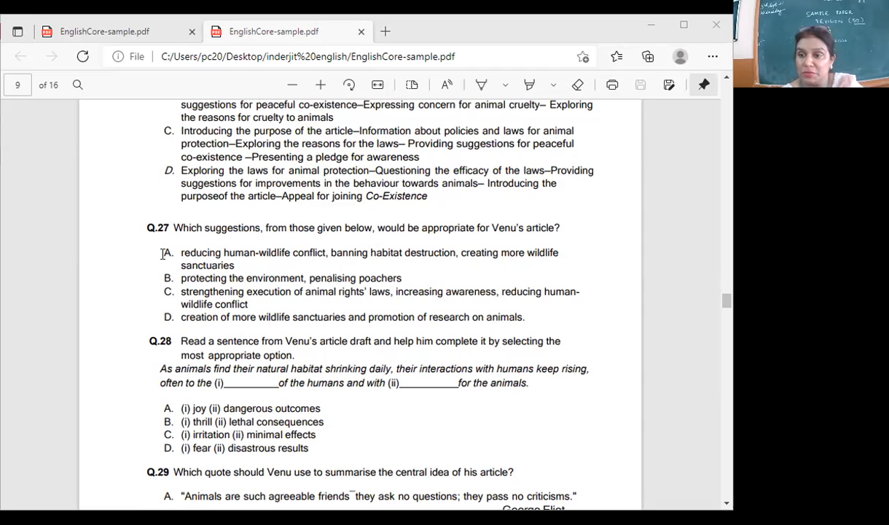
pyautogui.moveTo(245, 275)
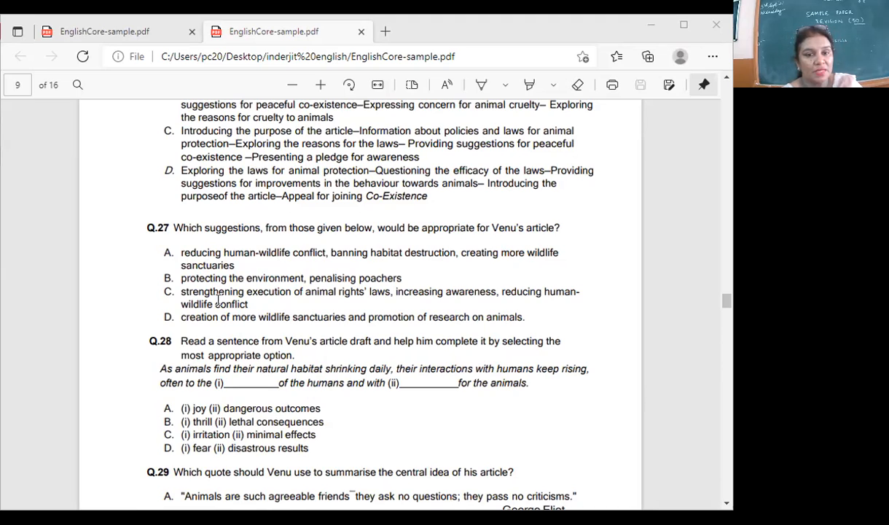
pyautogui.scroll(-3)
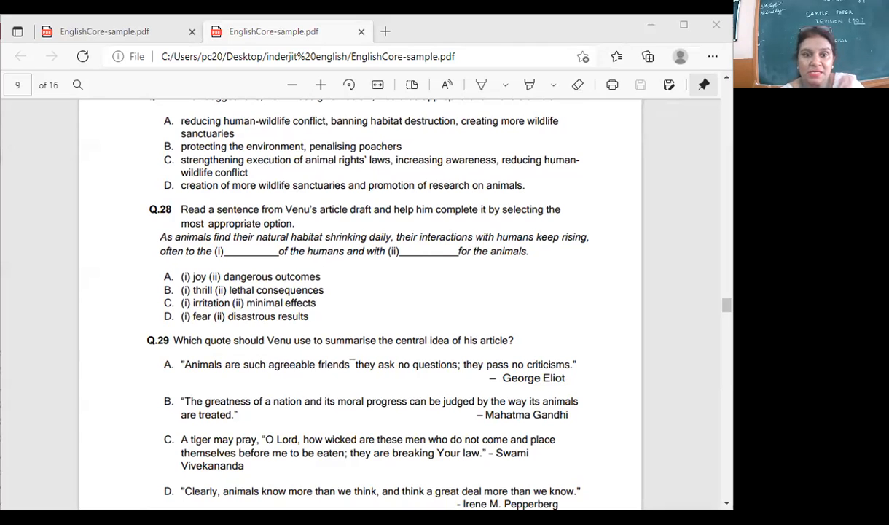
pyautogui.moveTo(255, 251)
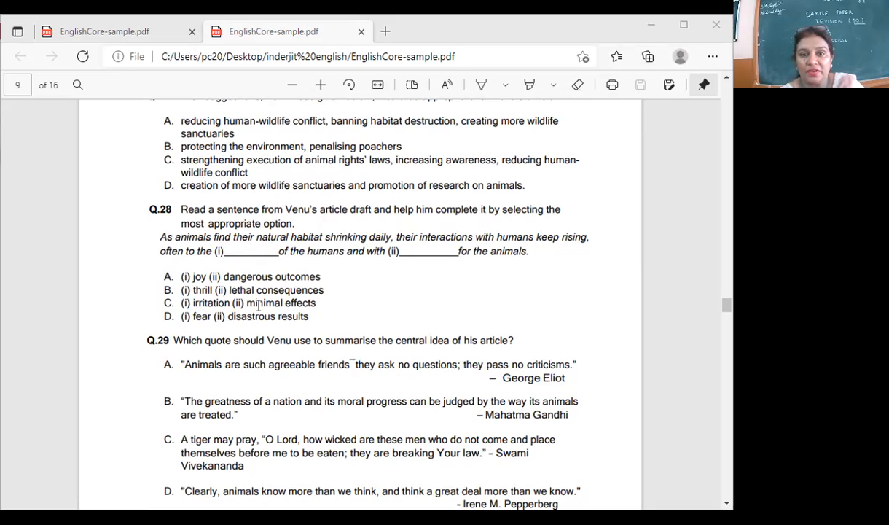
pyautogui.moveTo(298, 310)
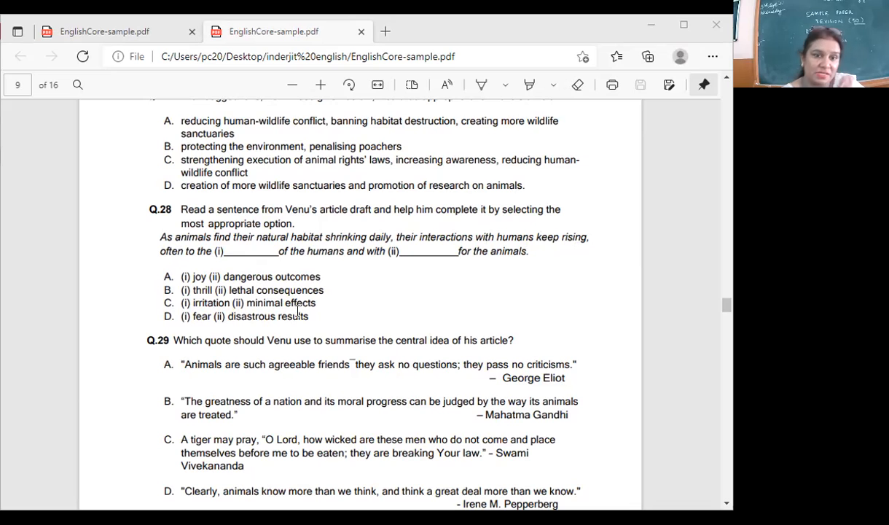
pyautogui.moveTo(299, 312)
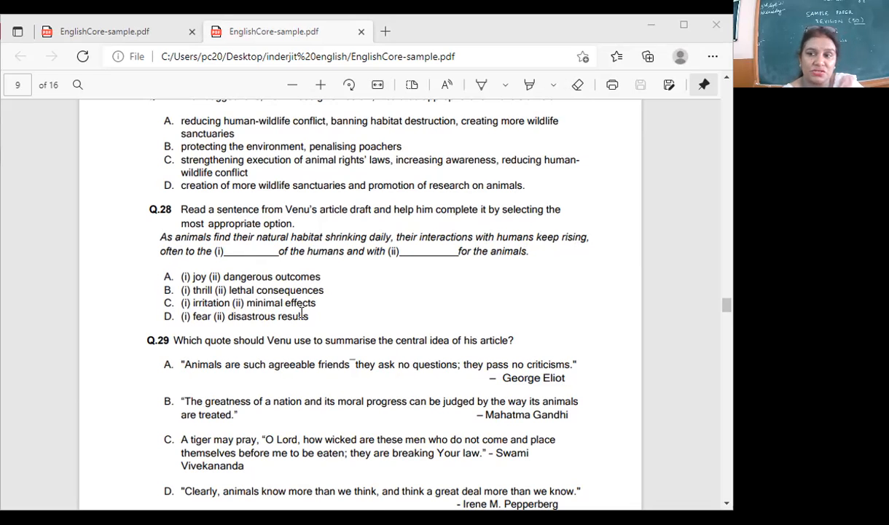
pyautogui.scroll(-3)
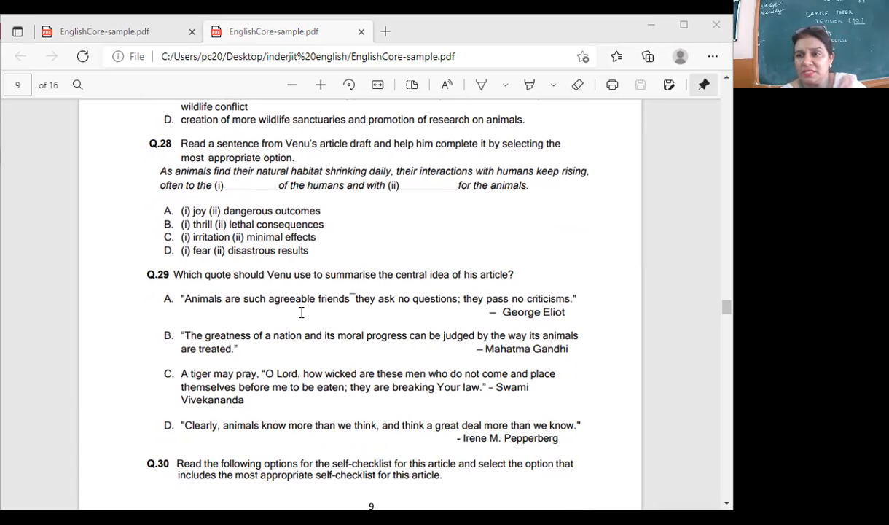
pyautogui.scroll(-3)
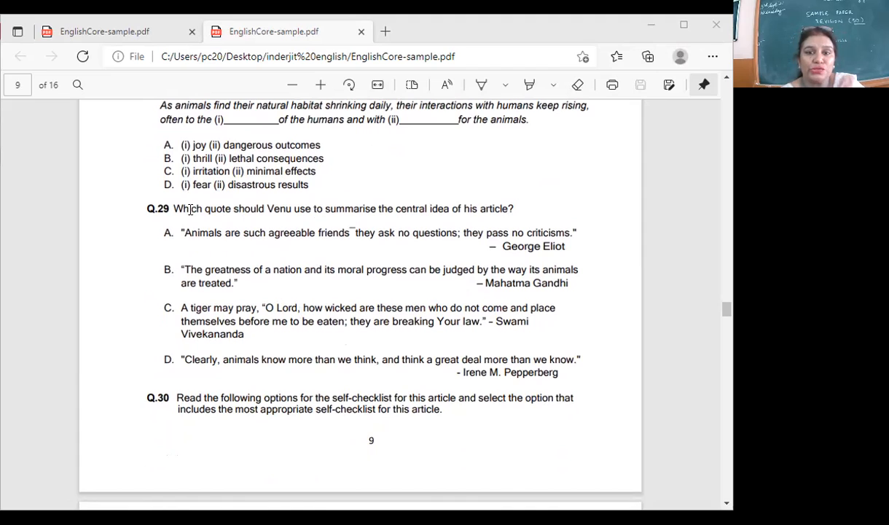
pyautogui.moveTo(382, 226)
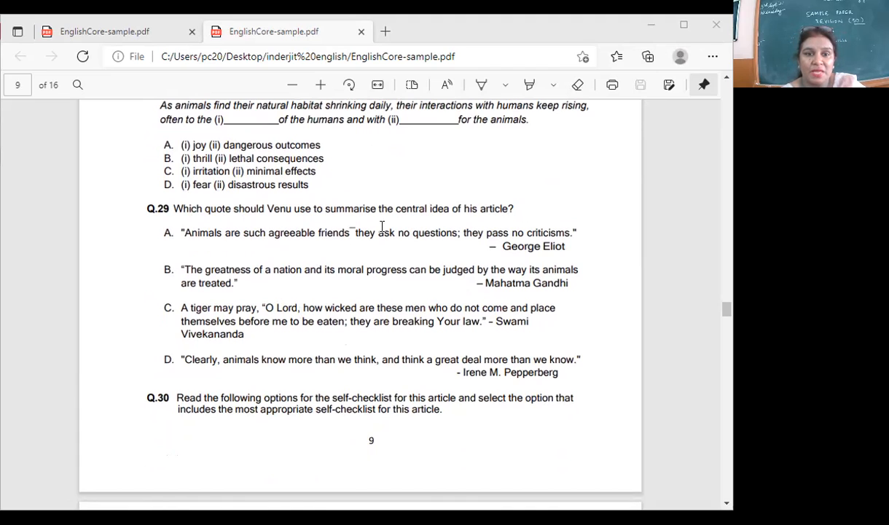
pyautogui.moveTo(424, 234)
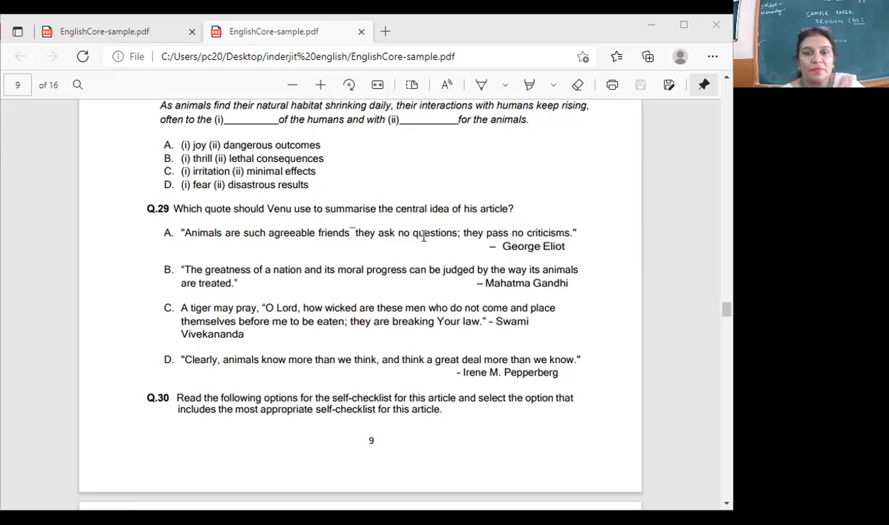
pyautogui.moveTo(595, 220)
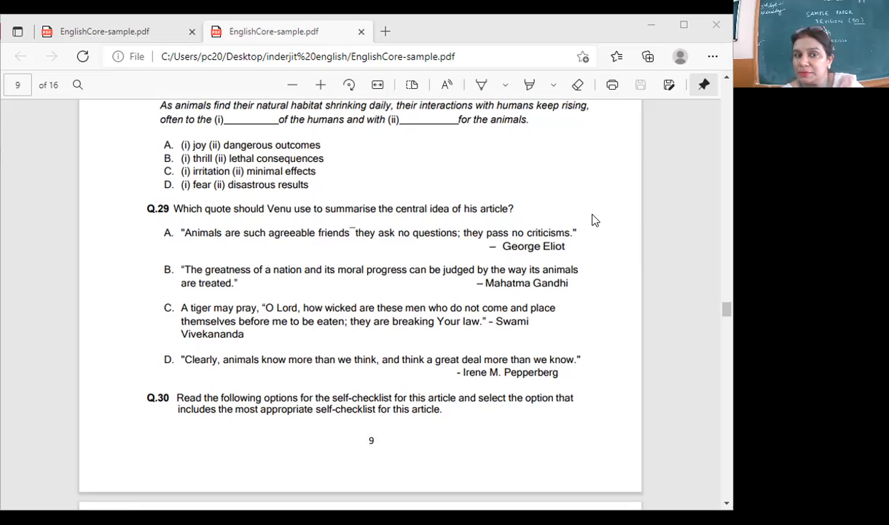
pyautogui.moveTo(32, 277)
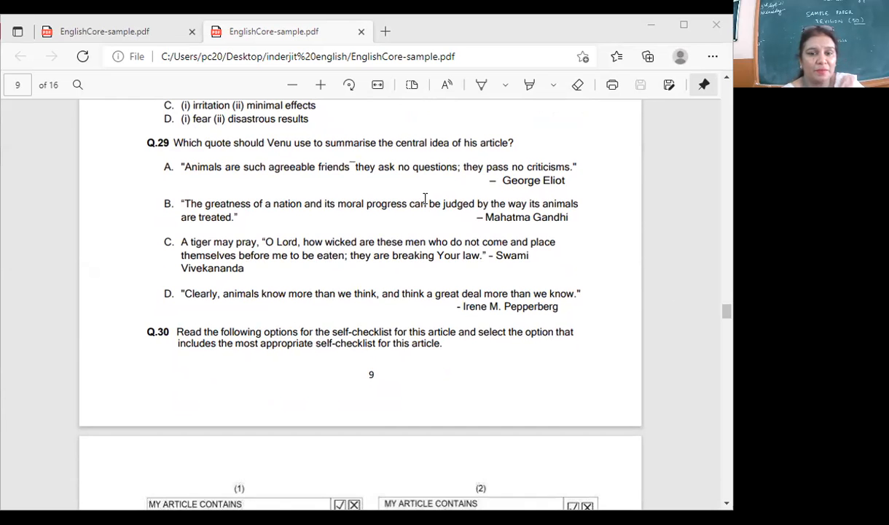
pyautogui.scroll(-3)
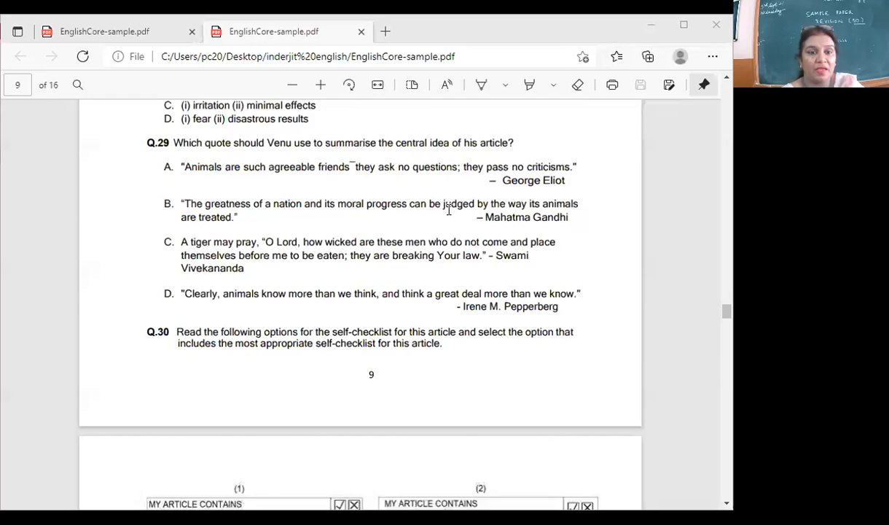
pyautogui.scroll(-3)
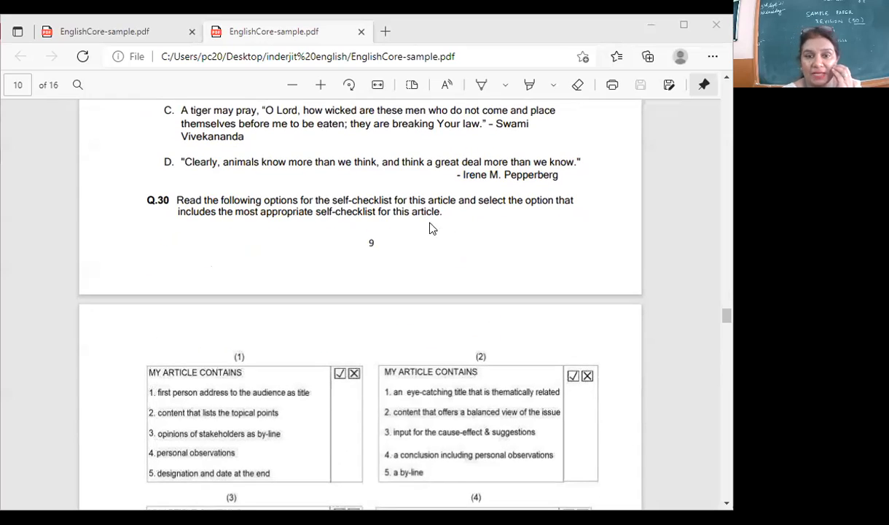
pyautogui.scroll(-3)
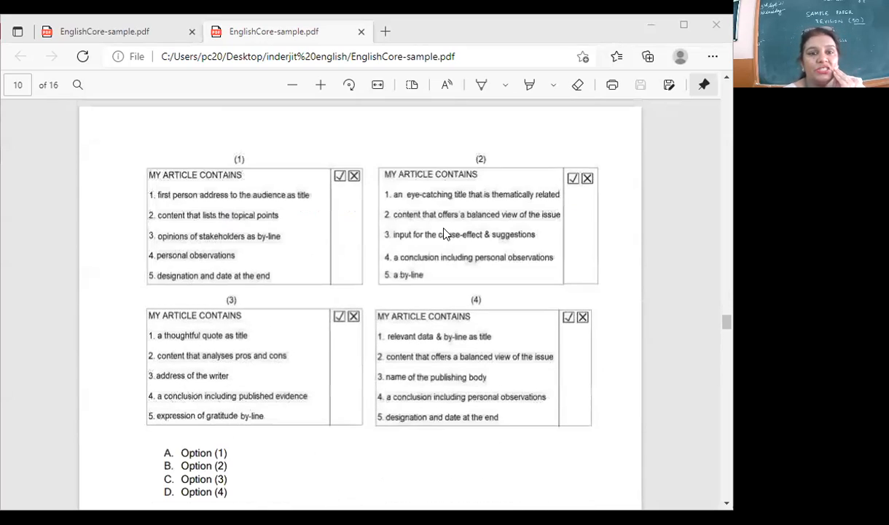
pyautogui.moveTo(344, 207)
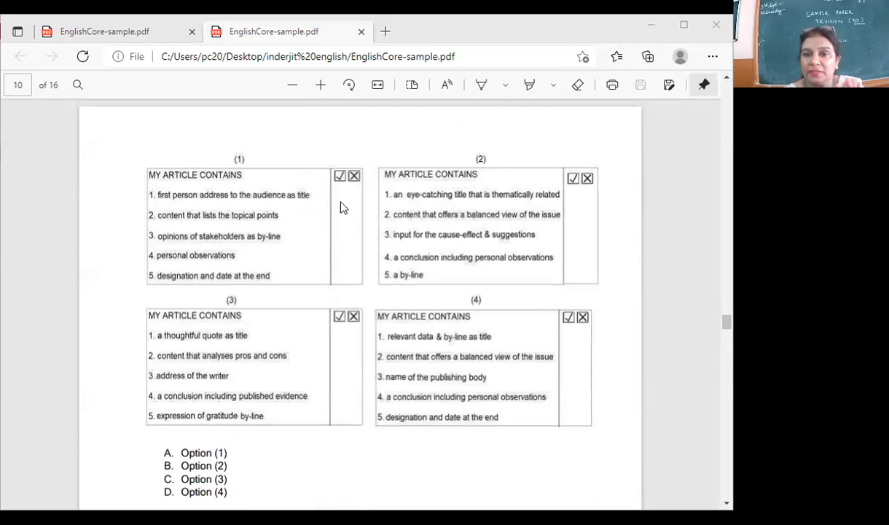
pyautogui.moveTo(581, 251)
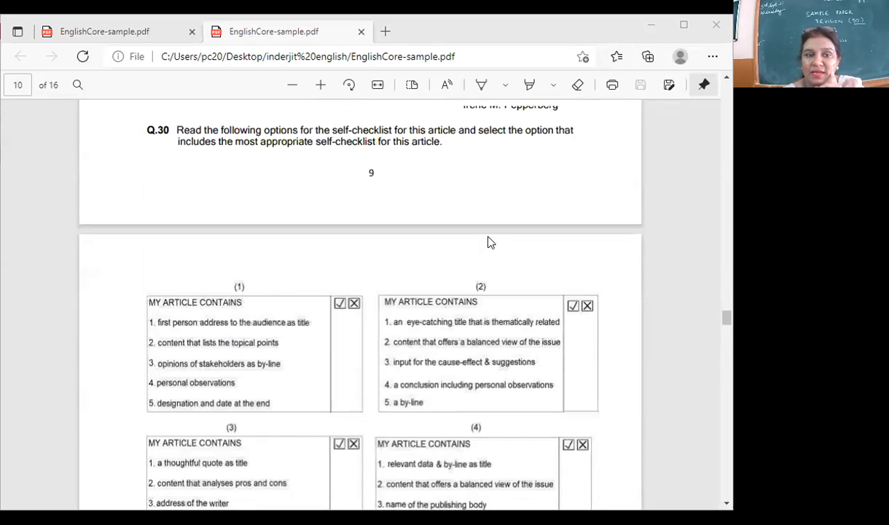
pyautogui.scroll(-3)
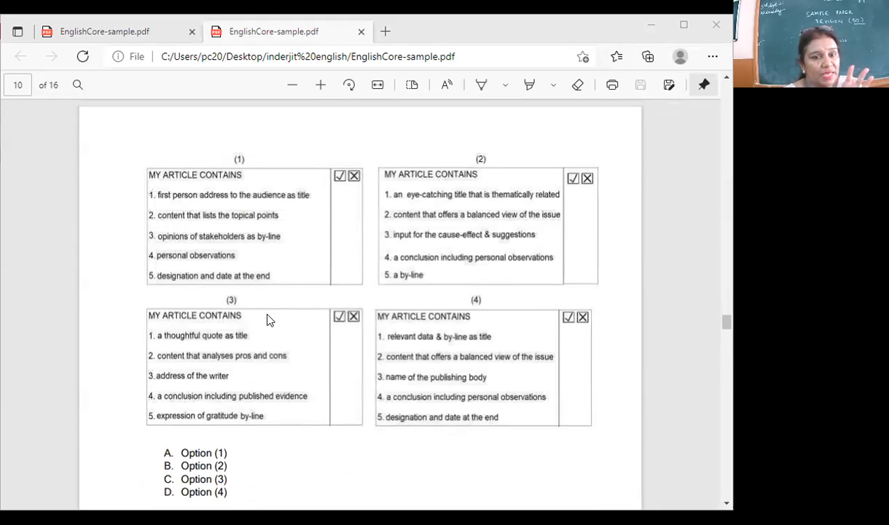
pyautogui.moveTo(441, 236)
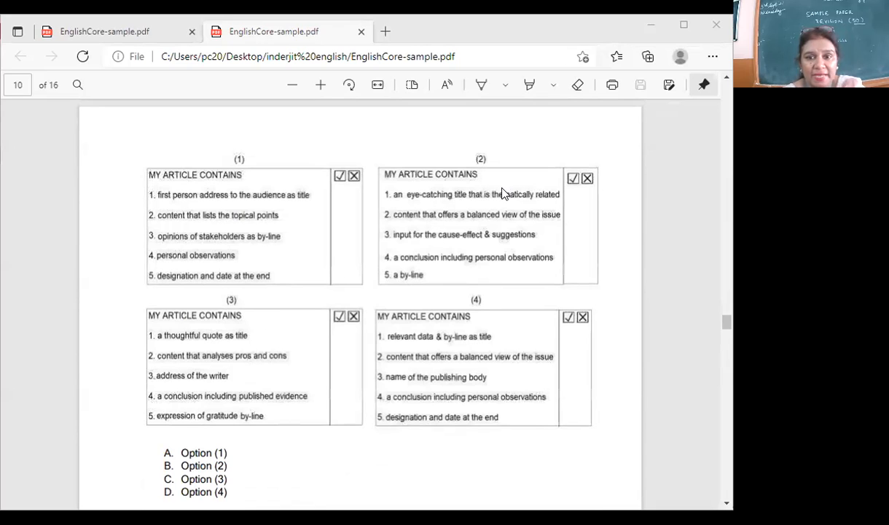
pyautogui.moveTo(489, 216)
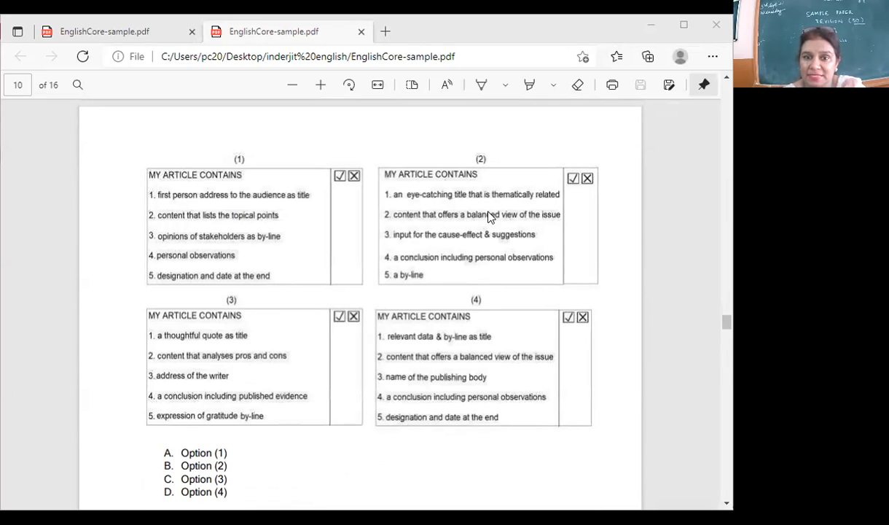
pyautogui.moveTo(484, 242)
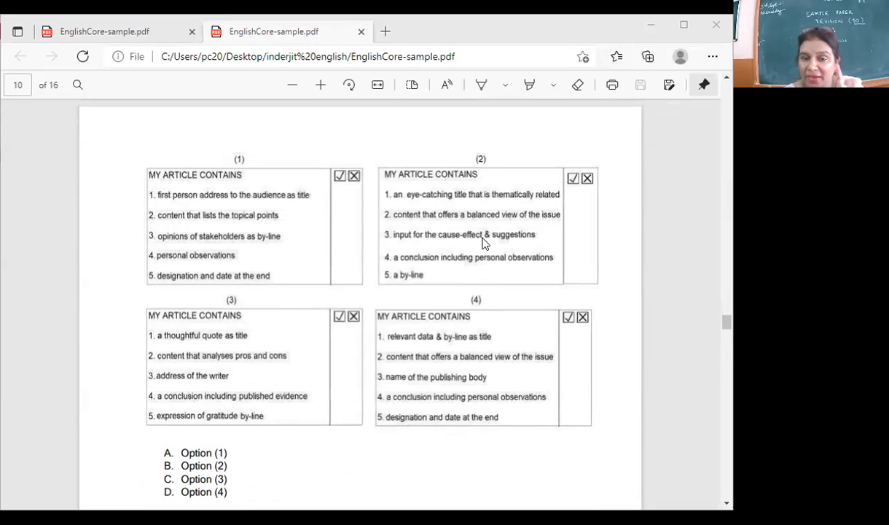
pyautogui.moveTo(402, 285)
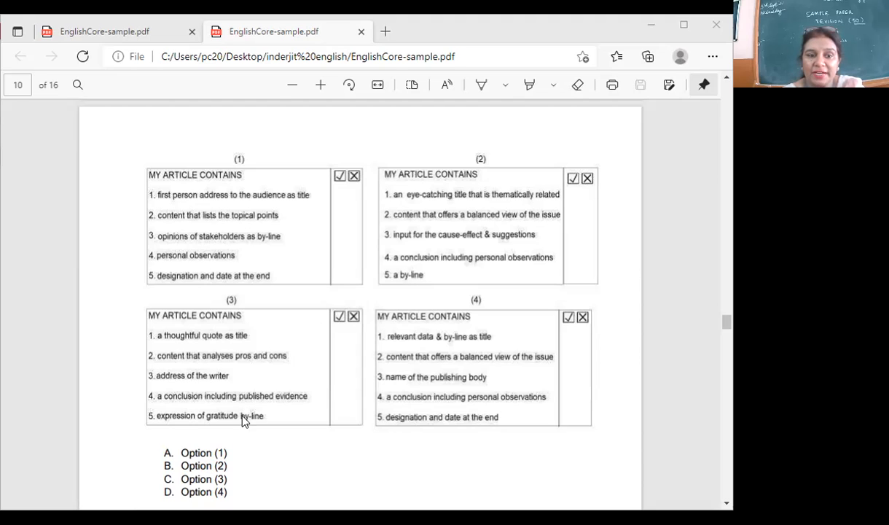
pyautogui.moveTo(210, 338)
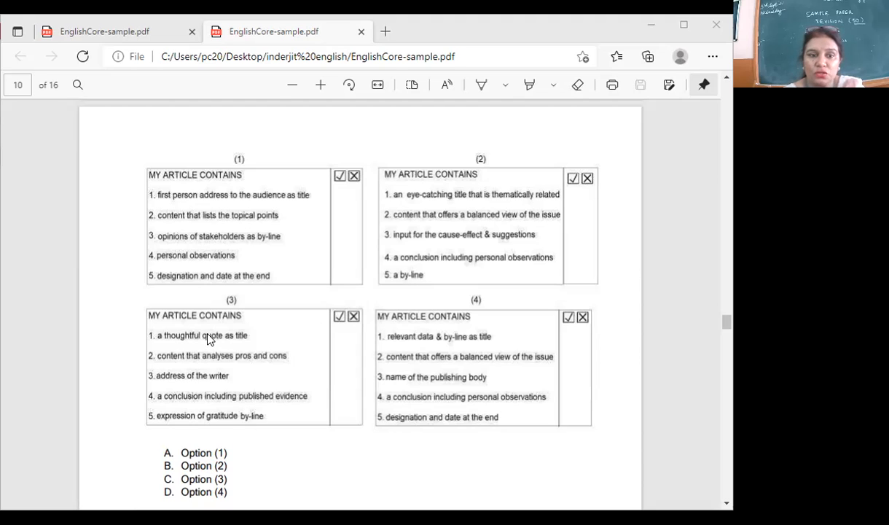
pyautogui.moveTo(211, 386)
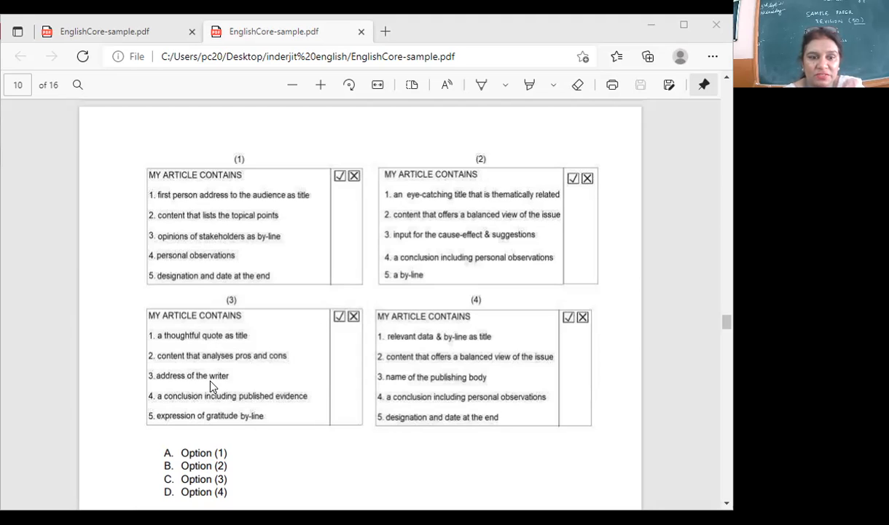
pyautogui.moveTo(225, 401)
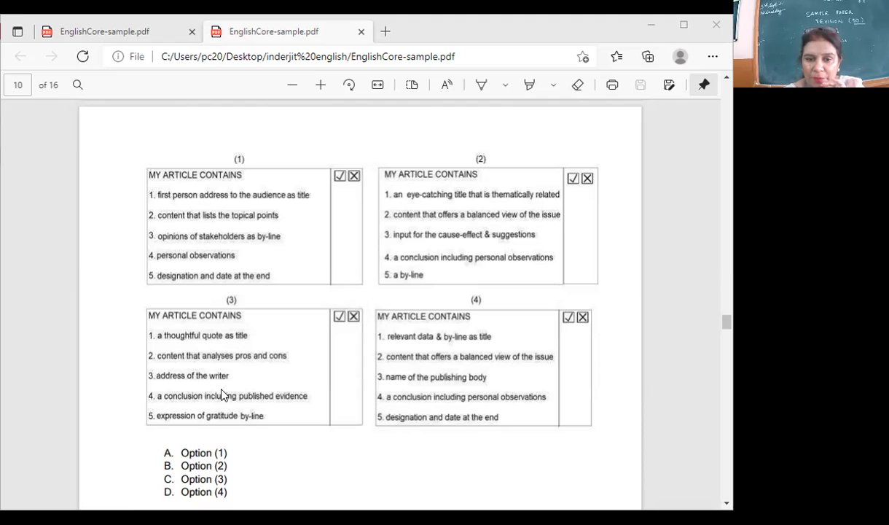
pyautogui.moveTo(417, 417)
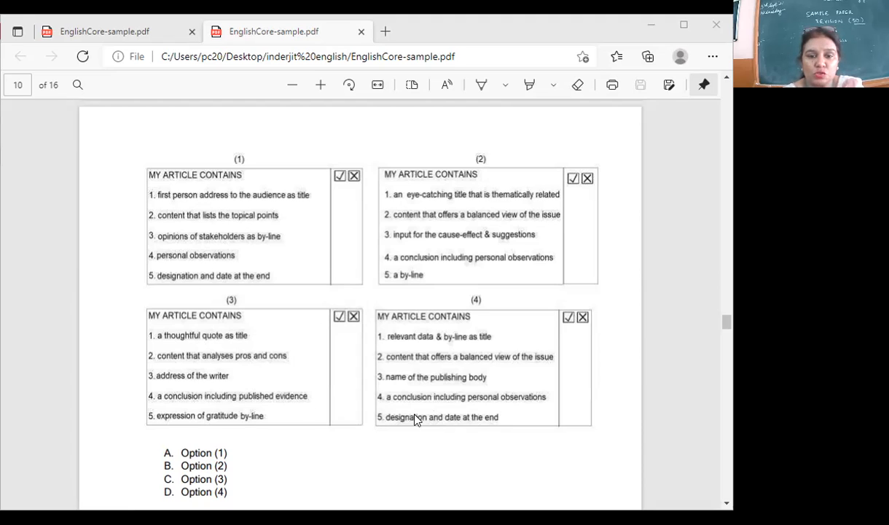
pyautogui.moveTo(503, 426)
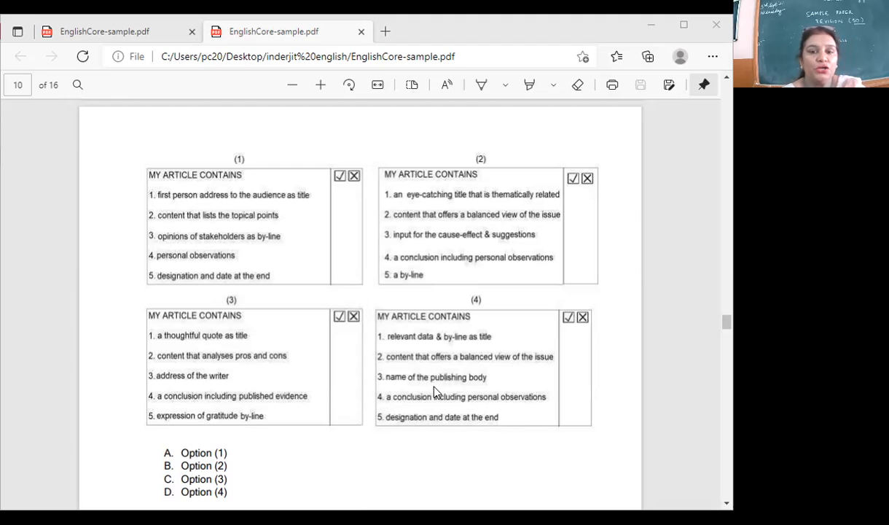
pyautogui.moveTo(508, 385)
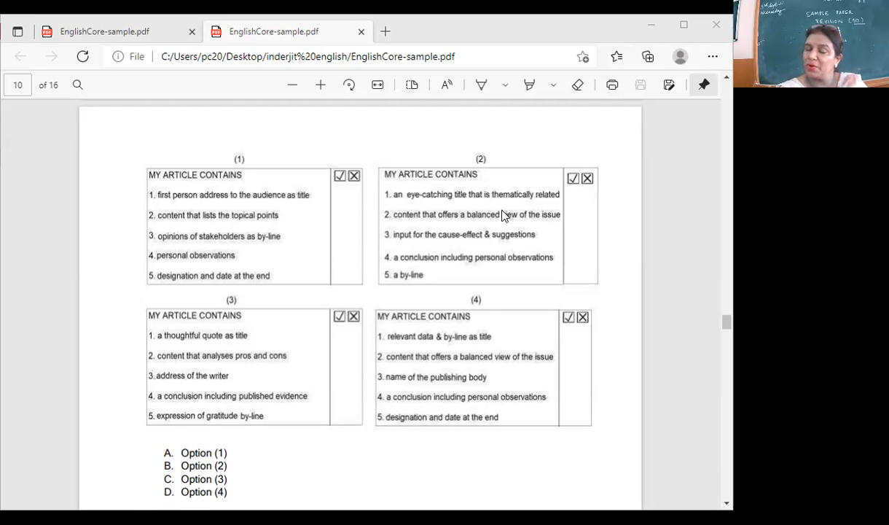
pyautogui.scroll(-3)
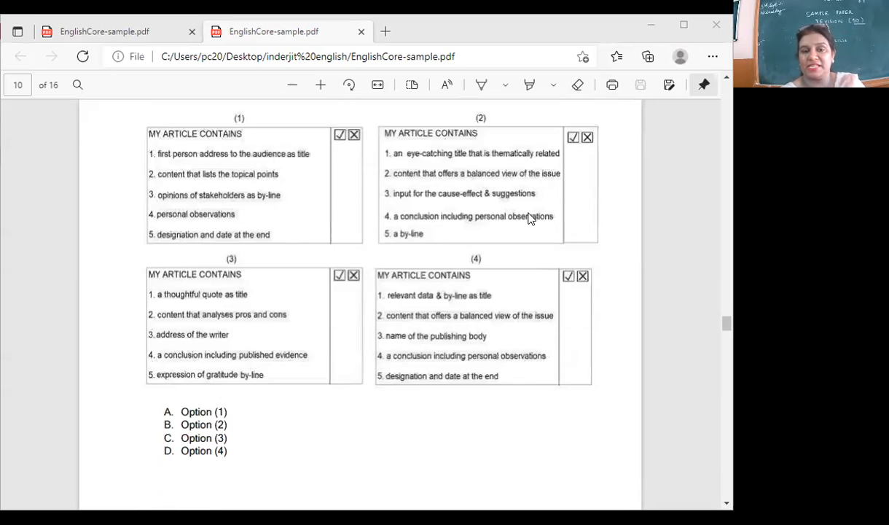
pyautogui.scroll(-3)
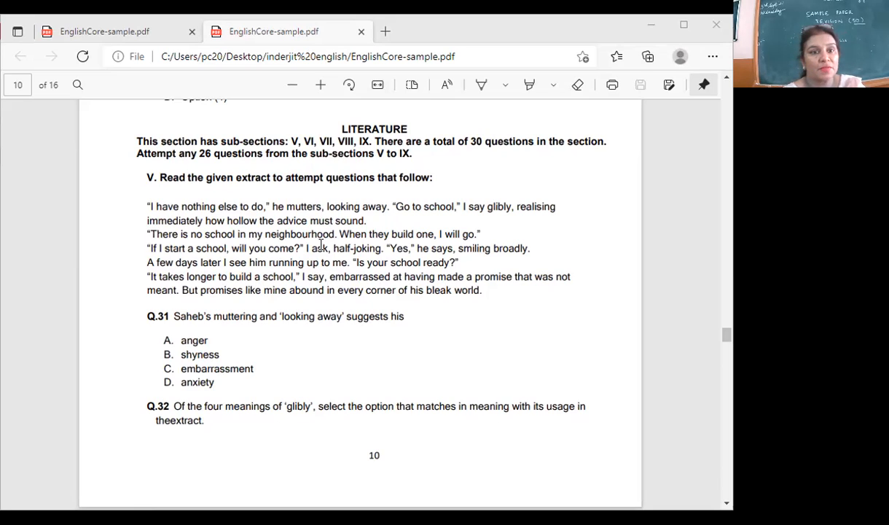
pyautogui.moveTo(335, 208)
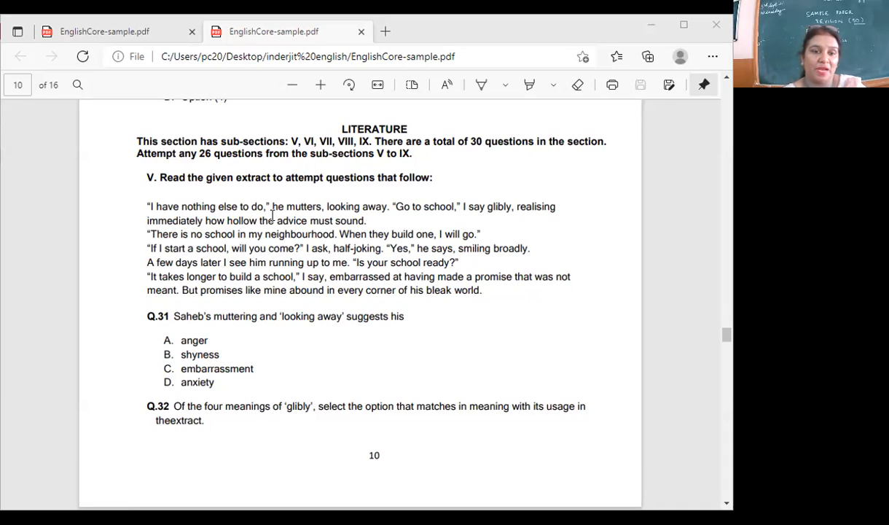
pyautogui.scroll(-3)
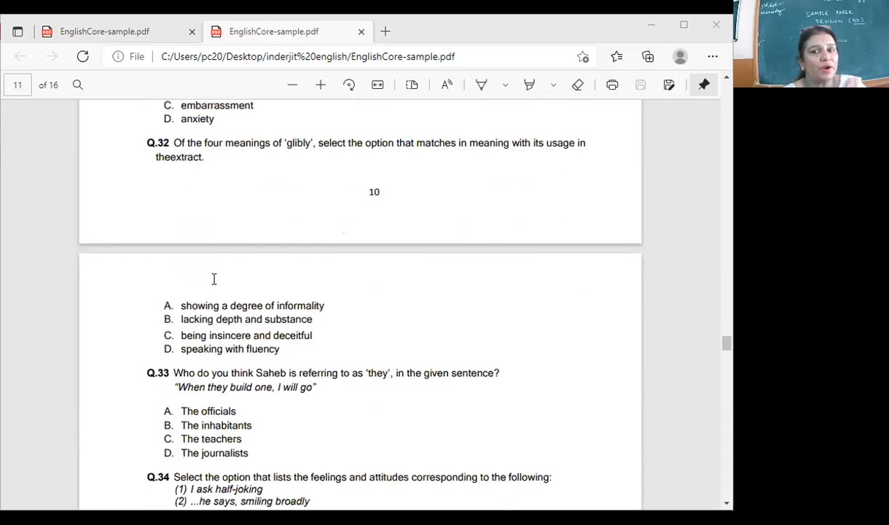
pyautogui.moveTo(307, 197)
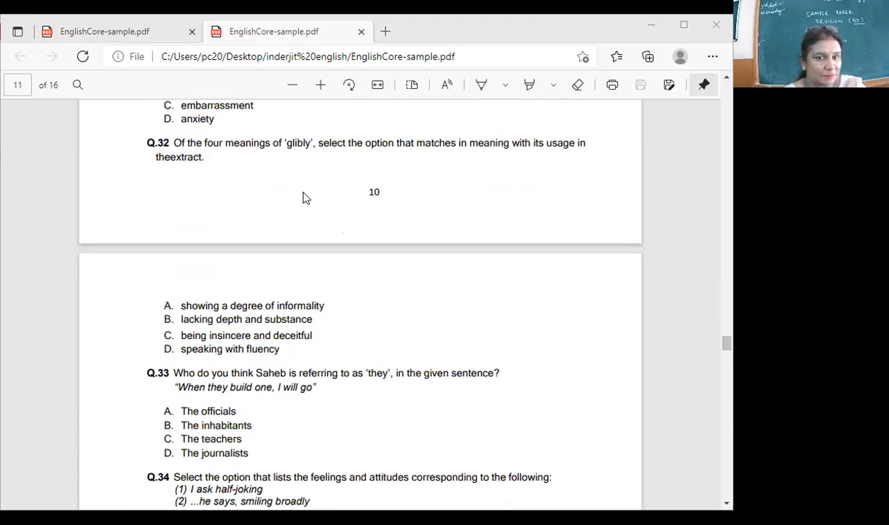
pyautogui.moveTo(227, 159)
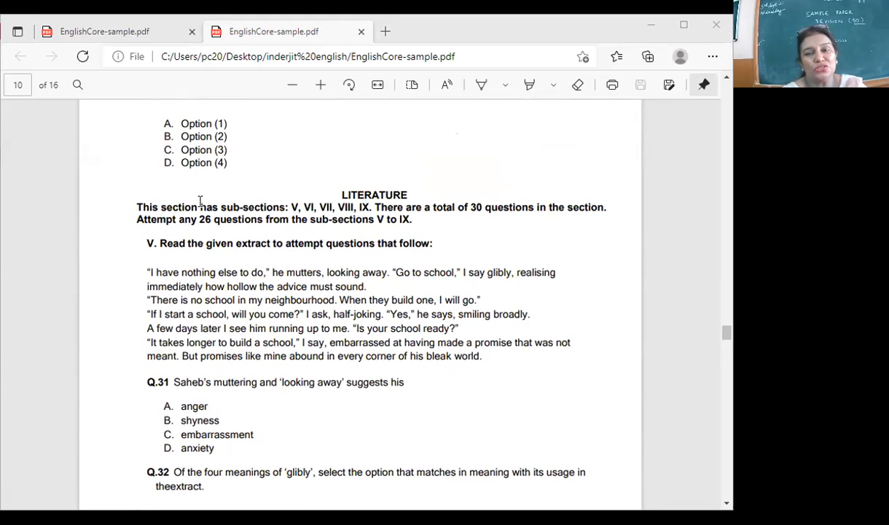
pyautogui.scroll(-3)
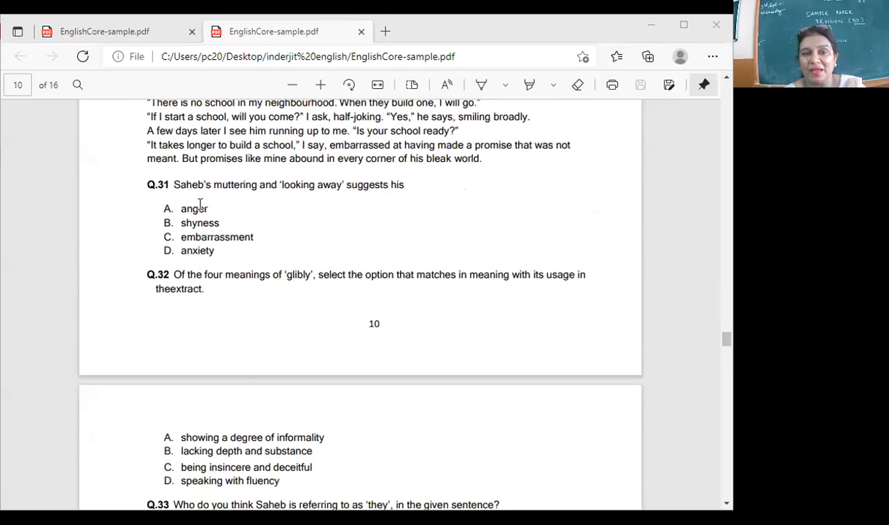
pyautogui.scroll(-3)
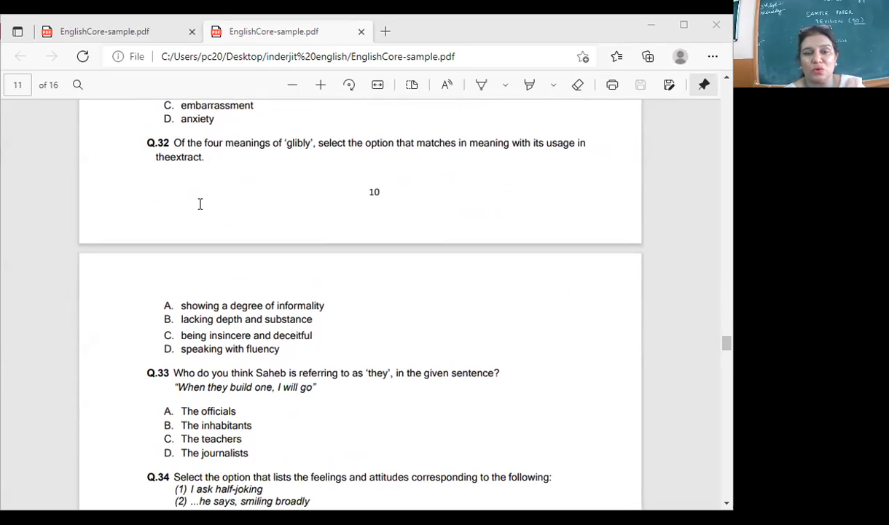
pyautogui.moveTo(326, 327)
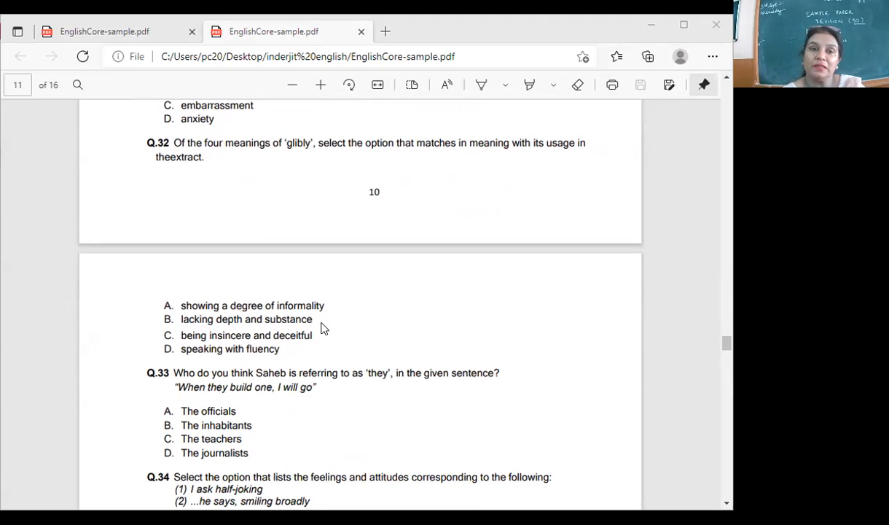
pyautogui.scroll(-3)
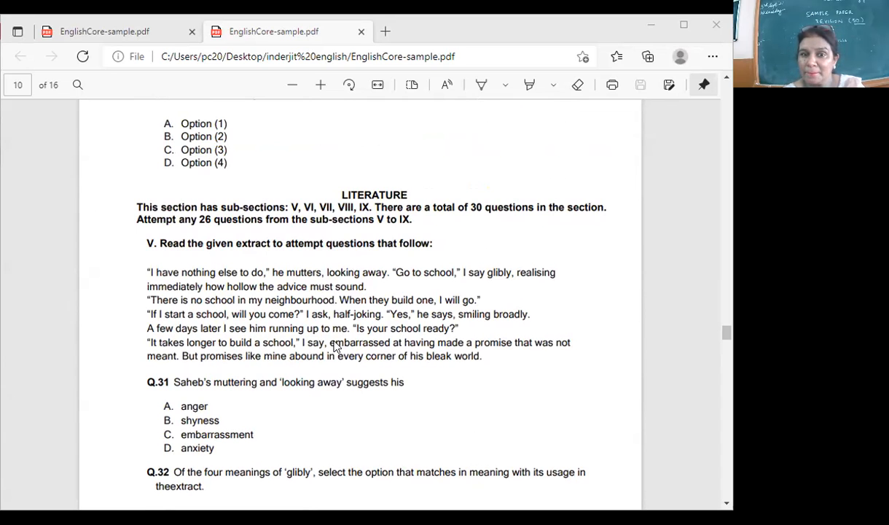
pyautogui.scroll(-3)
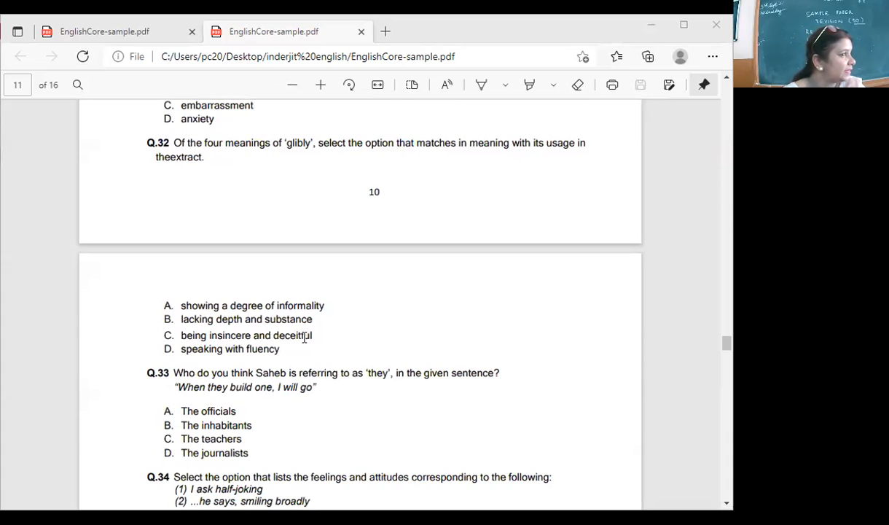
pyautogui.scroll(-3)
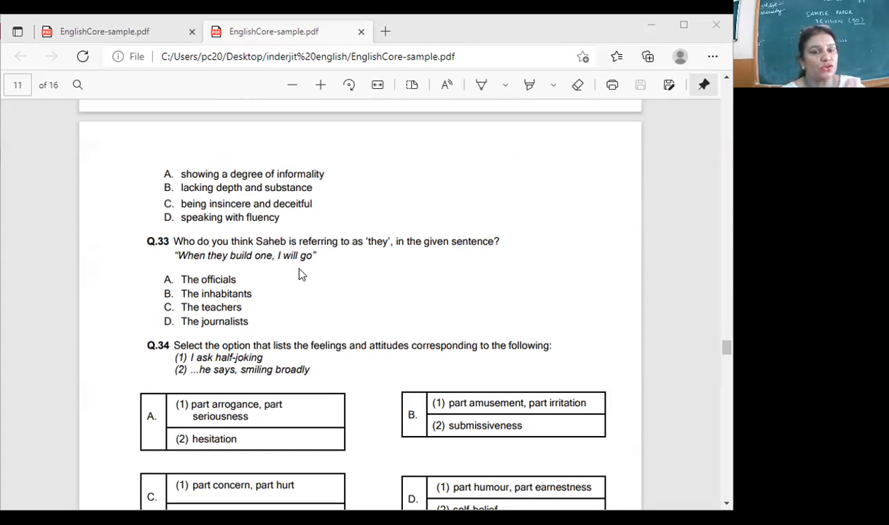
pyautogui.moveTo(210, 298)
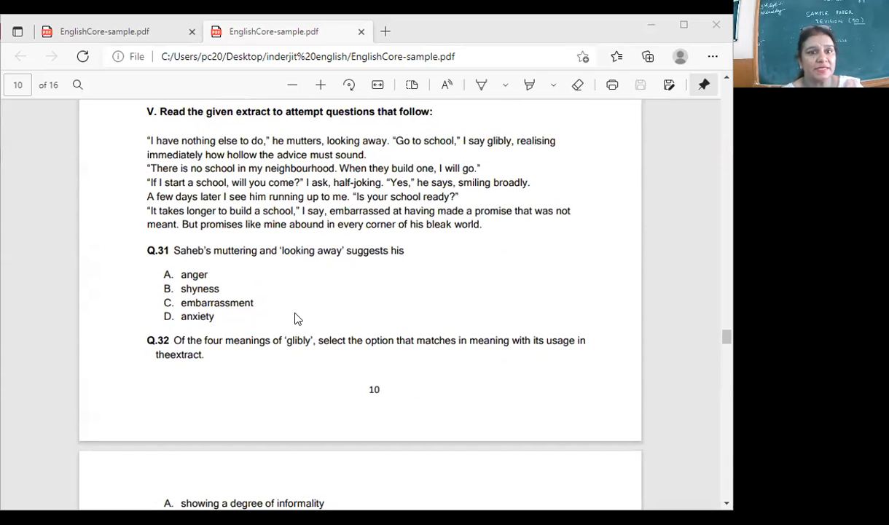
pyautogui.moveTo(256, 166)
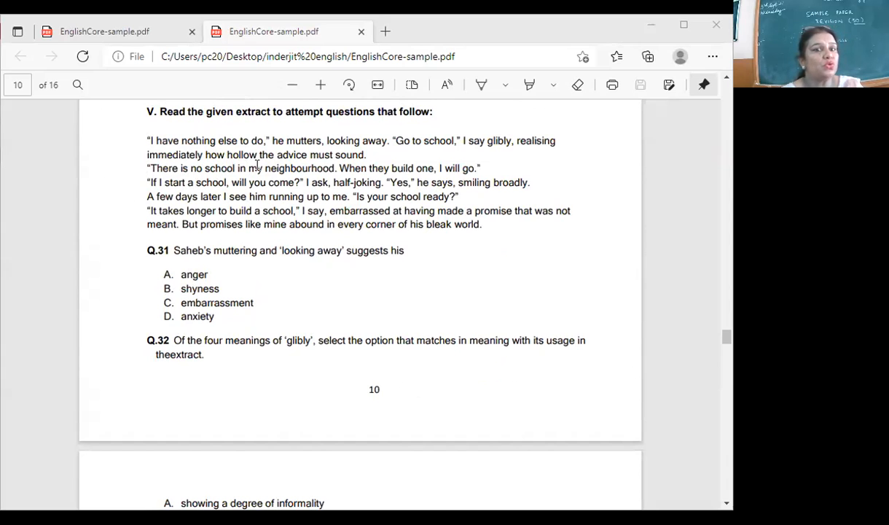
pyautogui.moveTo(406, 158)
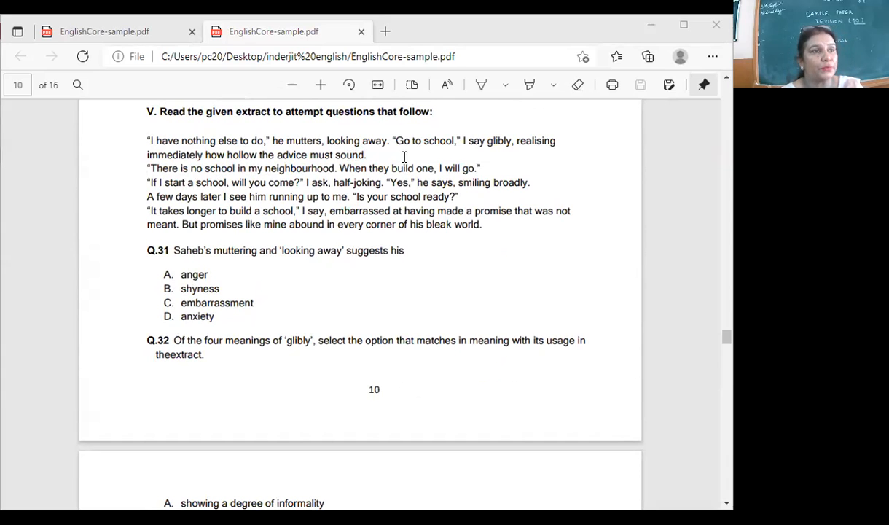
pyautogui.scroll(-3)
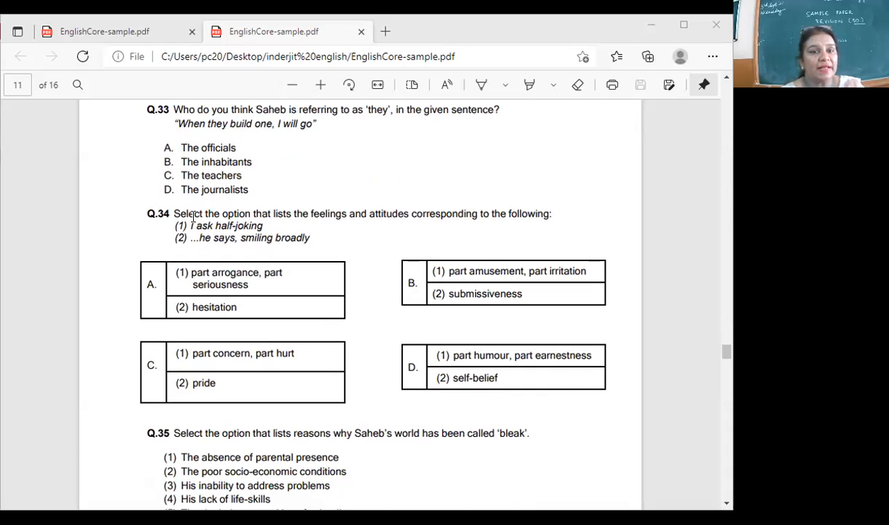
pyautogui.moveTo(472, 205)
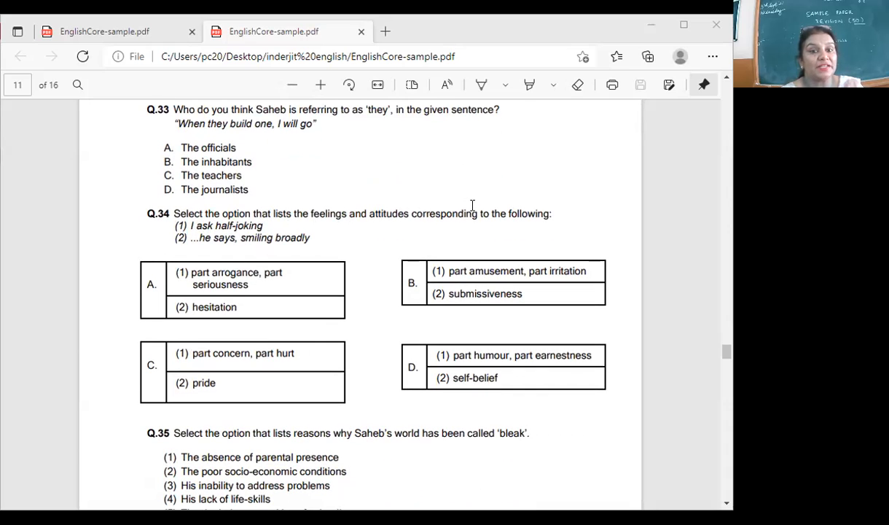
pyautogui.moveTo(122, 220)
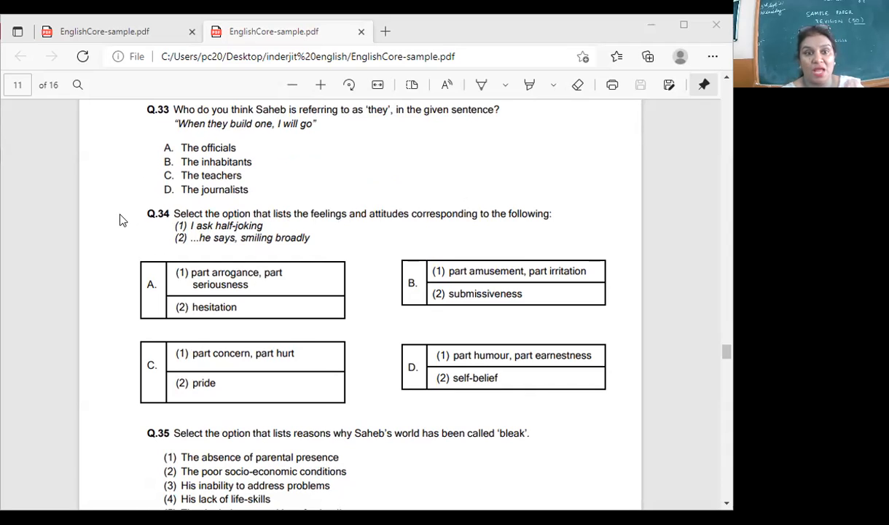
pyautogui.moveTo(271, 222)
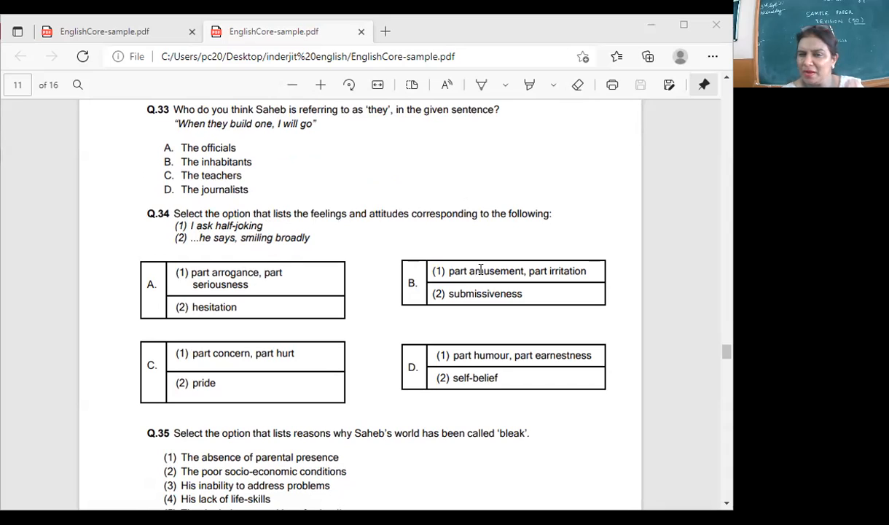
pyautogui.moveTo(561, 267)
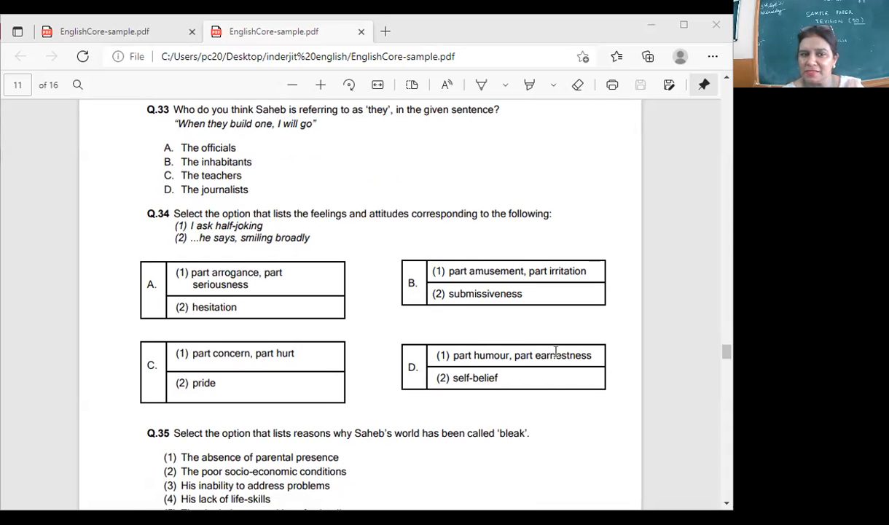
pyautogui.moveTo(234, 341)
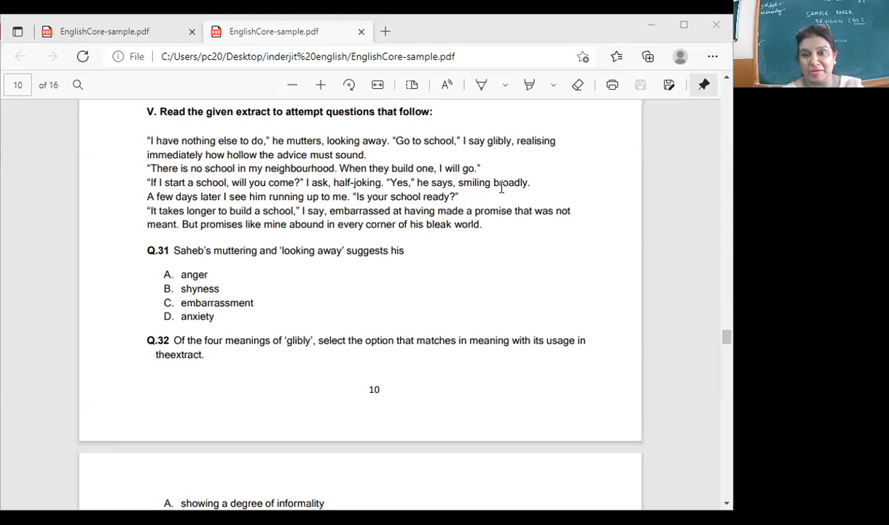
pyautogui.scroll(-3)
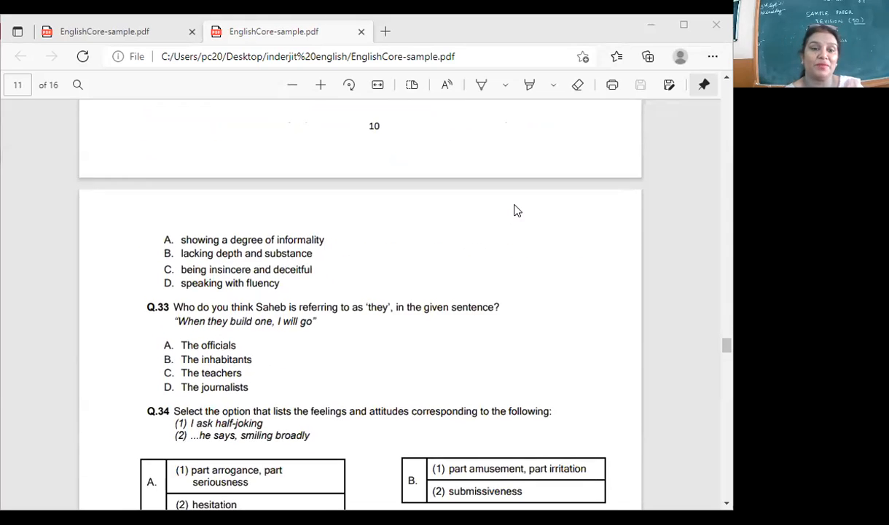
pyautogui.scroll(-3)
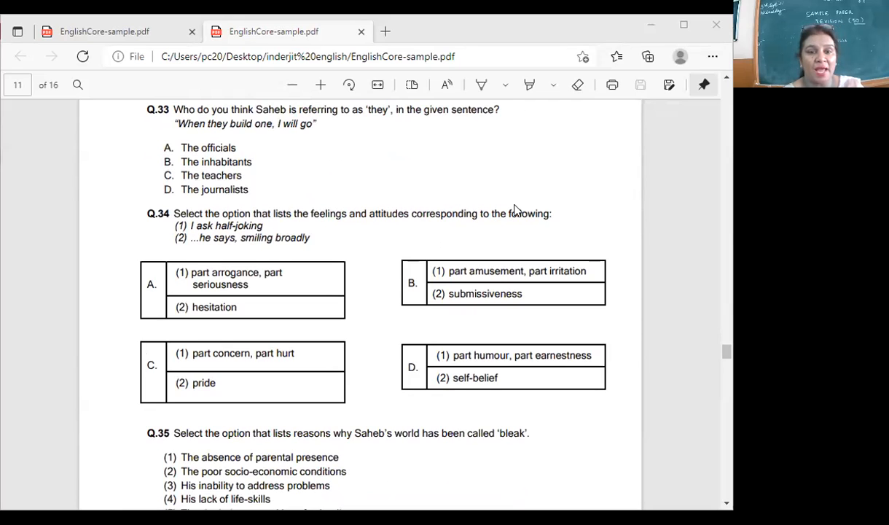
pyautogui.scroll(-3)
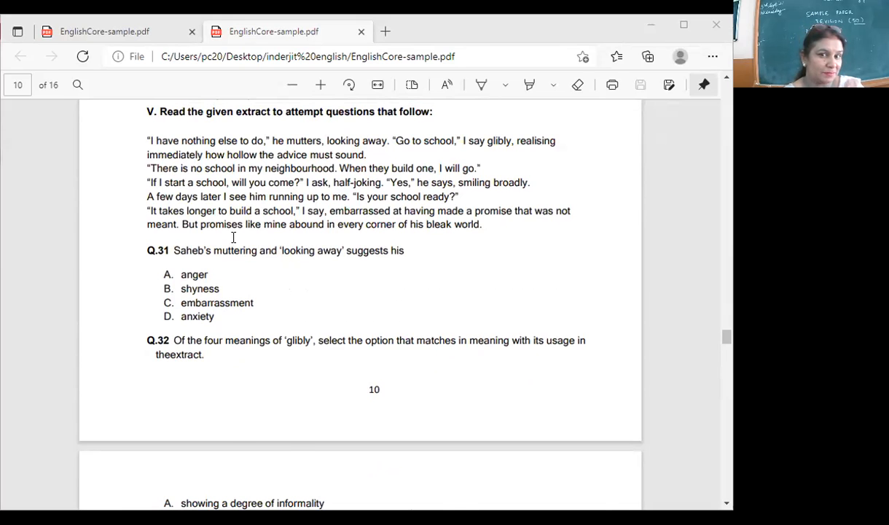
pyautogui.scroll(-3)
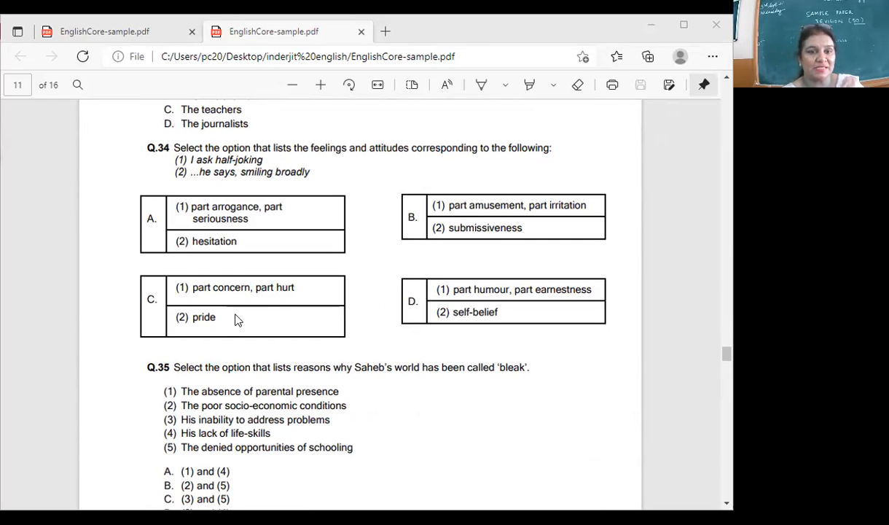
pyautogui.scroll(-3)
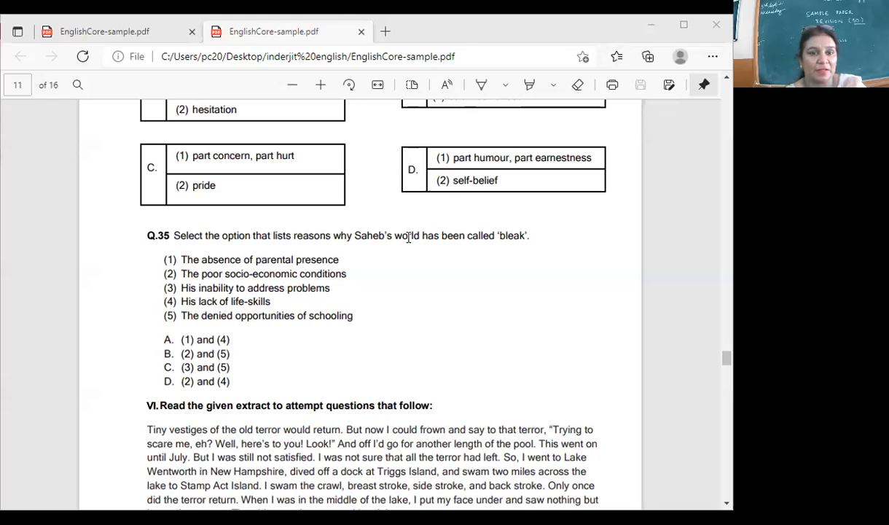
pyautogui.scroll(-3)
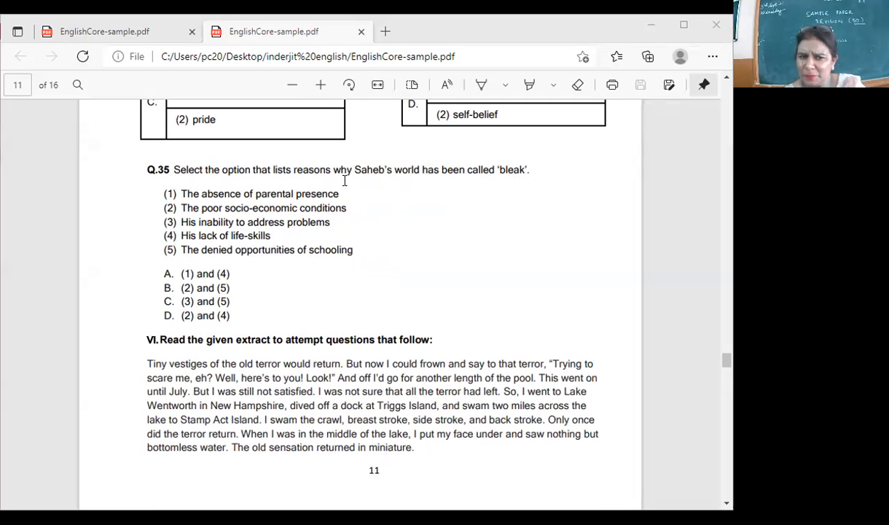
pyautogui.moveTo(353, 196)
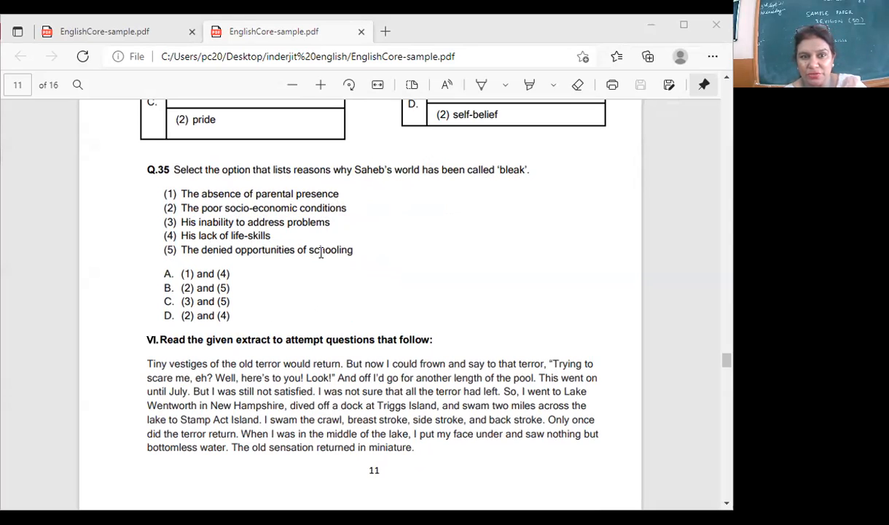
pyautogui.moveTo(315, 222)
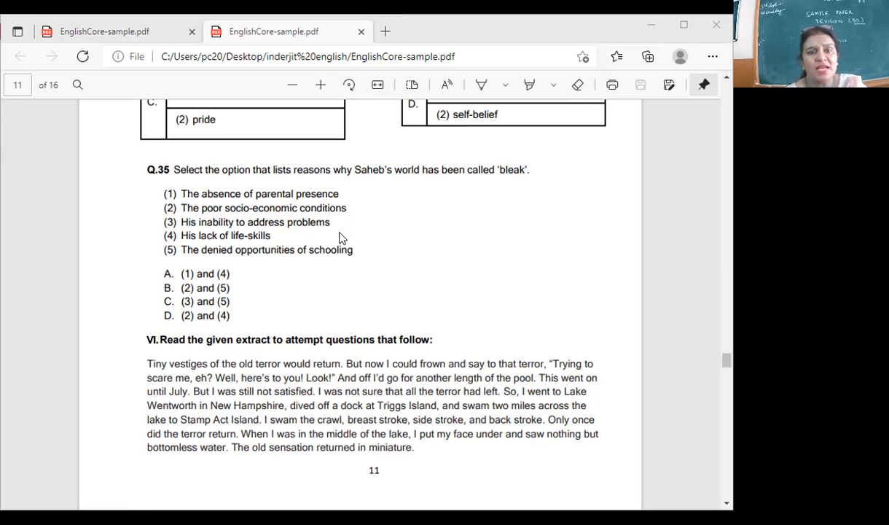
pyautogui.moveTo(334, 254)
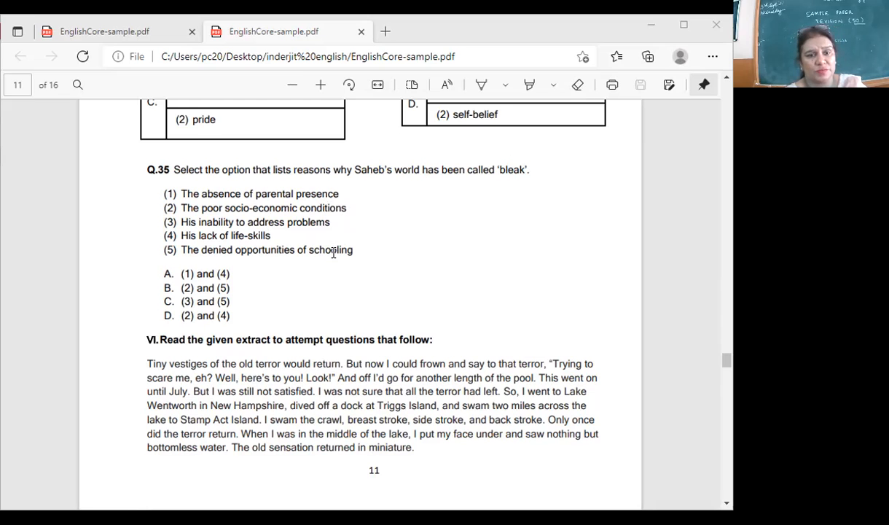
pyautogui.scroll(-3)
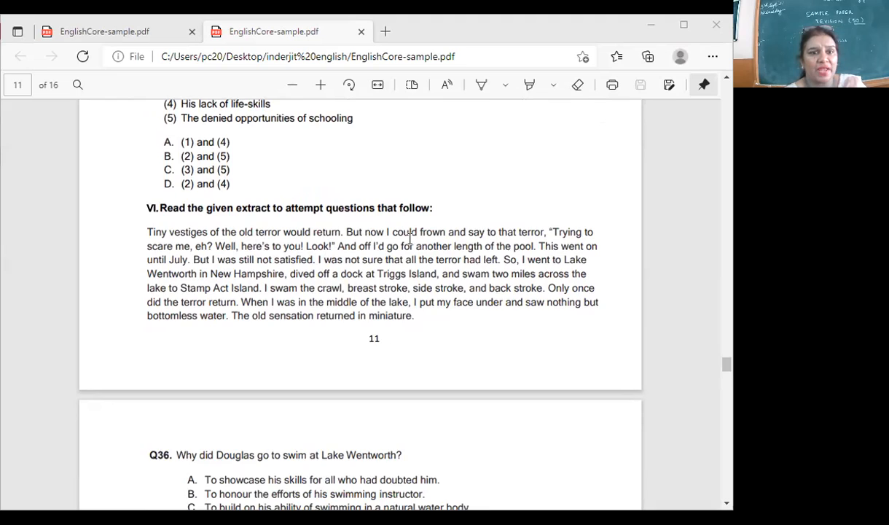
pyautogui.scroll(-3)
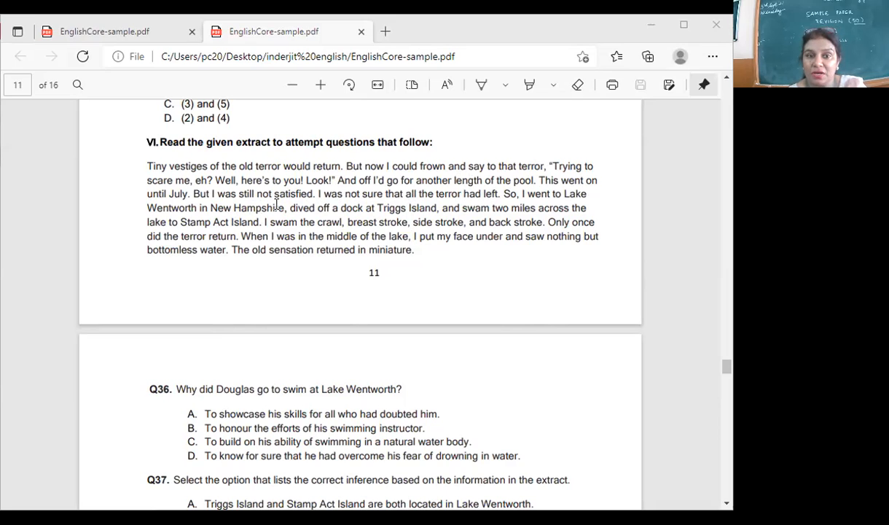
pyautogui.moveTo(469, 201)
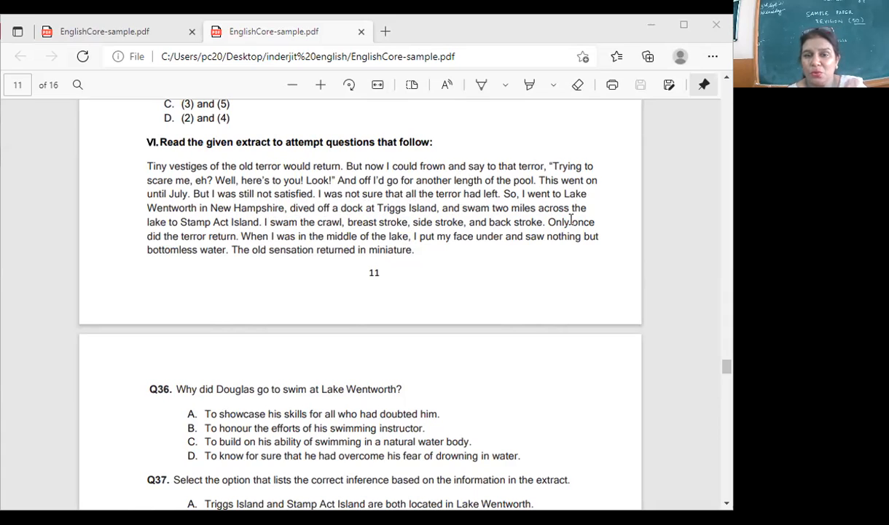
pyautogui.moveTo(468, 253)
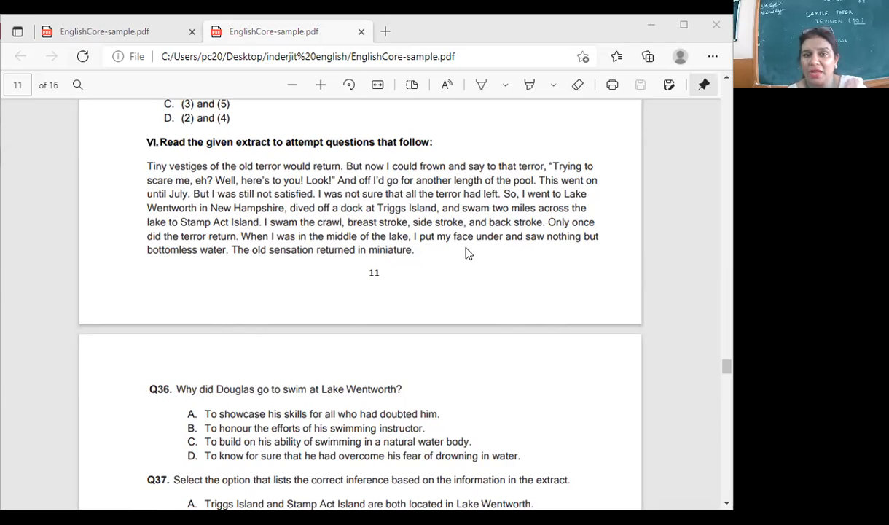
pyautogui.moveTo(458, 242)
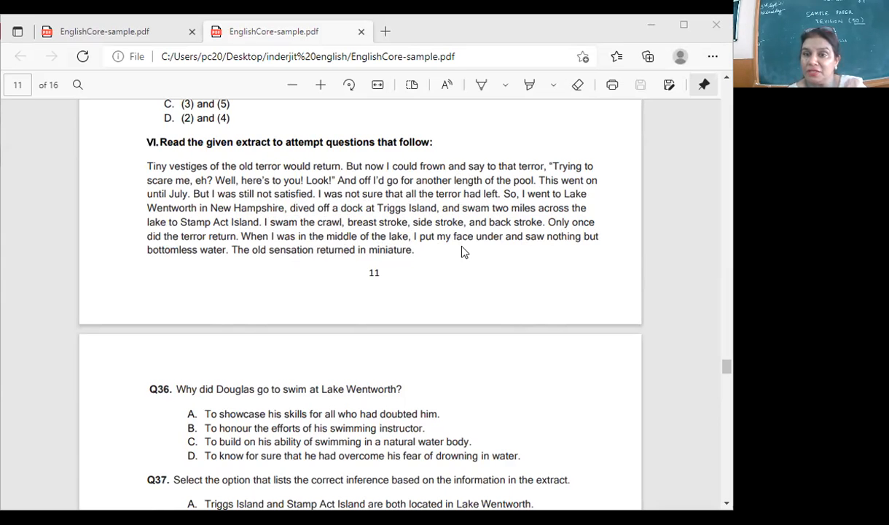
pyautogui.scroll(-3)
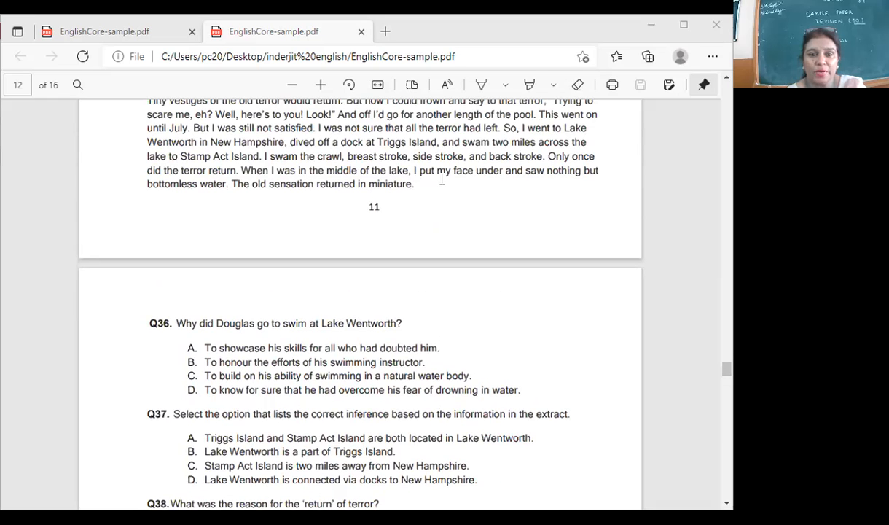
pyautogui.scroll(-3)
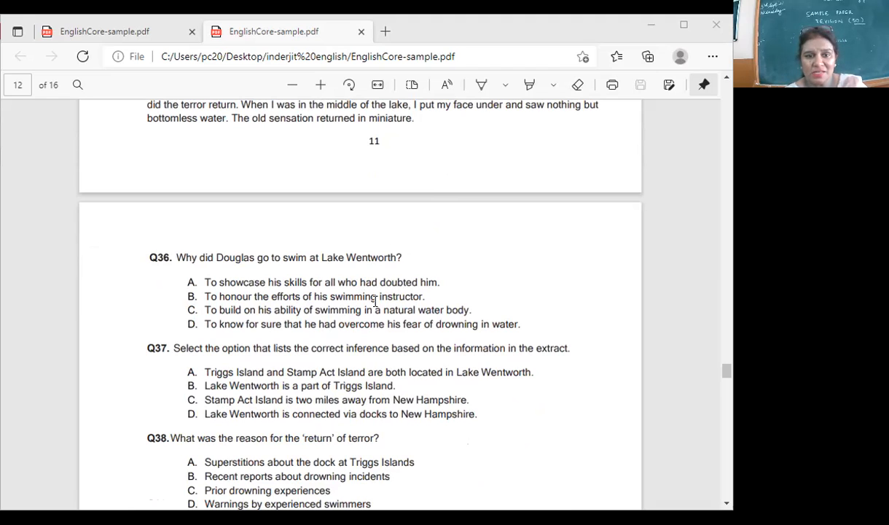
pyautogui.moveTo(461, 312)
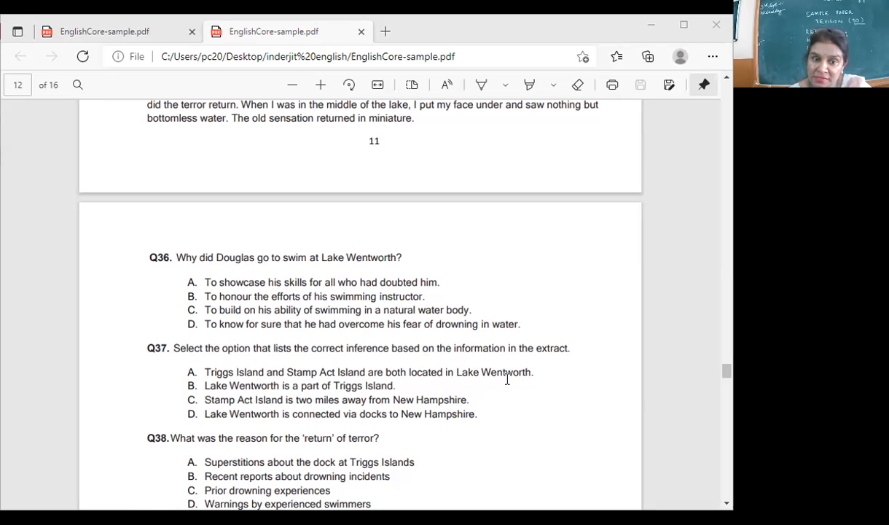
pyautogui.moveTo(436, 407)
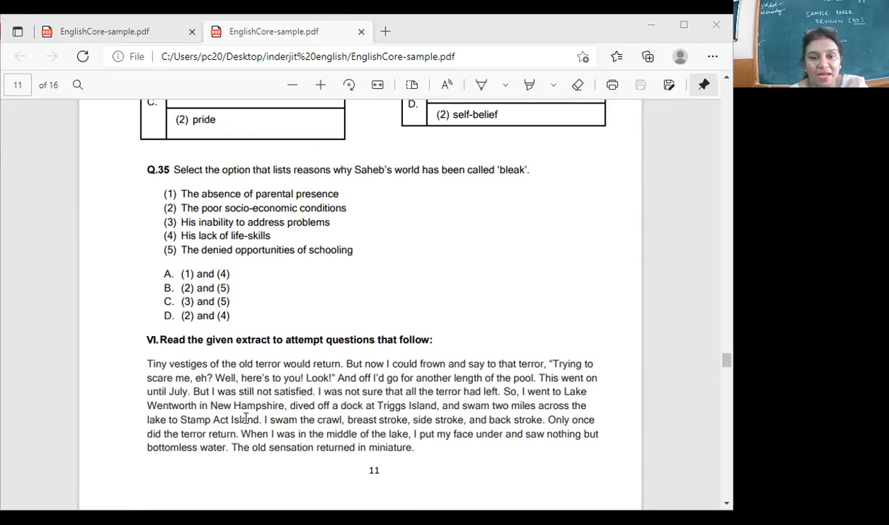
pyautogui.moveTo(417, 382)
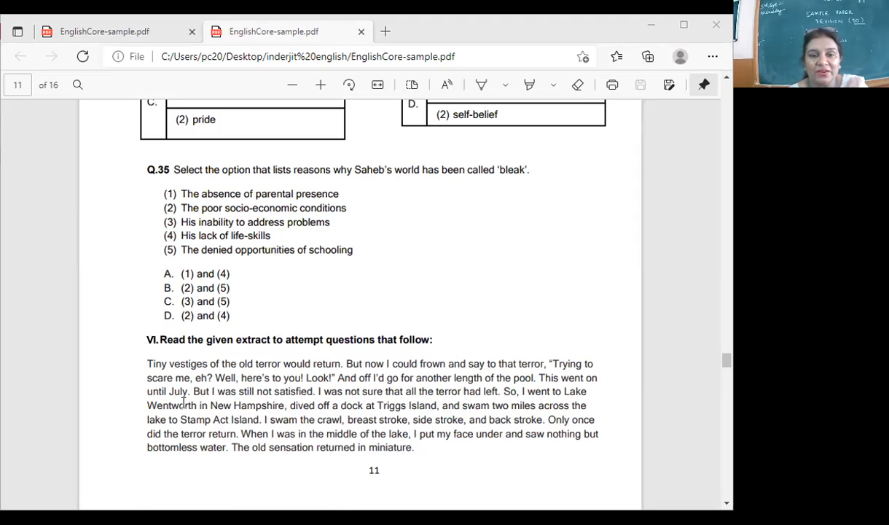
pyautogui.moveTo(248, 409)
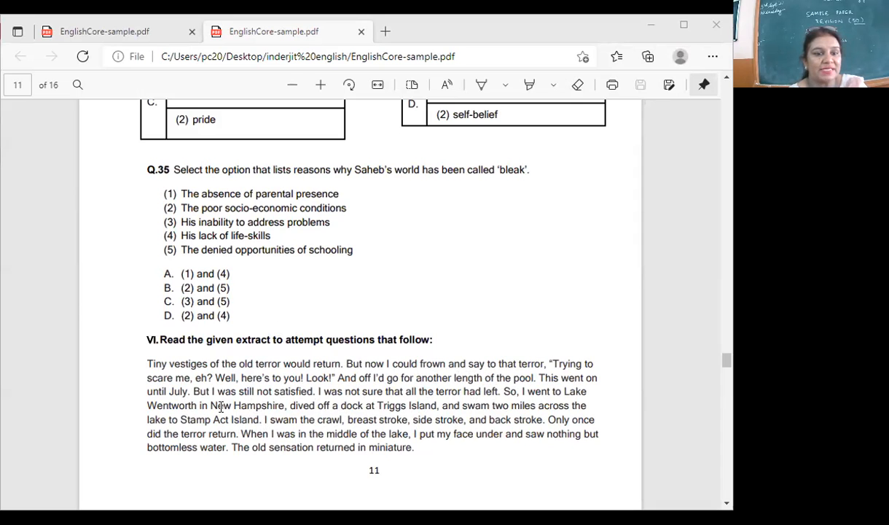
pyautogui.scroll(-3)
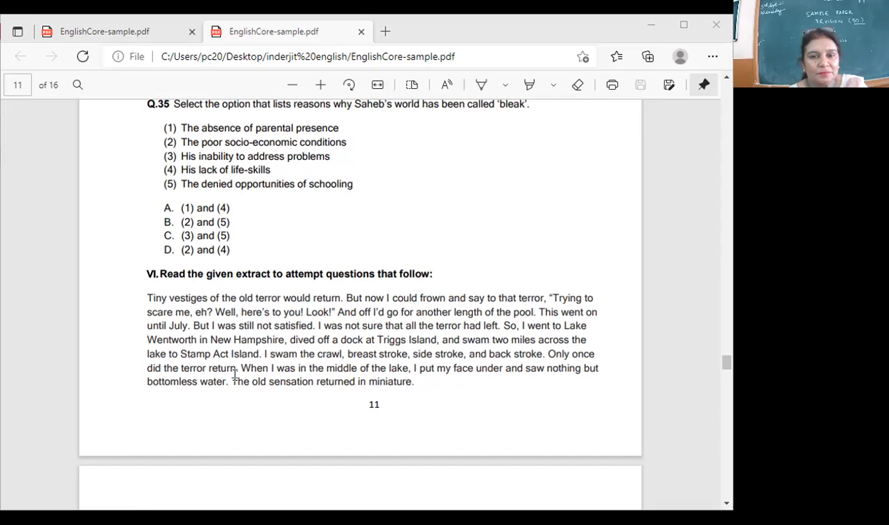
pyautogui.scroll(-3)
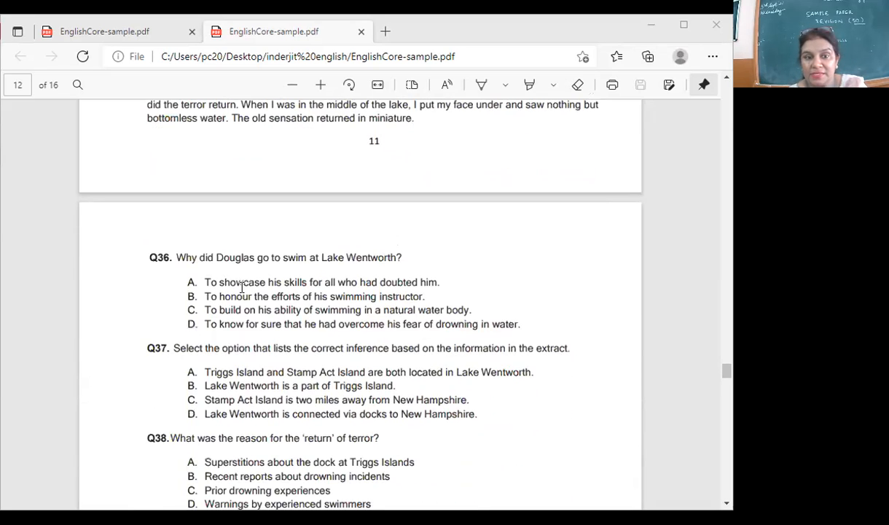
pyautogui.scroll(-3)
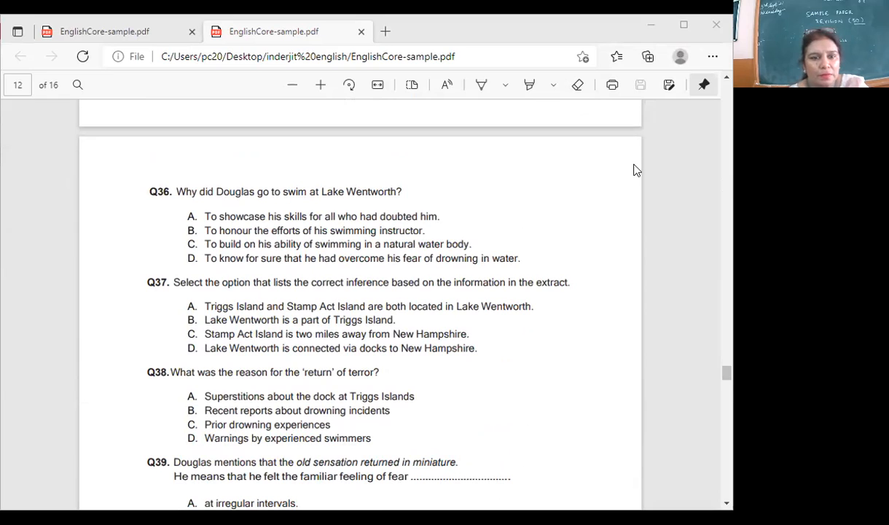
pyautogui.scroll(-3)
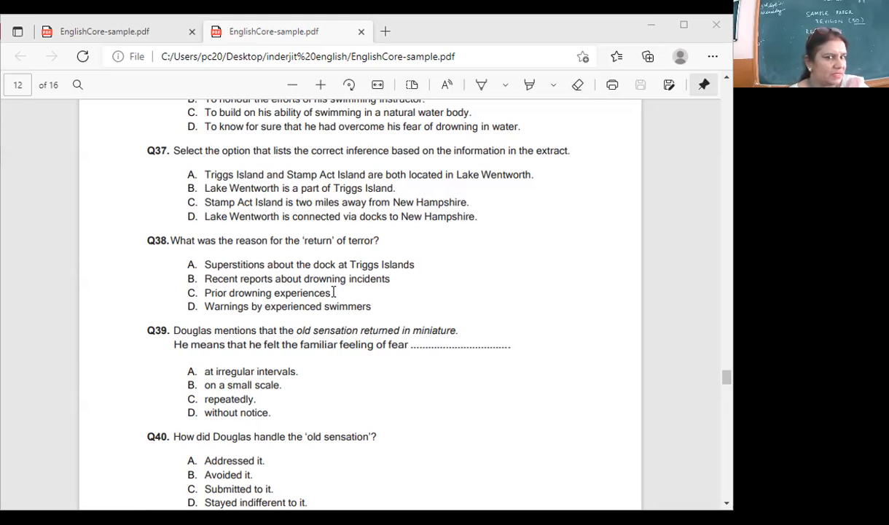
pyautogui.scroll(-3)
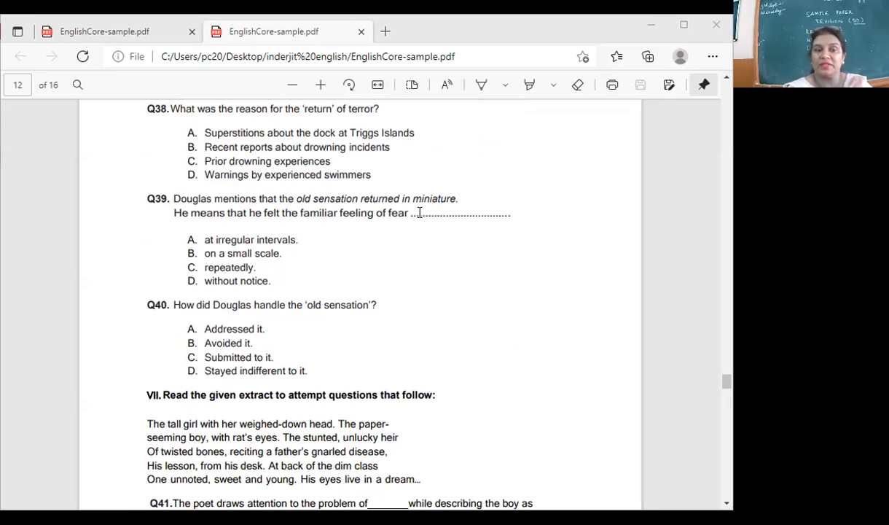
pyautogui.scroll(-3)
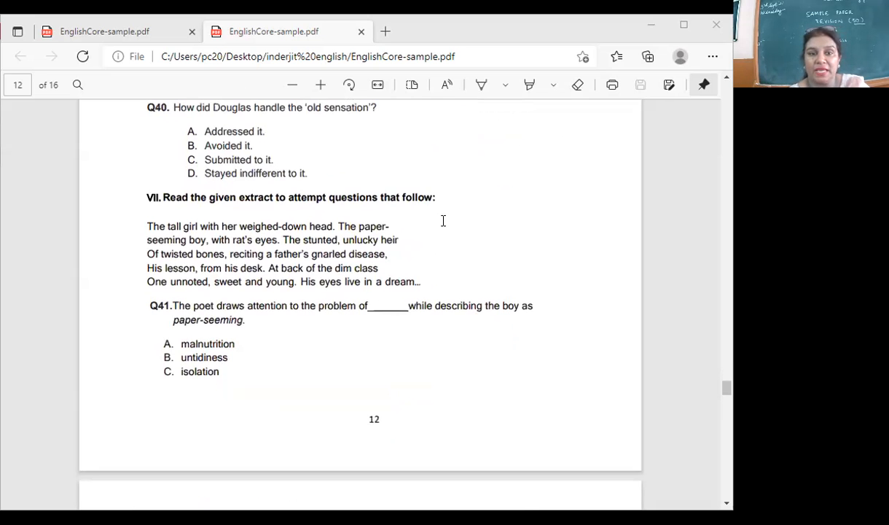
pyautogui.scroll(-3)
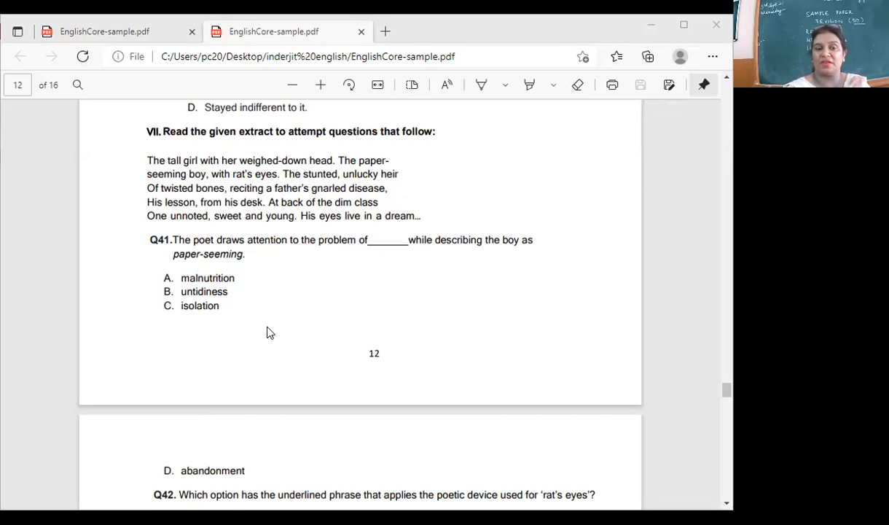
pyautogui.scroll(-3)
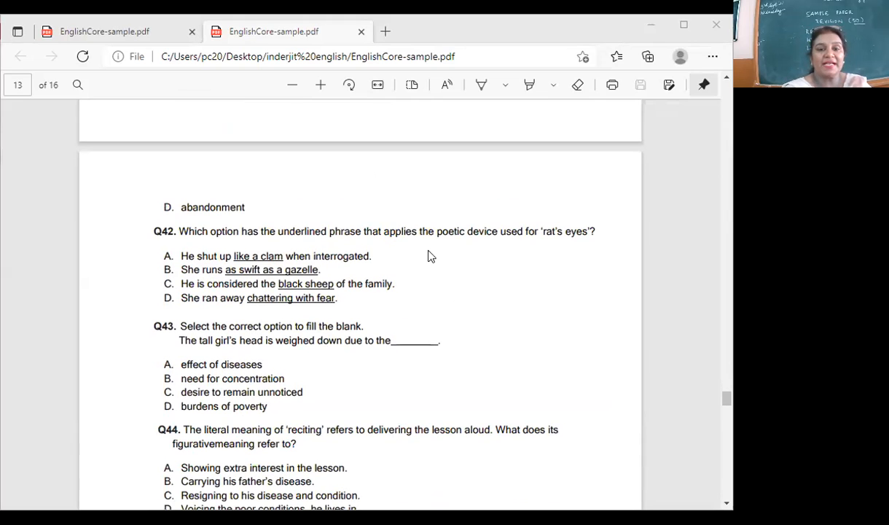
pyautogui.moveTo(535, 247)
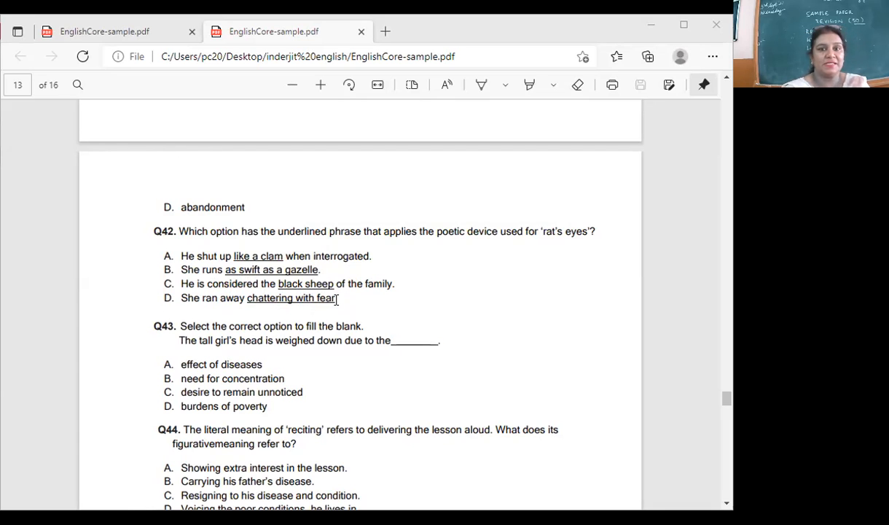
pyautogui.scroll(-3)
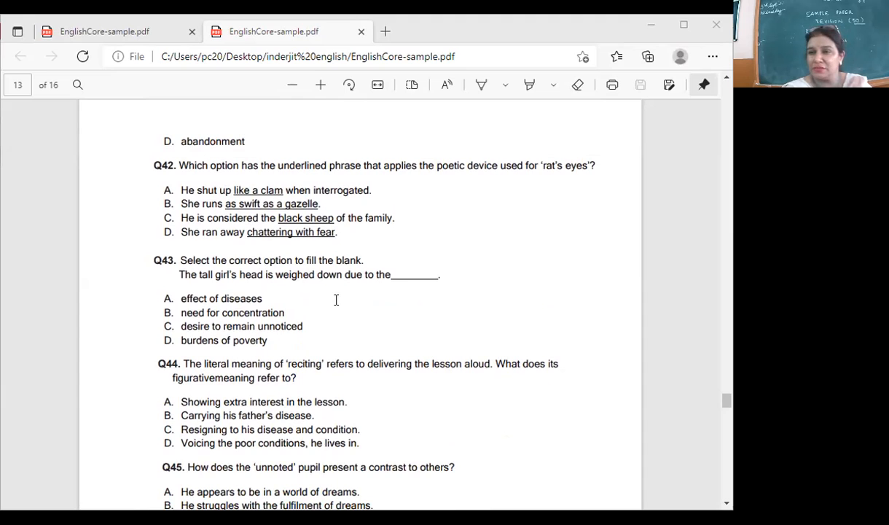
pyautogui.moveTo(337, 305)
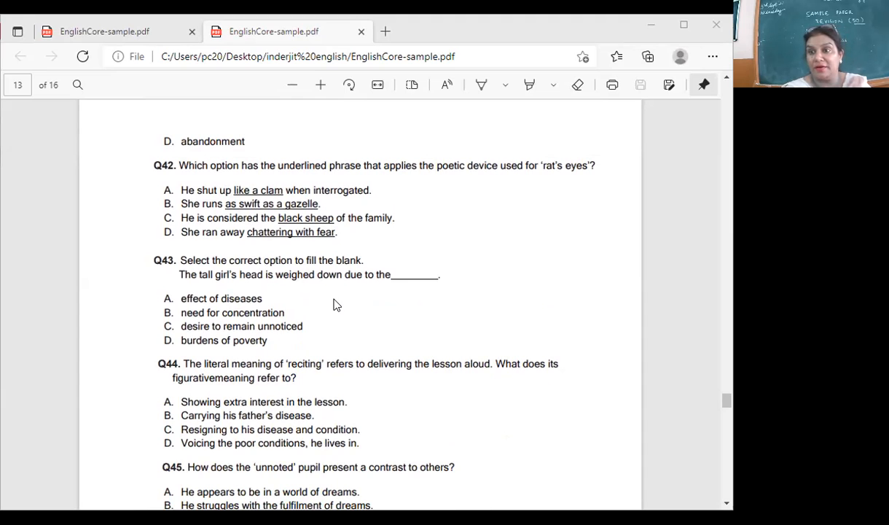